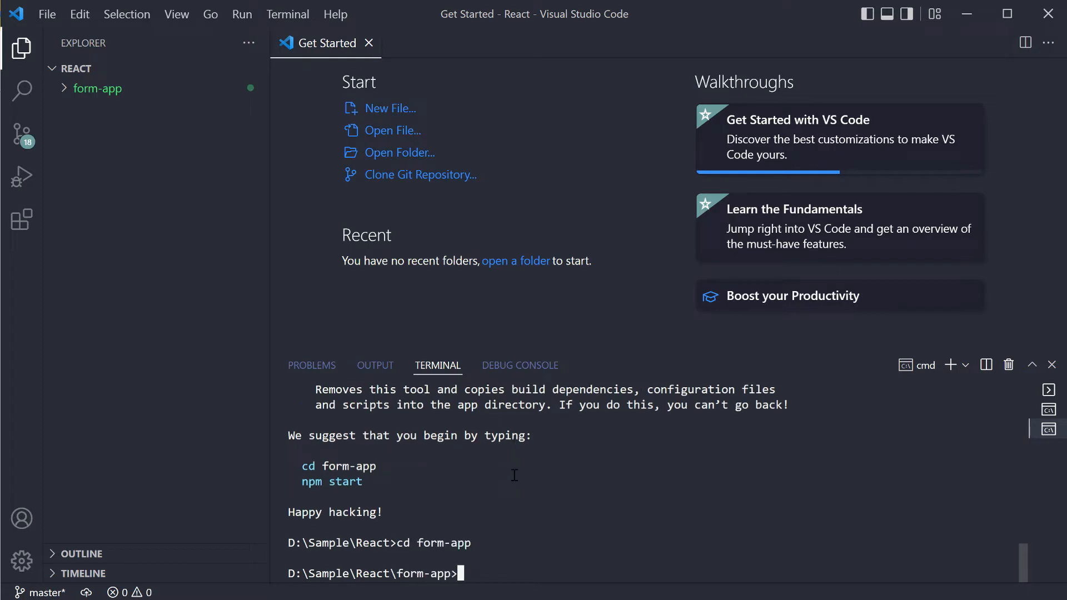
Install react via npm, route / to Step1 and /step2 to Step2 in index.js, create Step1.js
{"action": "type", "text": "npm i react"}
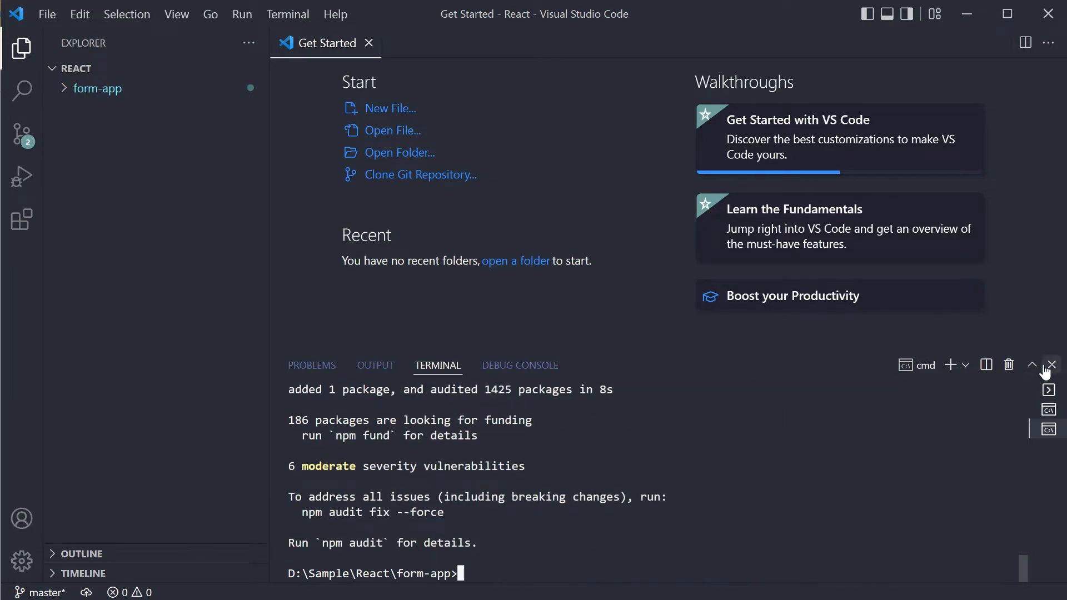
{"action": "left_click", "coordinate": [1052, 365]}
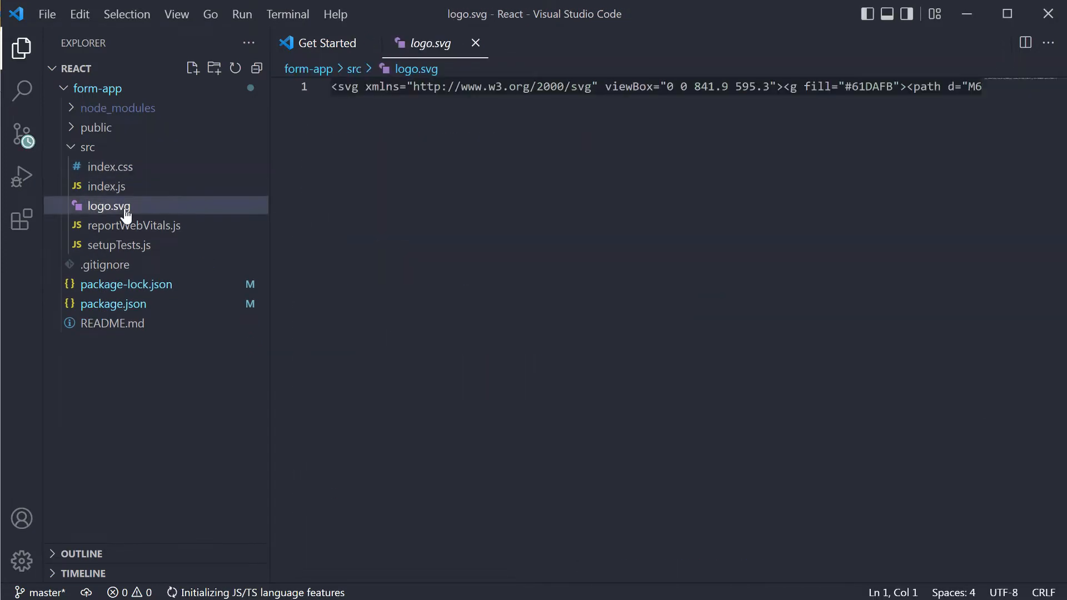
{"action": "left_click", "coordinate": [110, 186]}
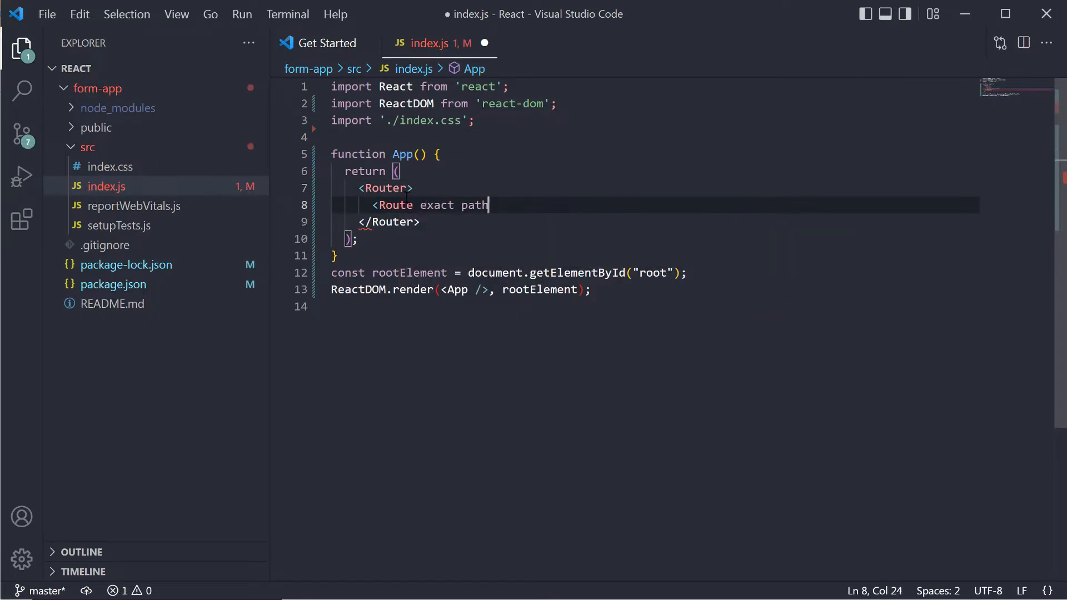
{"action": "type", "text": "=\"/\" component={Step1}/>"}
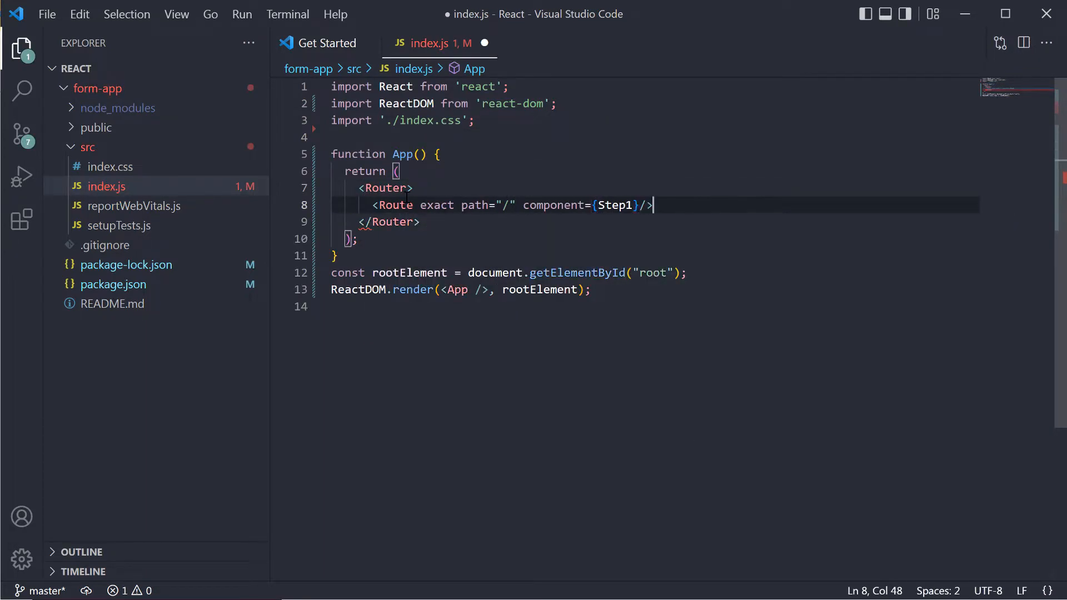
{"action": "type", "text": "<Route path=\"/step2\" component={Step2}/>"}
{"action": "left_click", "coordinate": [655, 136]}
{"action": "type", "text": "import { "}
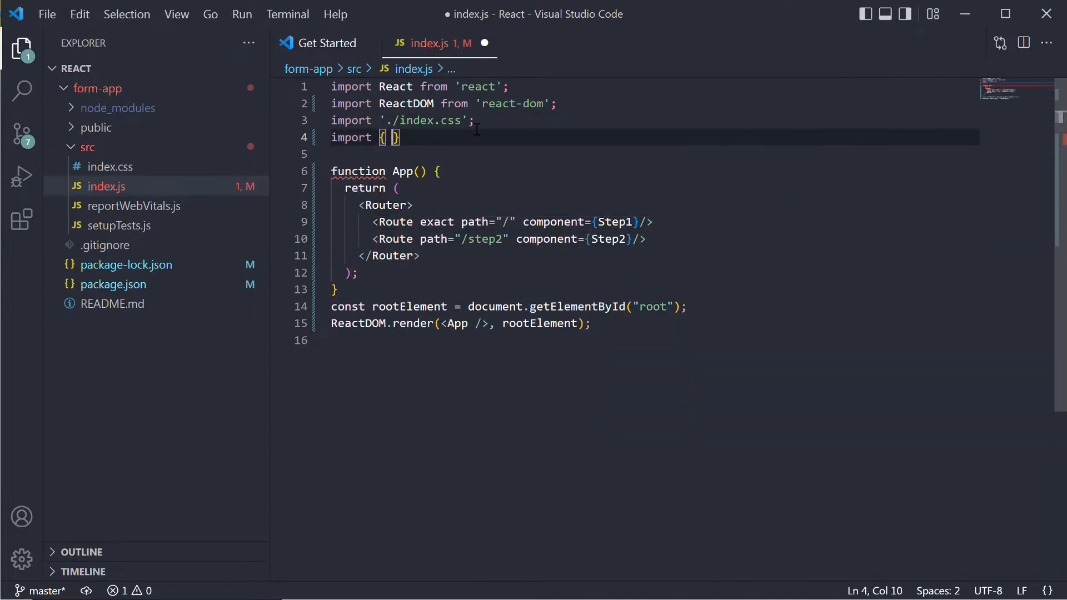
{"action": "type", "text": "BrowserRouter as Router, Route"}
{"action": "type", "text": "Step1"}
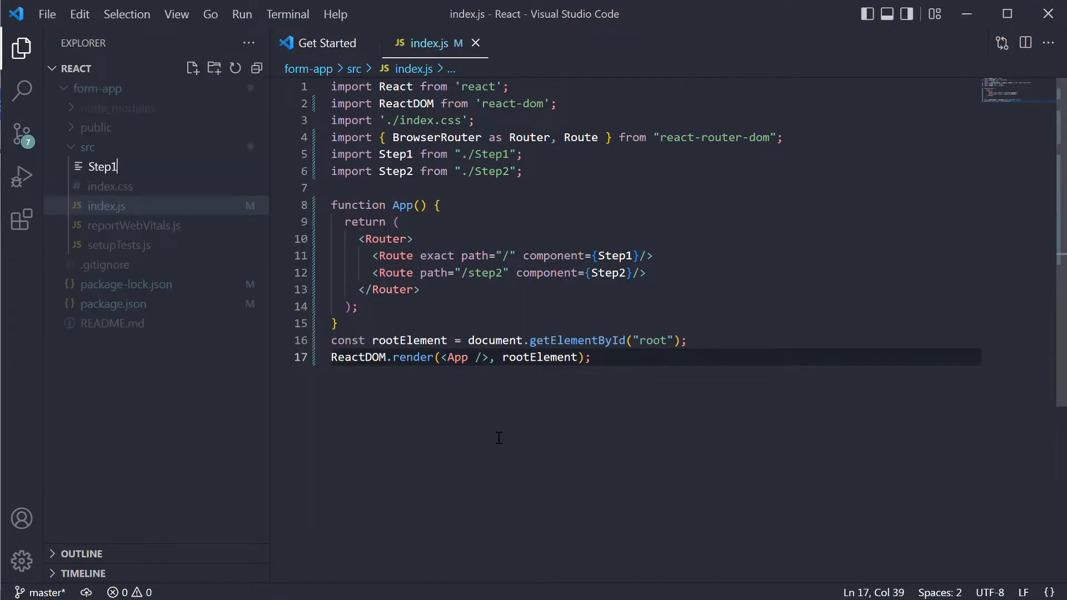
{"action": "key", "text": "Enter"}
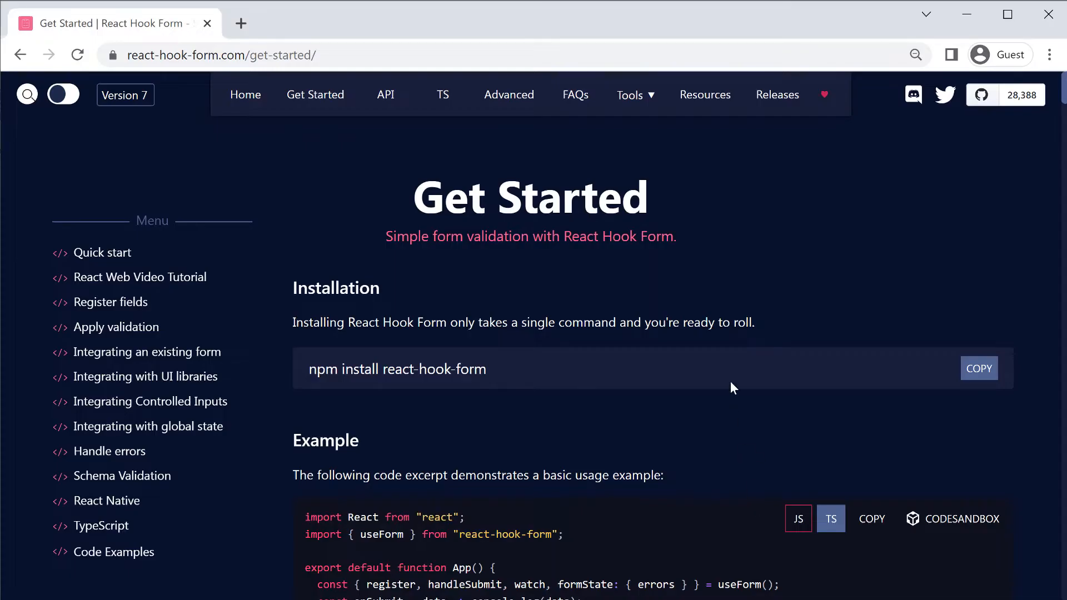
Scroll the React Hook Form Get Started page down to the Example code block
{"action": "scroll", "scroll_direction": "down", "scroll_amount": 3}
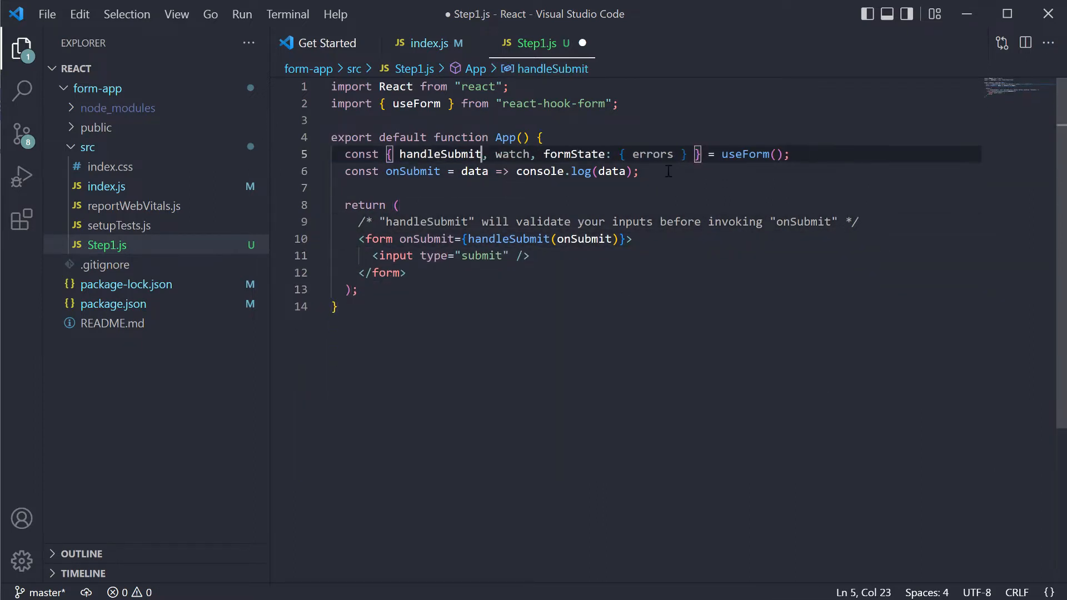
Rename the example to Step1, export withRouter(Step1), push to step2 on submit, labelled 'Start now!'
{"action": "type", "text": "import {  }"}
{"action": "type", "text": "export default withRouter"}
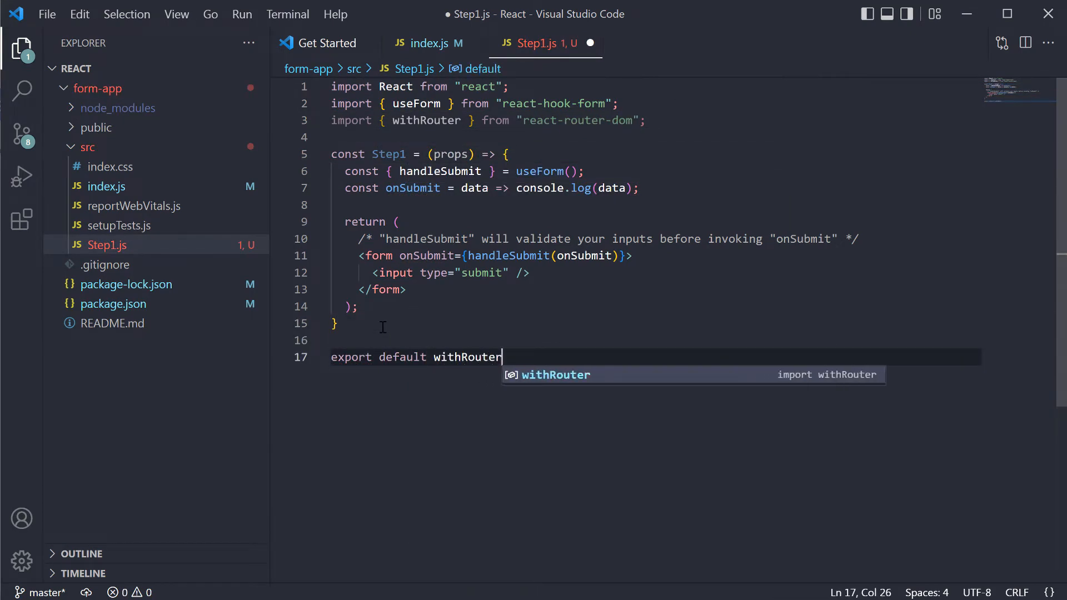
{"action": "type", "text": "(Step1);"}
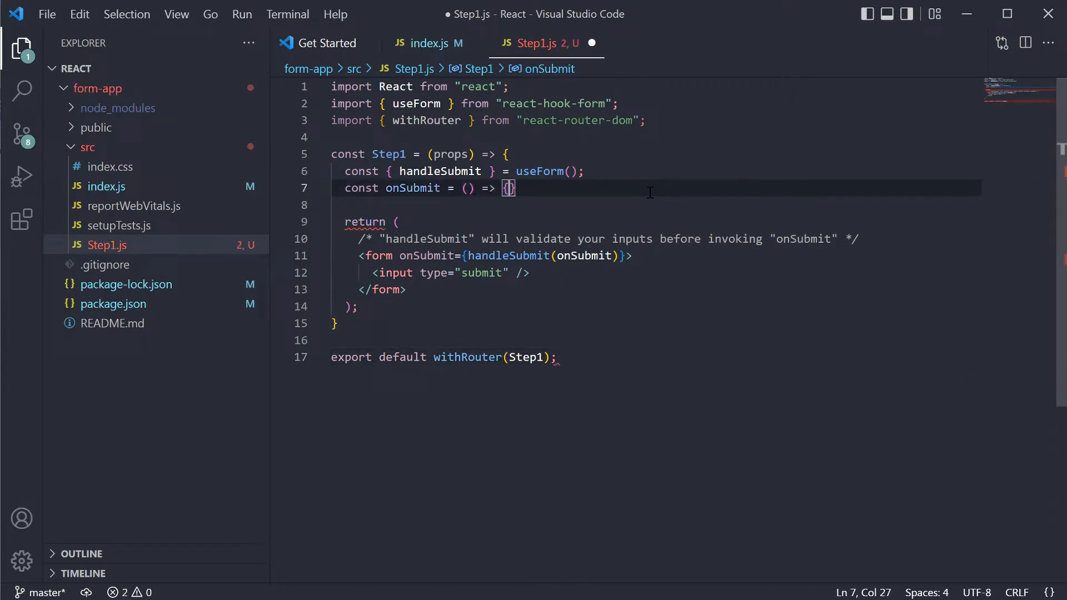
{"action": "type", "text": "props.history.push(\"/\")"}
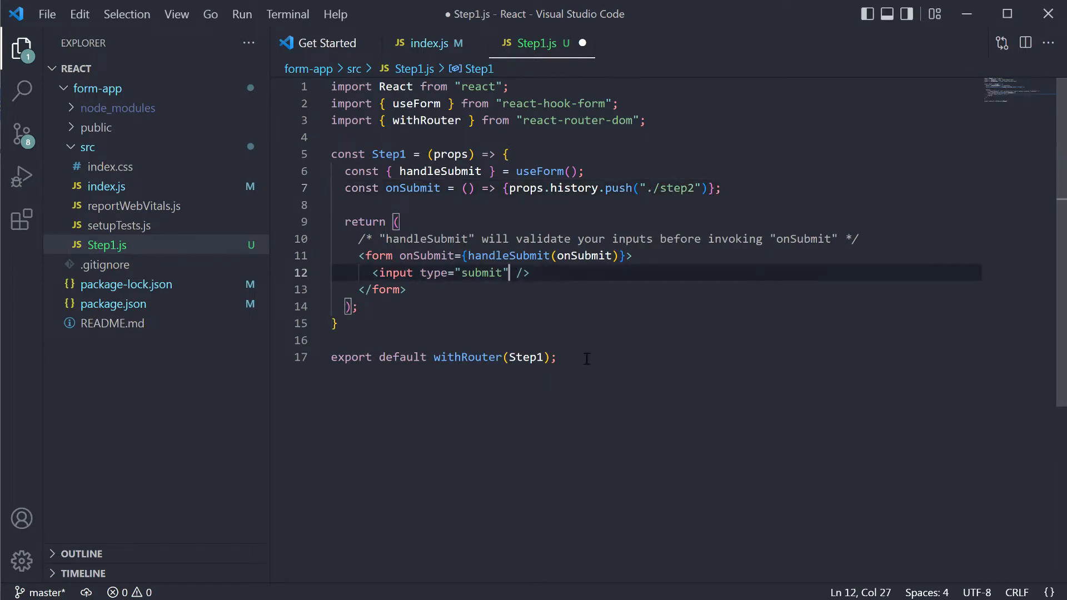
{"action": "type", "text": "value=\"Start now!\""}
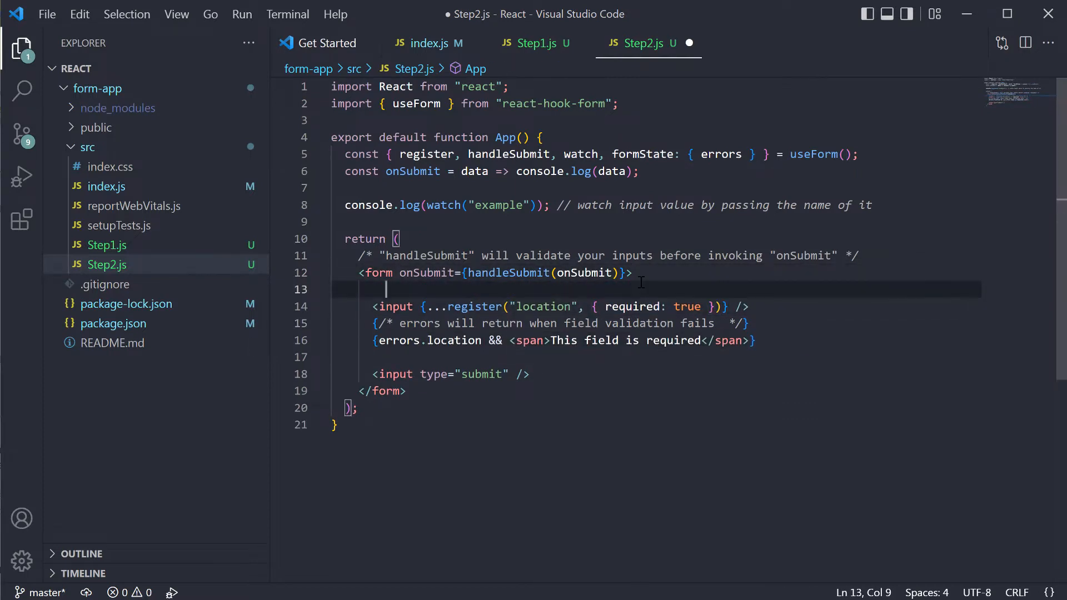
Add a required location input labelled 'Where would you like to go?' and export default Step2
{"action": "type", "text": "<label>Where woul</label>"}
{"action": "type", "text": "export default St"}
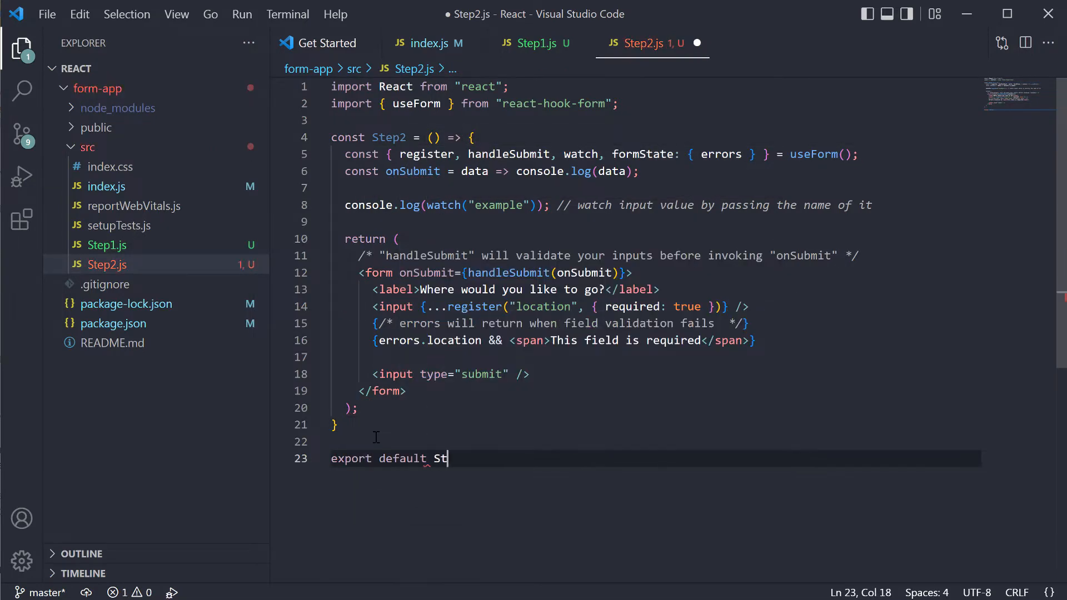
{"action": "type", "text": "ep2;"}
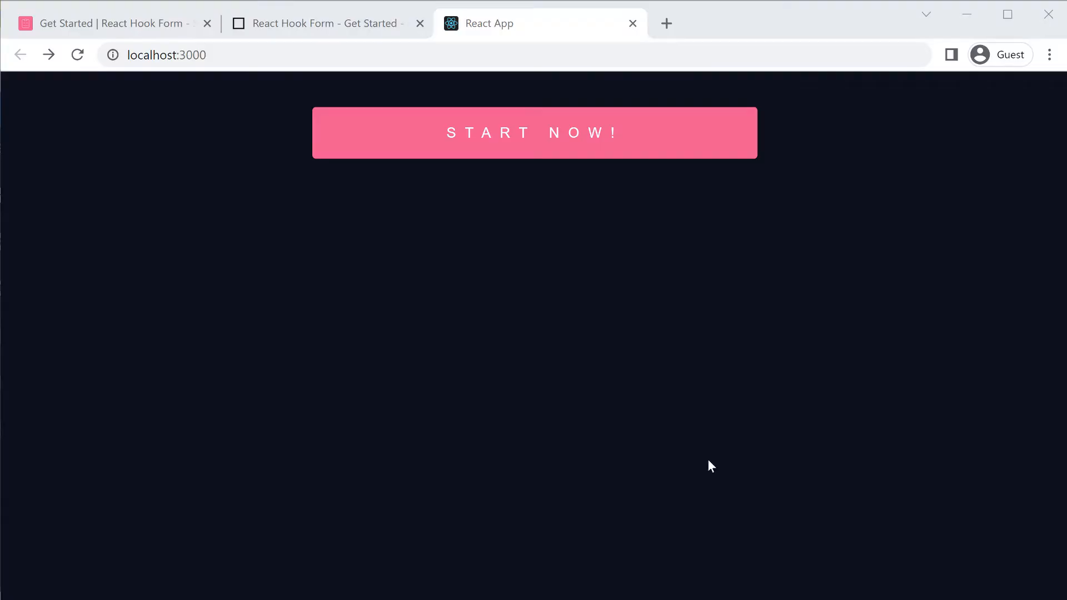
Follow Start Now! to the /step2 page and submit the location form to test validation
{"action": "left_click", "coordinate": [535, 133]}
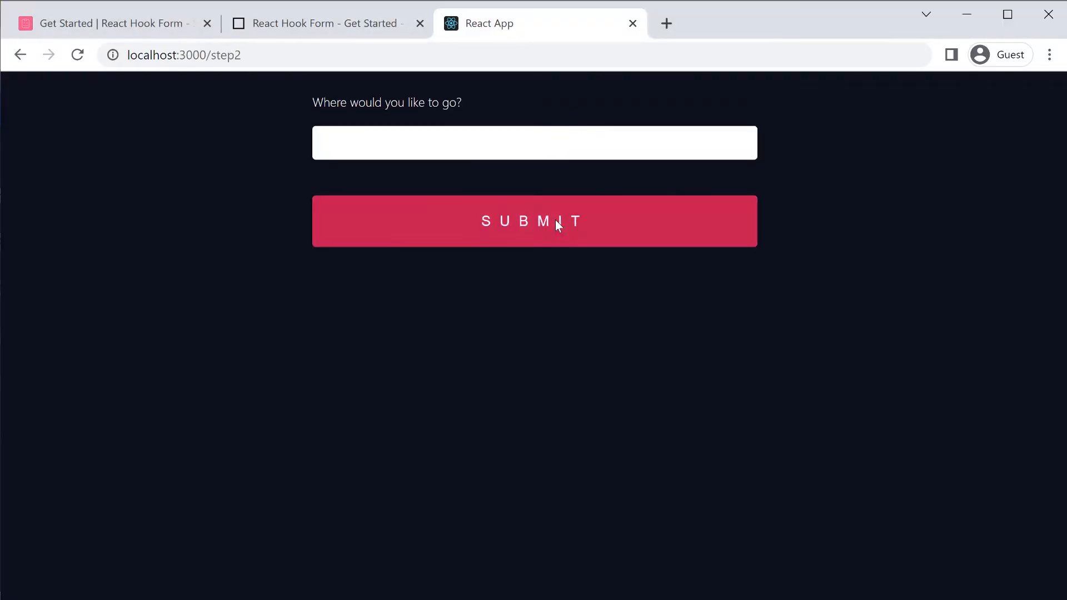
{"action": "left_click", "coordinate": [534, 220]}
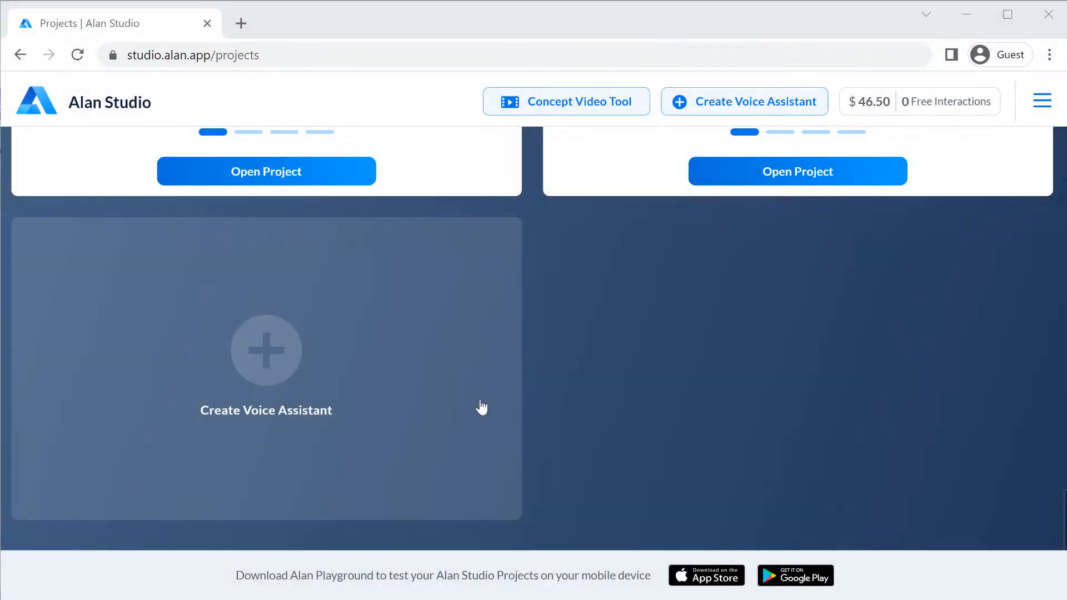
Open the React forms project and show its React embed code
{"action": "left_click", "coordinate": [266, 351]}
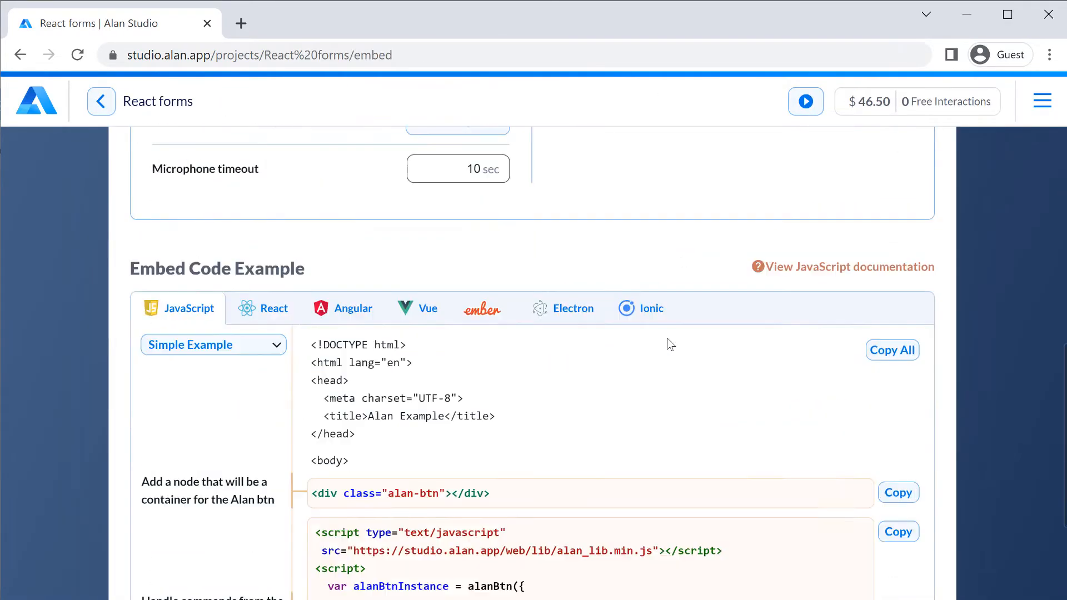
{"action": "left_click", "coordinate": [274, 308]}
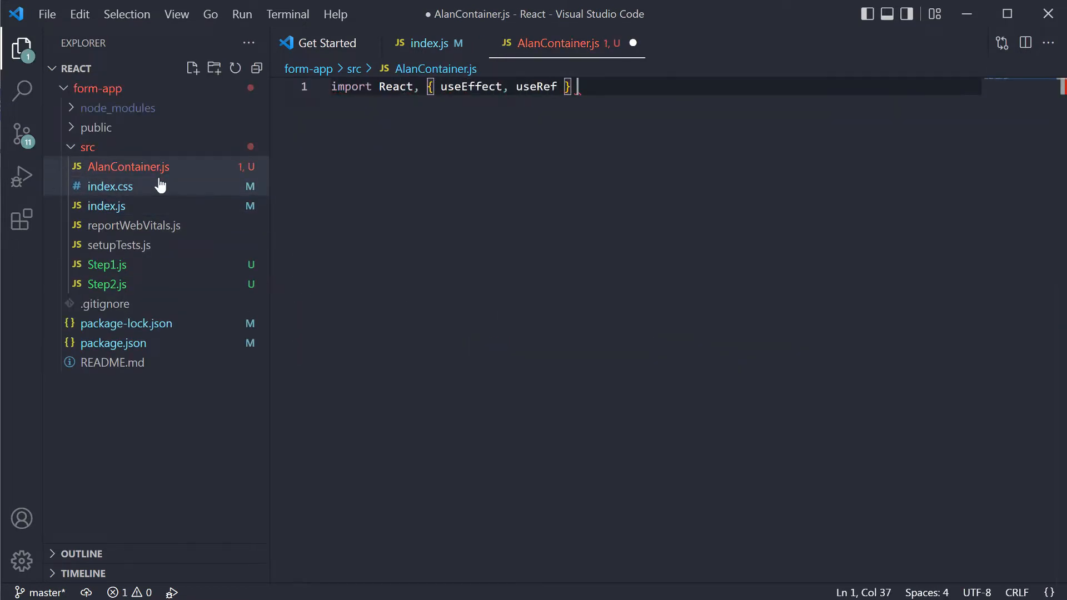
Write AlanContainer.js importing React and alanBtn, rendering an alan-btn-container div with a ref
{"action": "type", "text": "from \"react\";"}
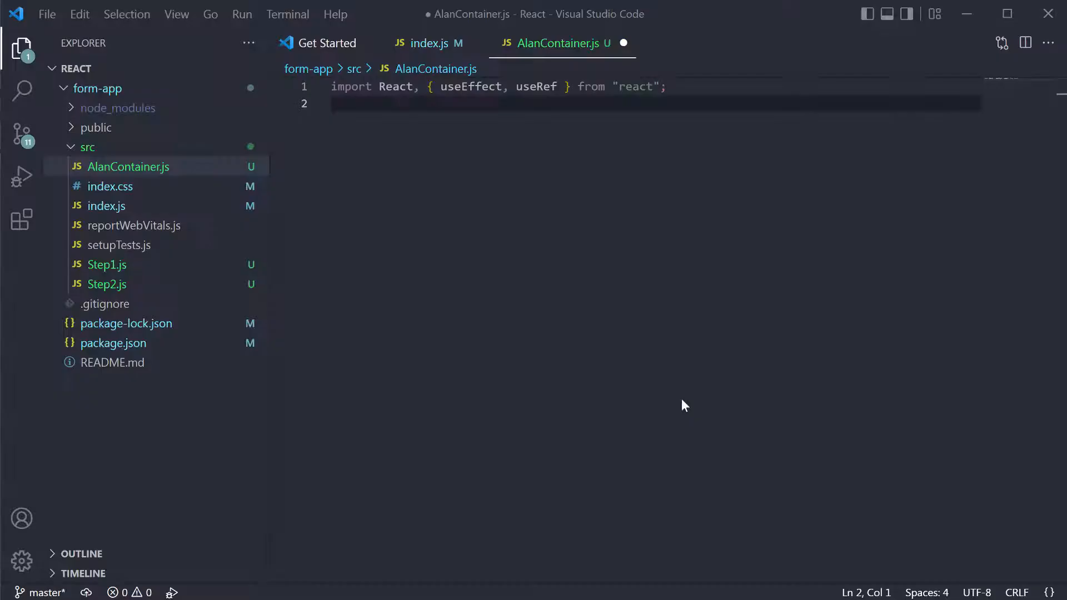
{"action": "type", "text": "import alanBtn from '@alan-ai/alan-sdk-web';"}
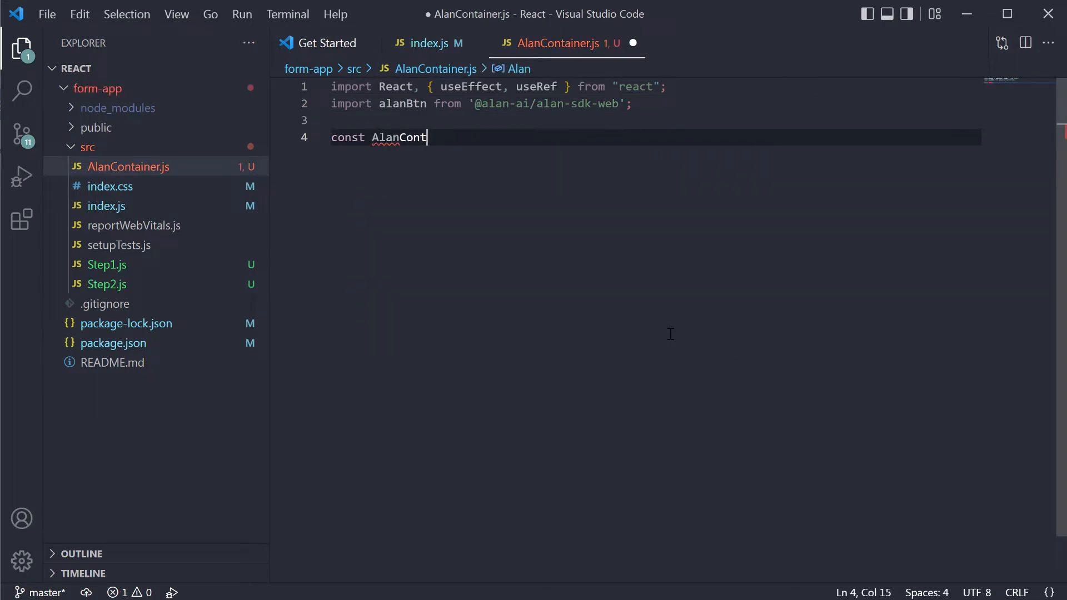
{"action": "type", "text": "ainer = (props) => {"}
{"action": "type", "text": "<div"}
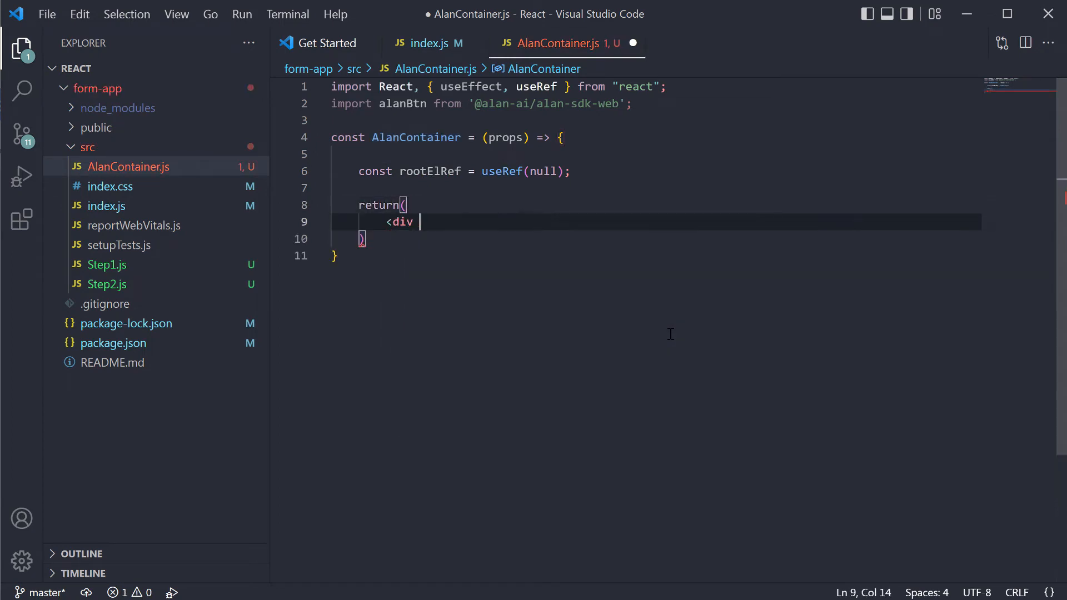
{"action": "type", "text": "className=\"alan-btn-container\">"}
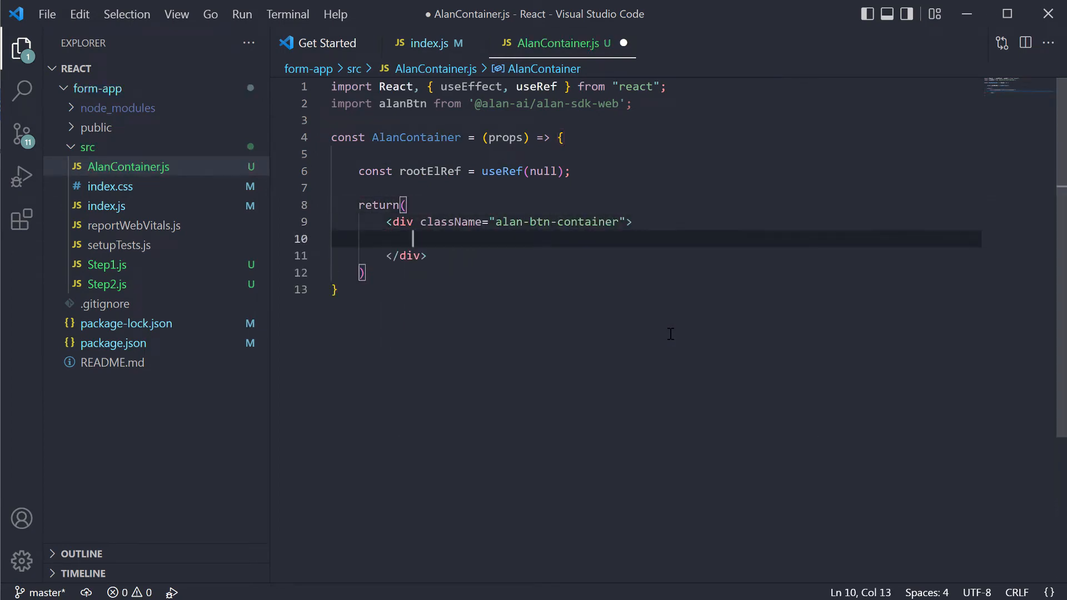
{"action": "type", "text": "<div ref={rootElRef}></div>"}
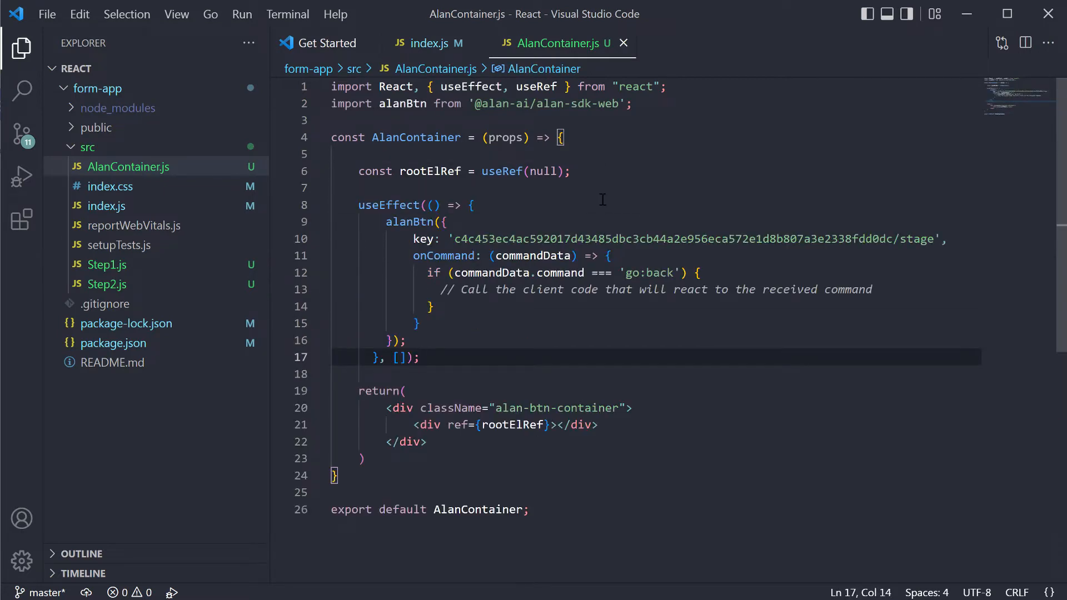
Add AlanContainer to index.js and start the app with npm start
{"action": "left_click", "coordinate": [428, 43]}
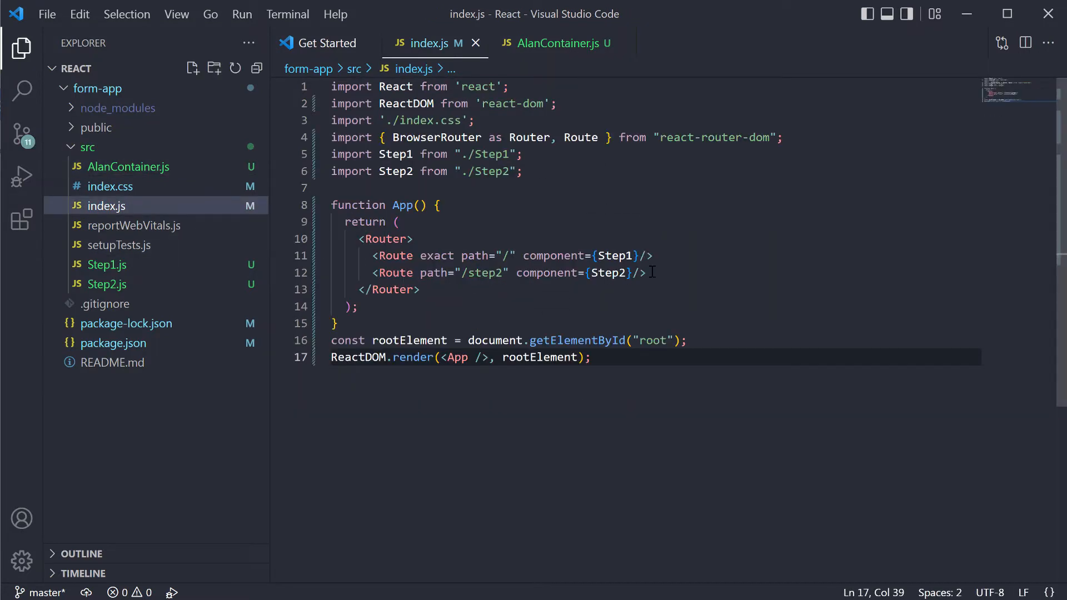
{"action": "type", "text": "AlanContainer/>"}
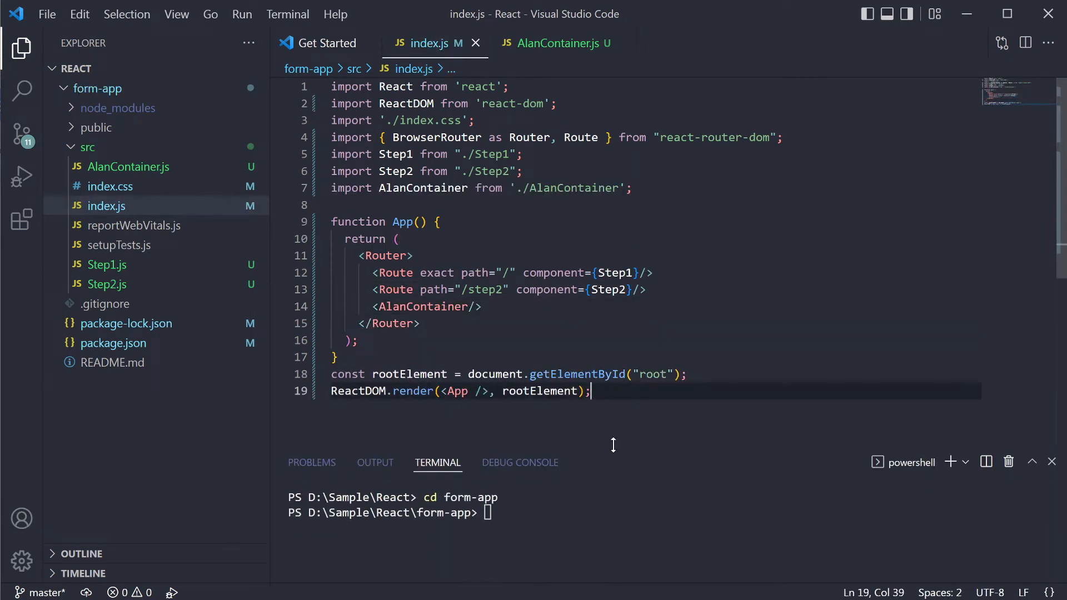
{"action": "type", "text": "npm s"}
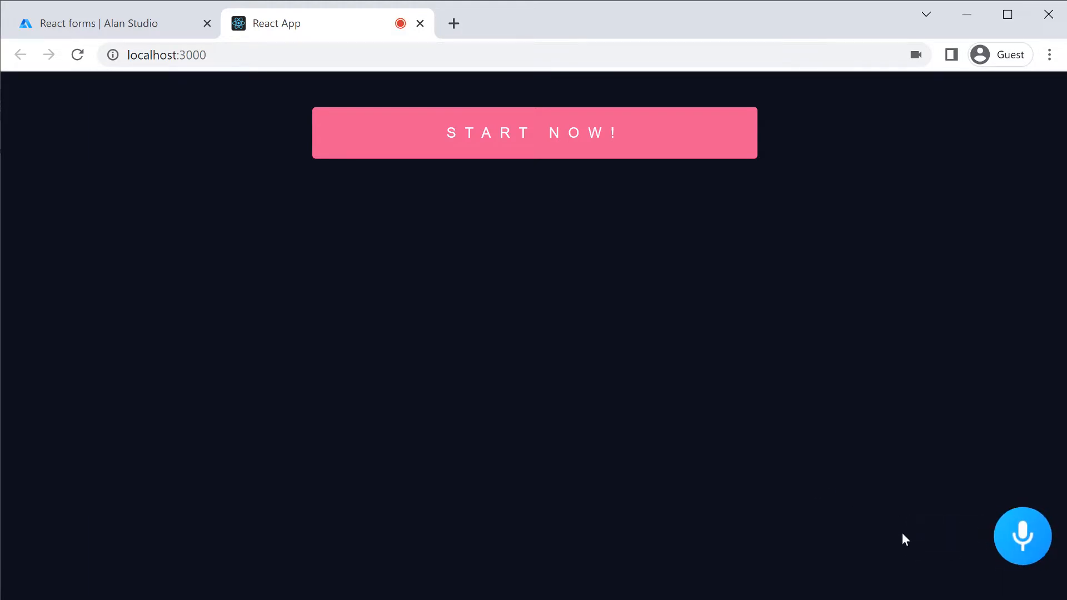
Activate the Alan microphone button in the running form app to start talking
{"action": "left_click", "coordinate": [92, 23]}
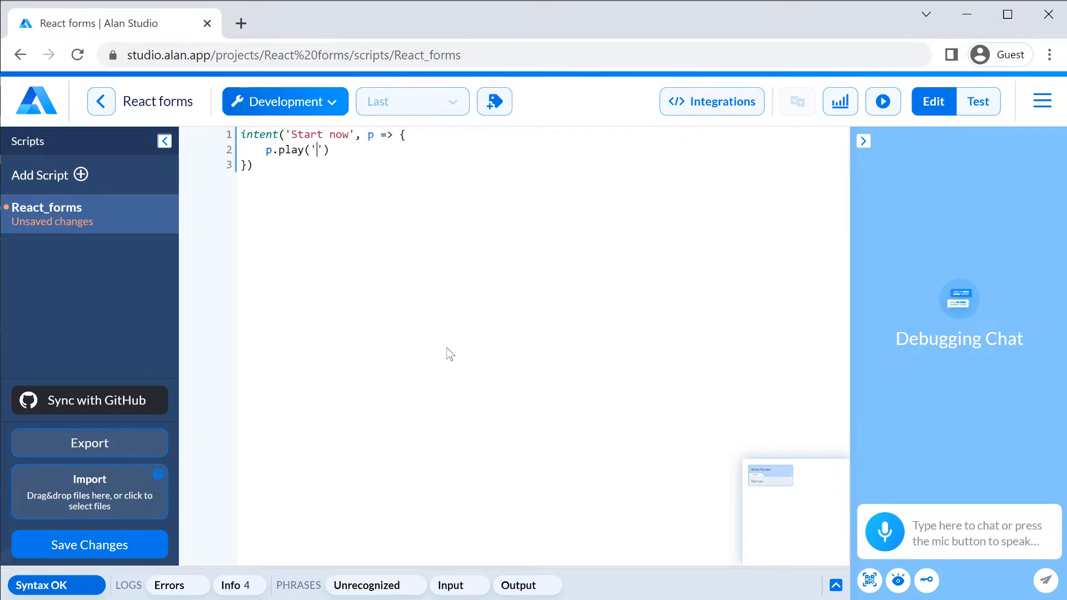
Make Start now reply 'Let us start the journey!' and play an openForm command, then save
{"action": "type", "text": "Let us start the journey!"}
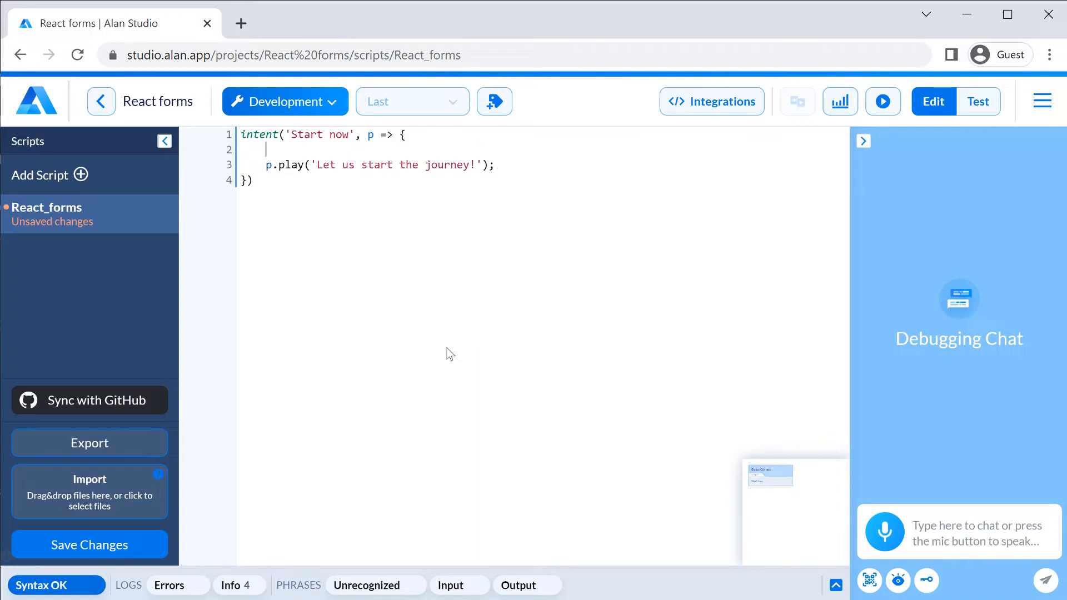
{"action": "type", "text": "p.play({command:})"}
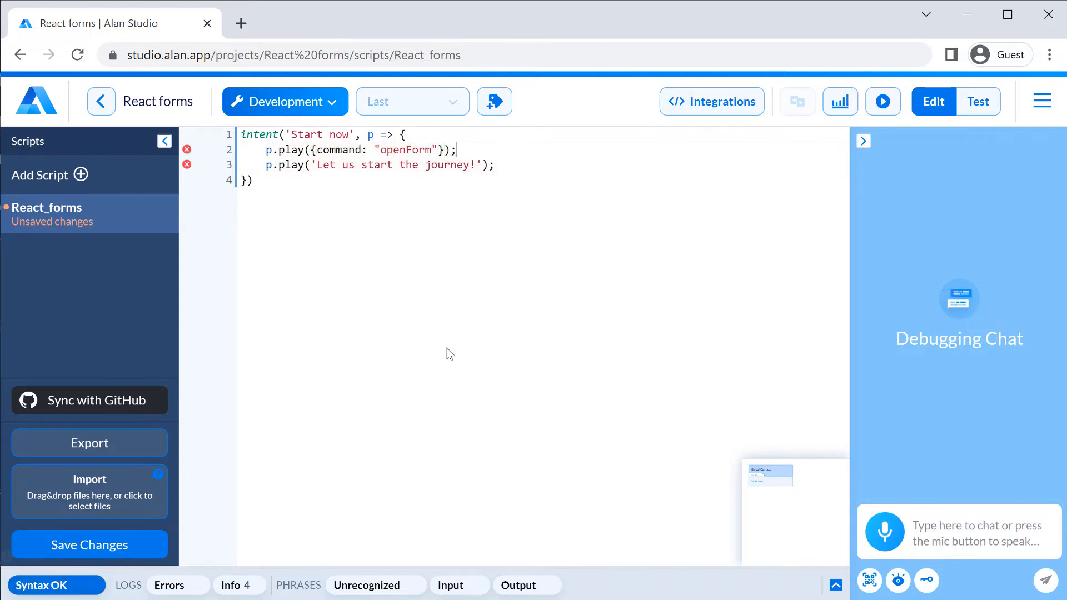
{"action": "left_click", "coordinate": [89, 545]}
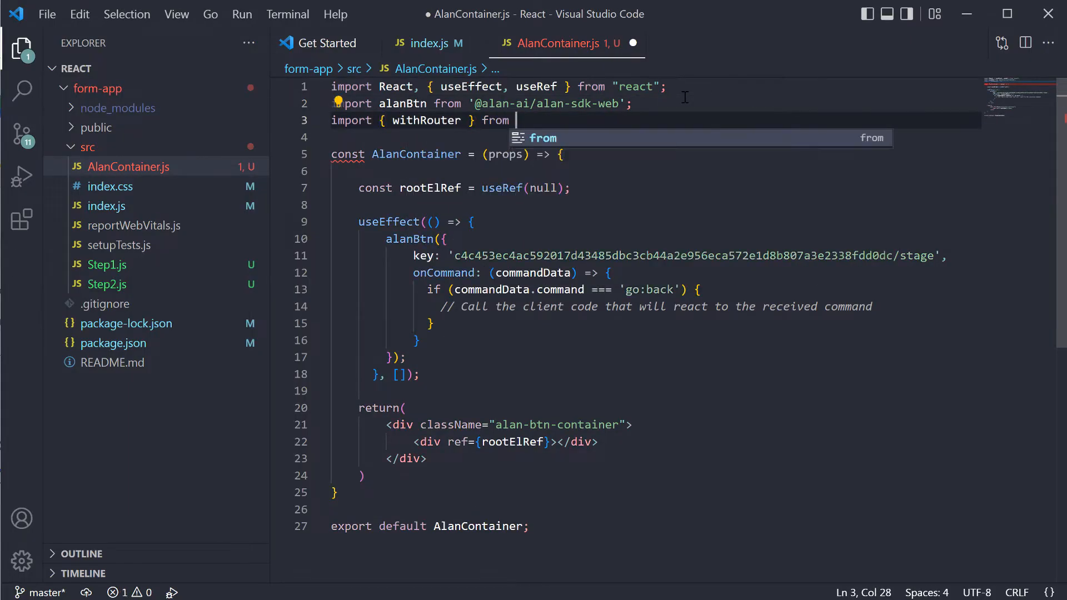
Import withRouter, export withRouter(AlanContainer), and push to step2 when openForm arrives
{"action": "type", "text": "\"react-router-dom\";"}
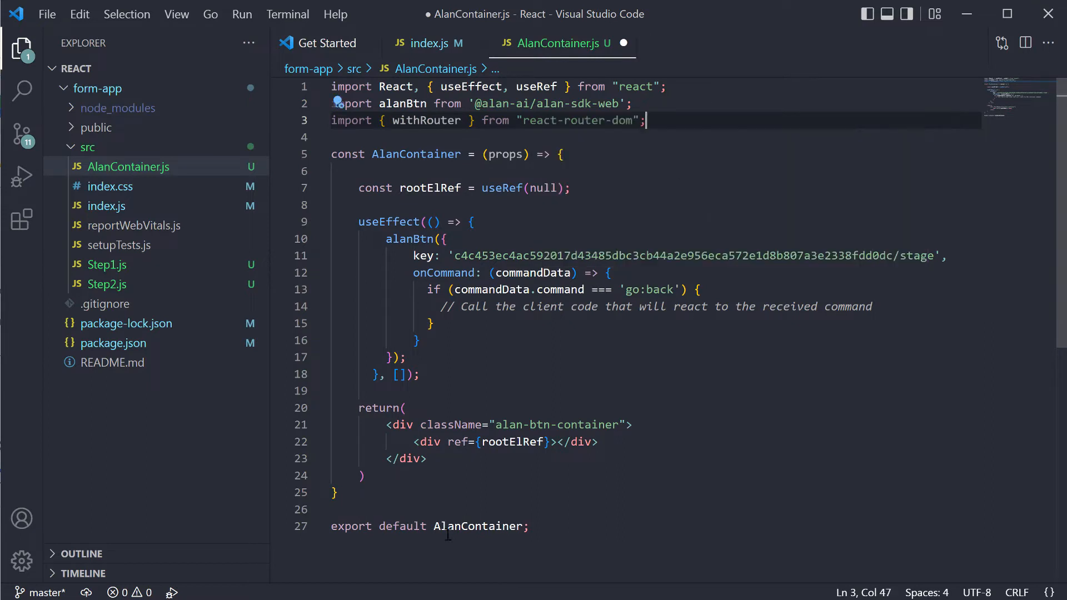
{"action": "type", "text": "withRouter("}
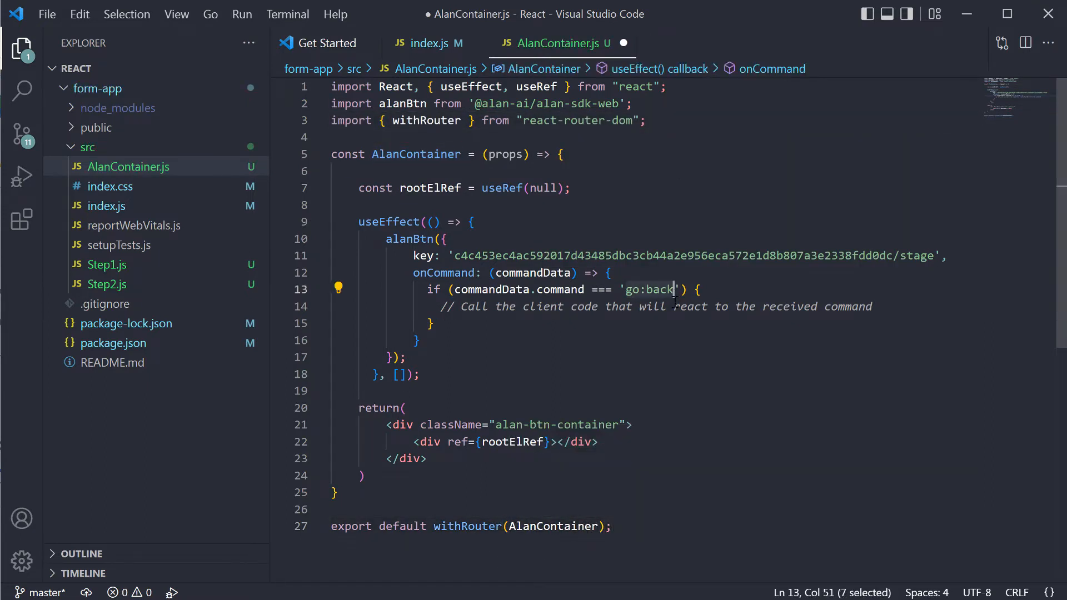
{"action": "type", "text": "openForm"}
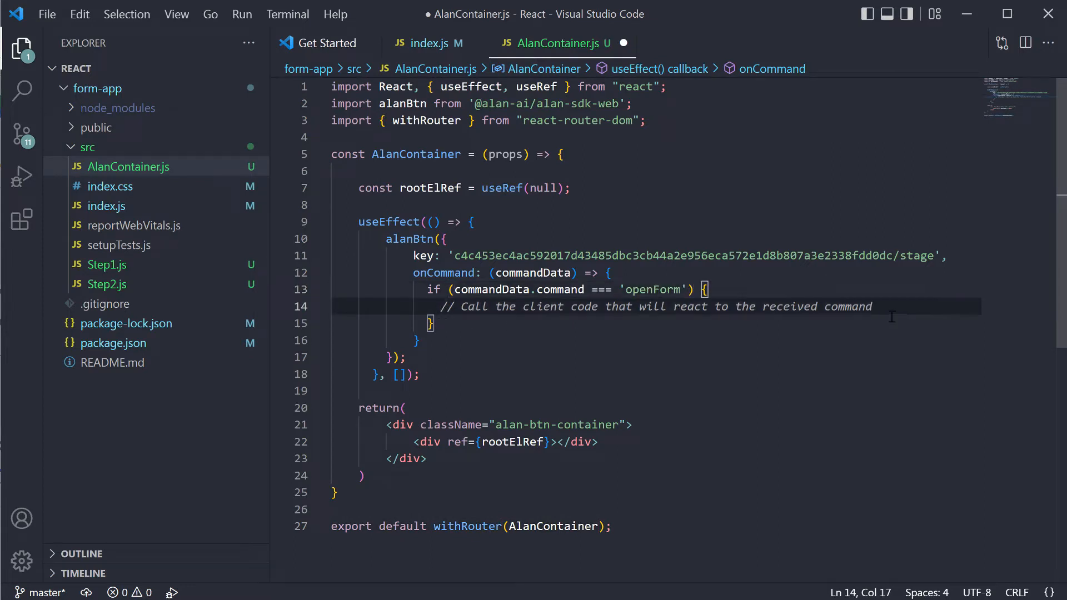
{"action": "type", "text": "props."}
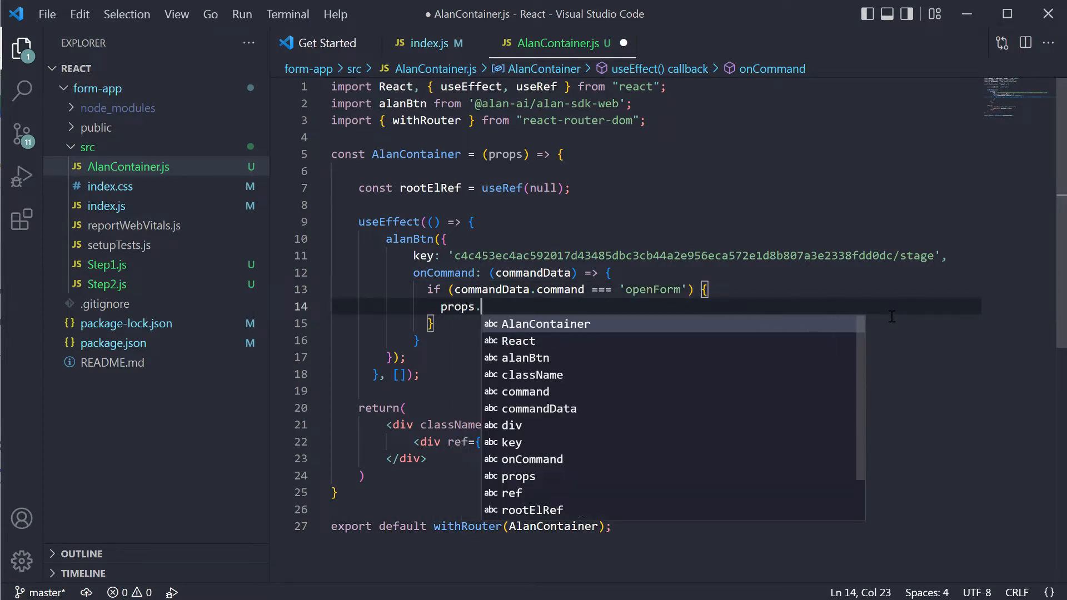
{"action": "type", "text": "history.push"}
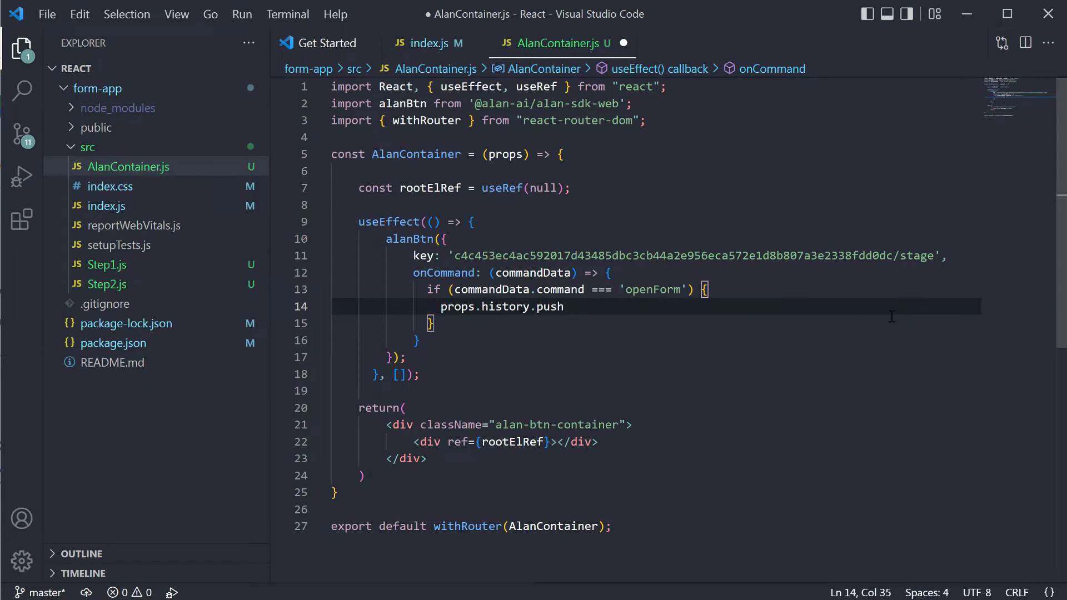
{"action": "type", "text": "(\"step2\")"}
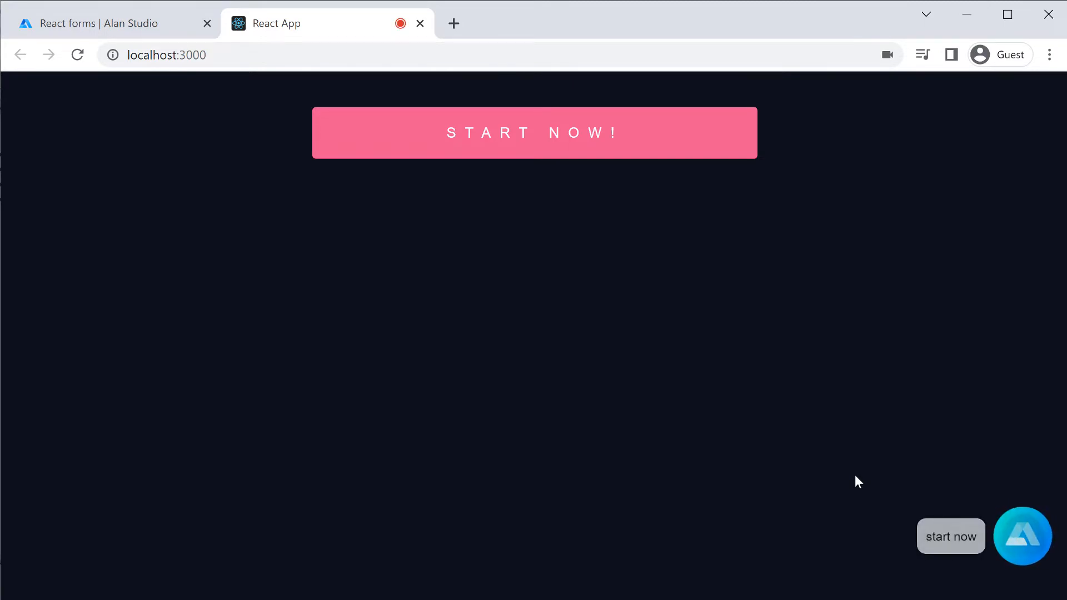
Activate the Alan button on localhost:3000 and say 'start now' to reach /step2
{"action": "left_click", "coordinate": [534, 133]}
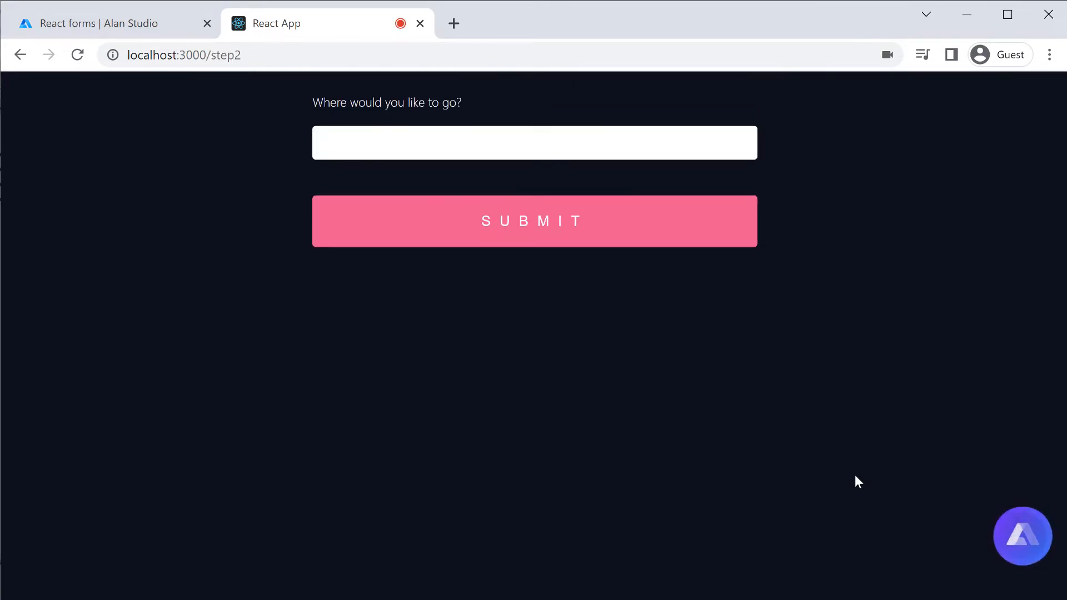
{"action": "mouse_move", "coordinate": [1023, 536]}
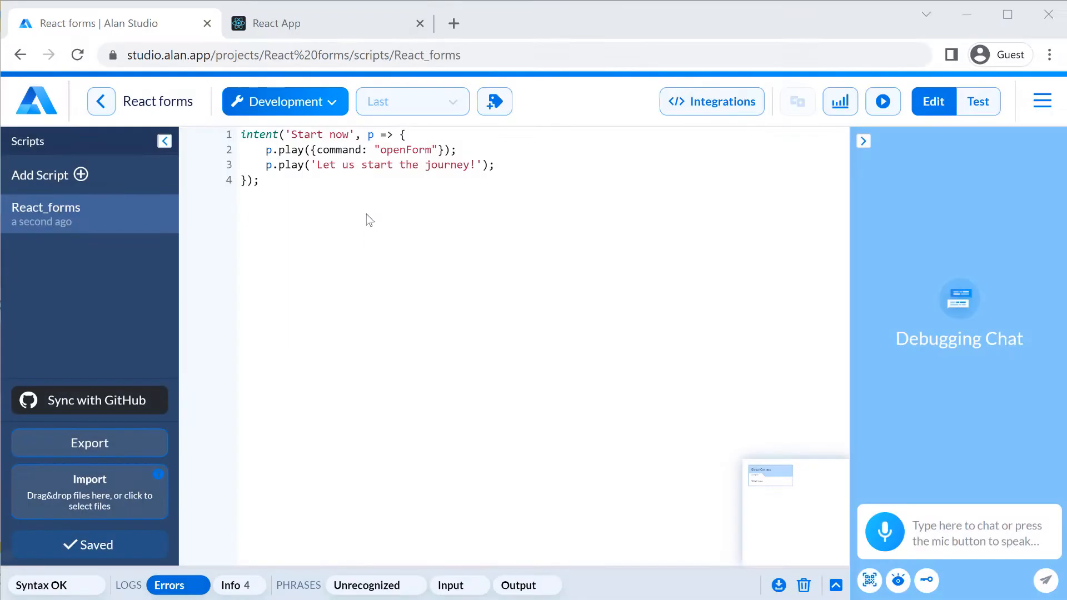
Add intent 'I am going to $(LOC)' sending getLocation with p.LOC.value and saying 'Your destination is …'
{"action": "type", "text": "intent('I am ')"}
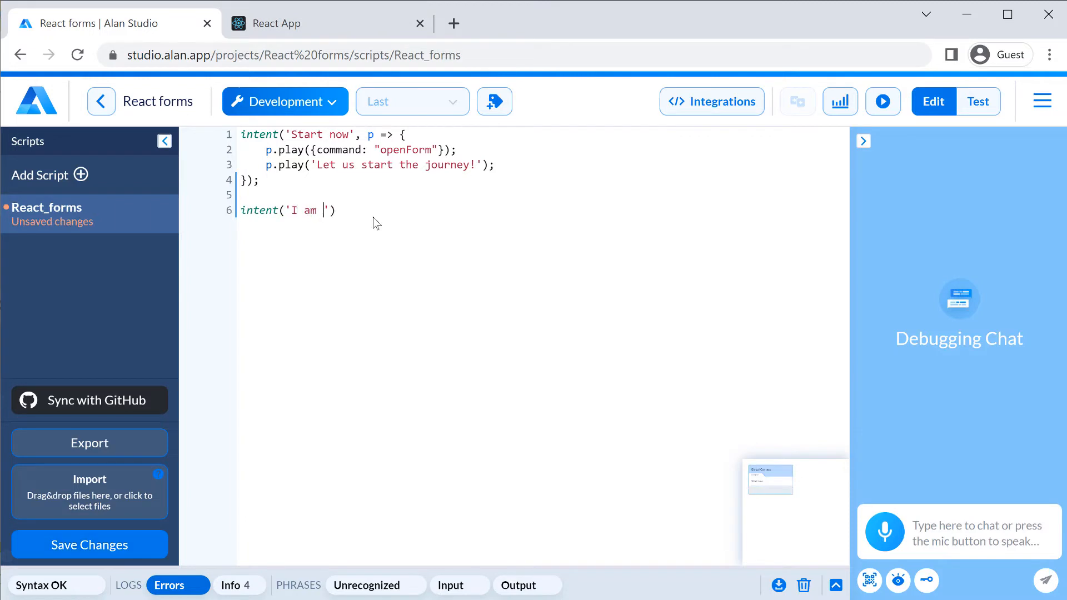
{"action": "type", "text": "going to $(LOC)"}
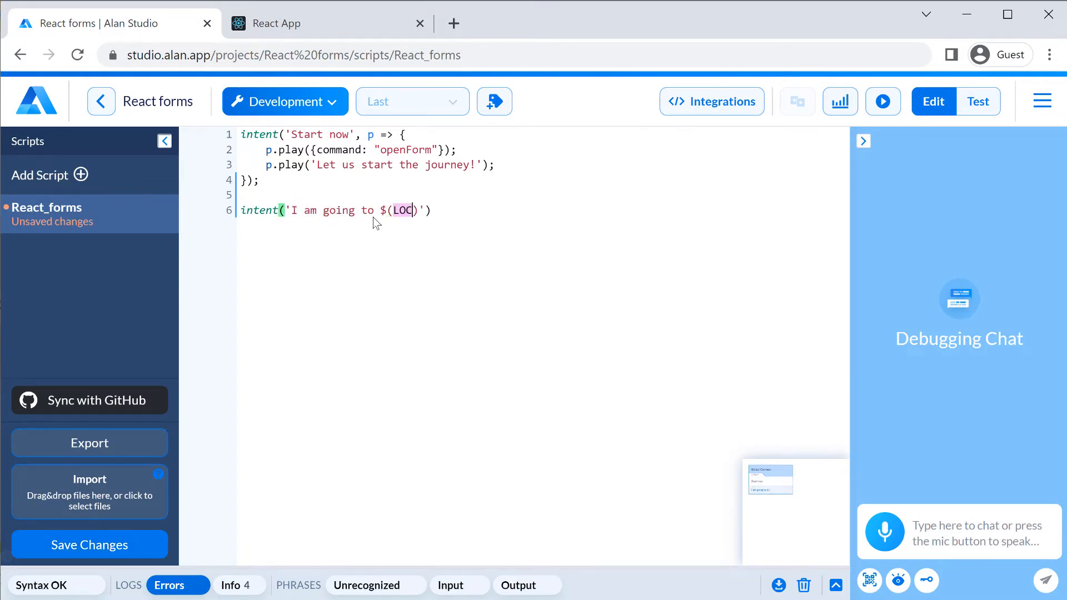
{"action": "type", "text": ", p => {"}
{"action": "type", "text": "p.play({command: \"getLocatio"}
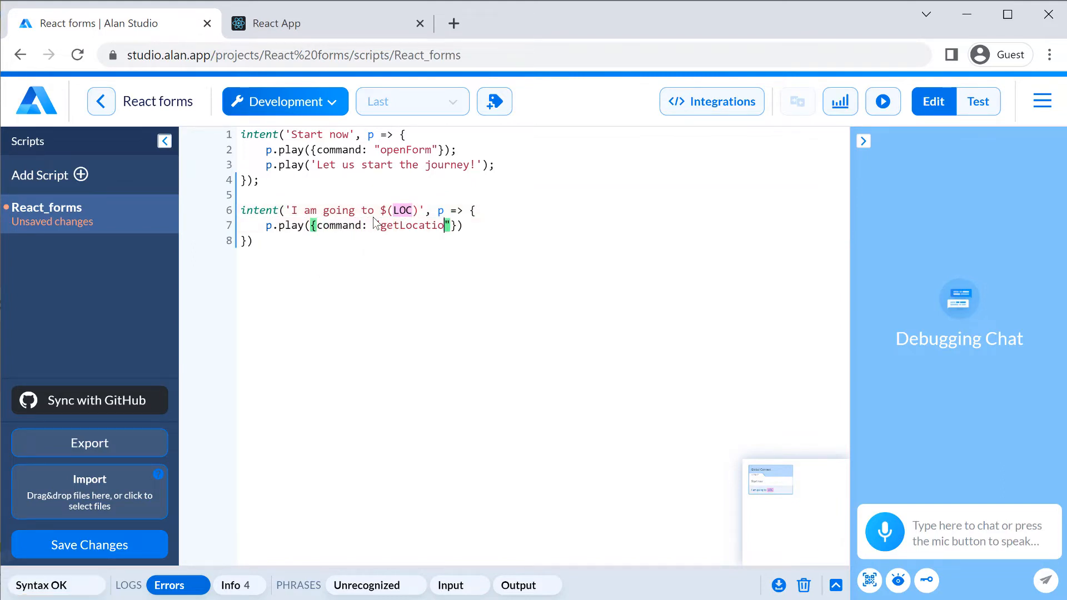
{"action": "type", "text": ", value: p.LOC.value"}
{"action": "type", "text": "p.play('"}
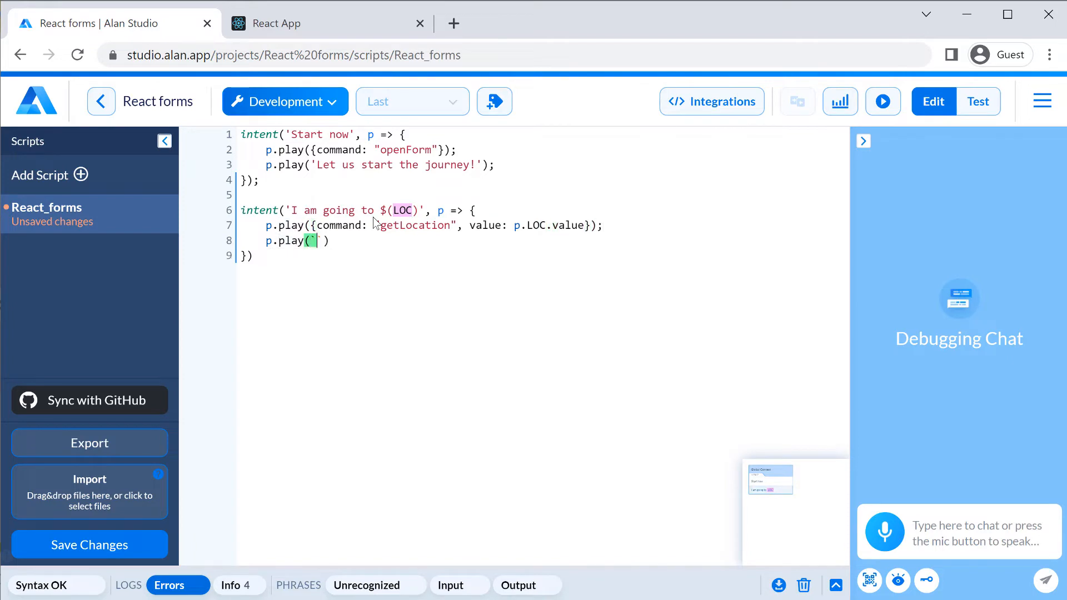
{"action": "type", "text": "Your destination is ${p.LOC.value}"}
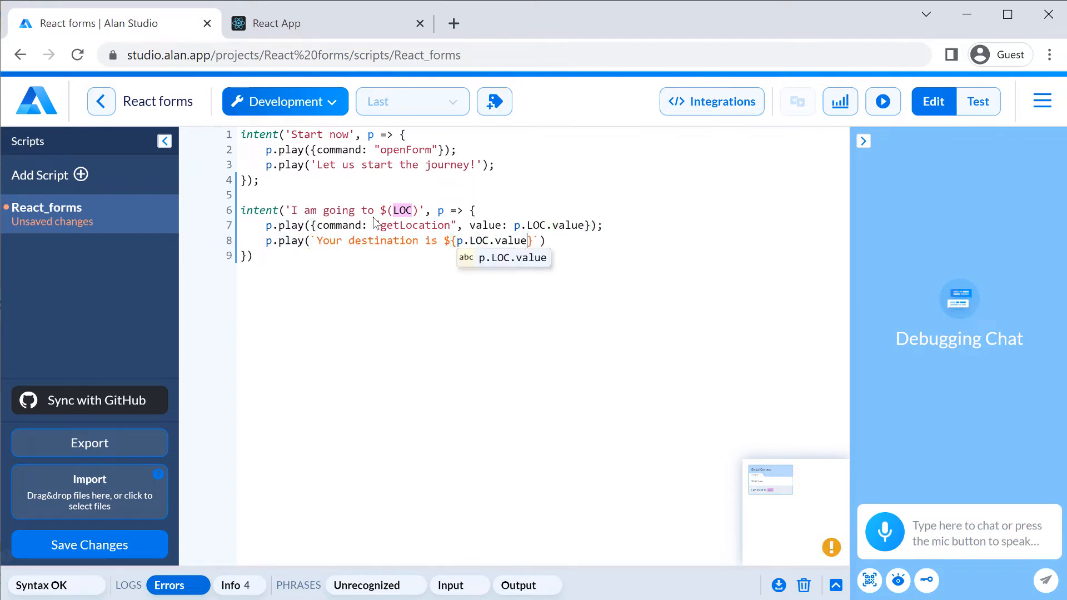
{"action": "left_click", "coordinate": [89, 545]}
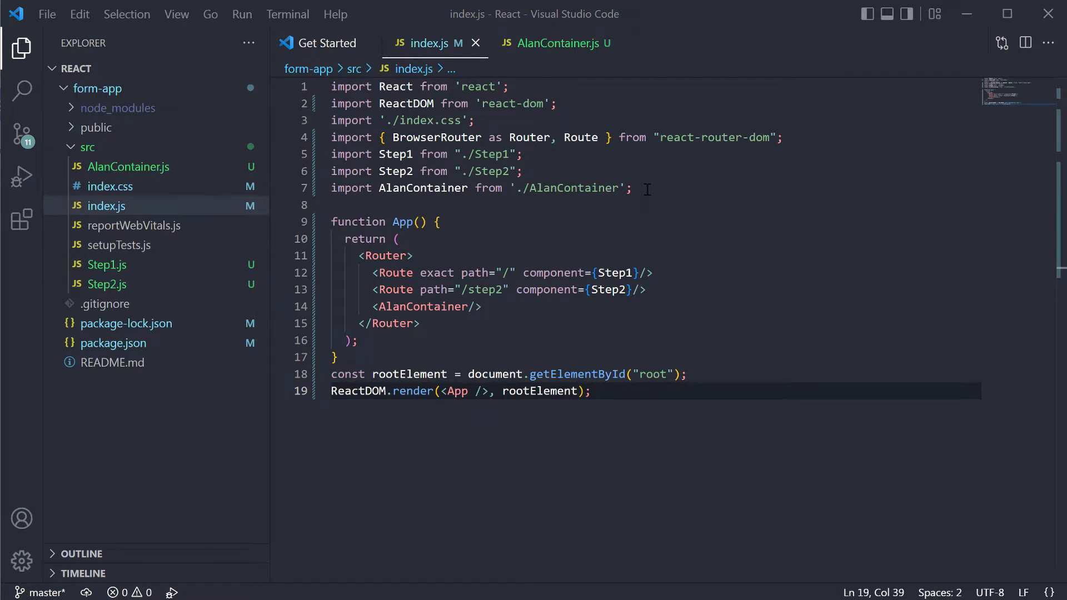
Import FormProvider and useForm, create methods = useForm(), and wrap the routes in <FormProvider {...methods}>
{"action": "type", "text": "import { FormProvider, useForm } from \"react-hook-form\";"}
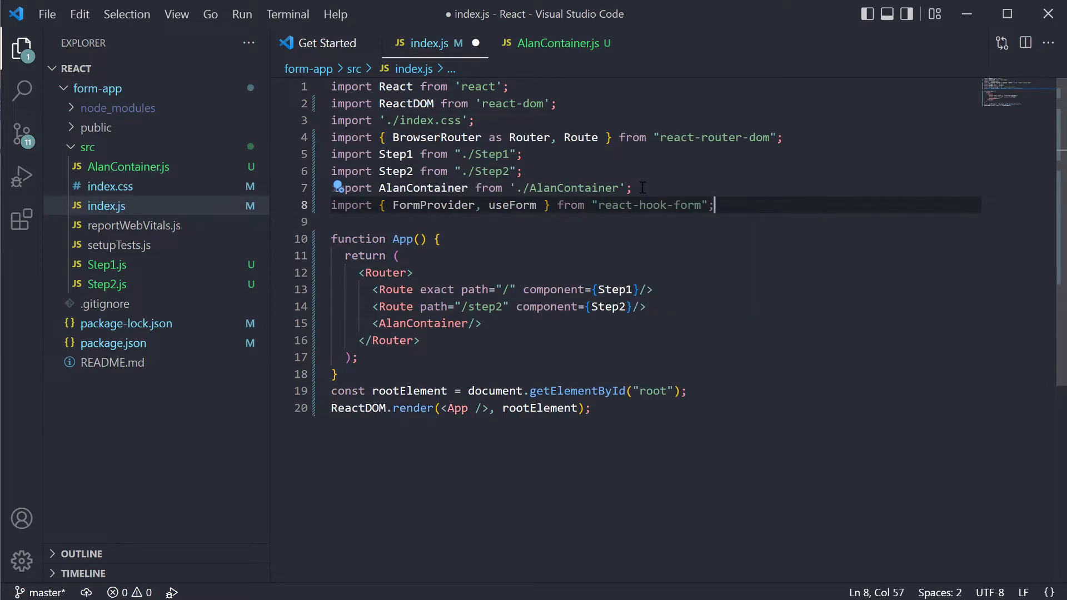
{"action": "type", "text": "const methods ="}
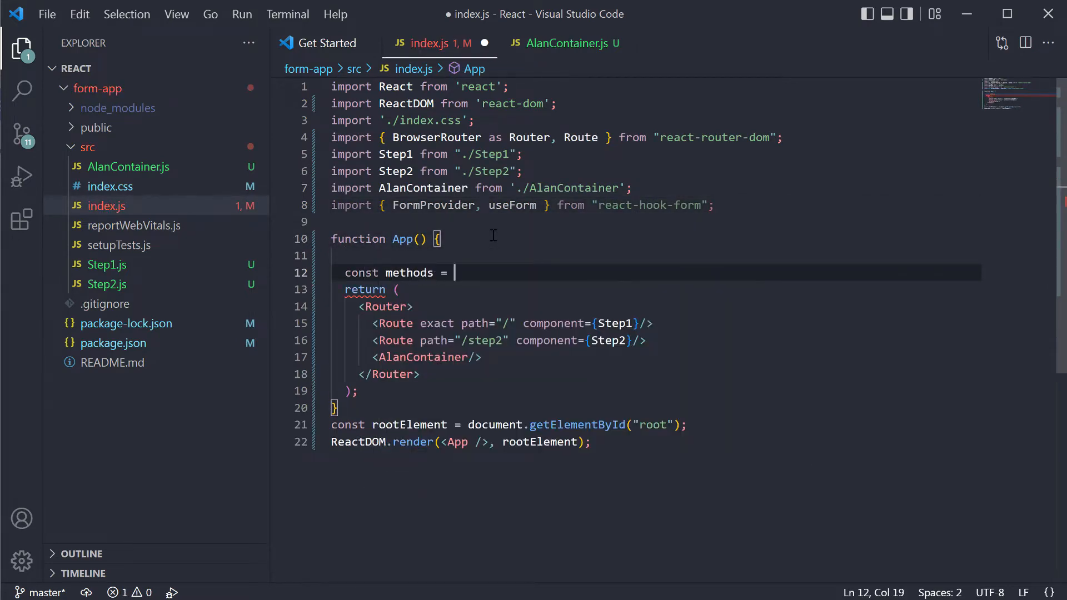
{"action": "type", "text": "useForm();"}
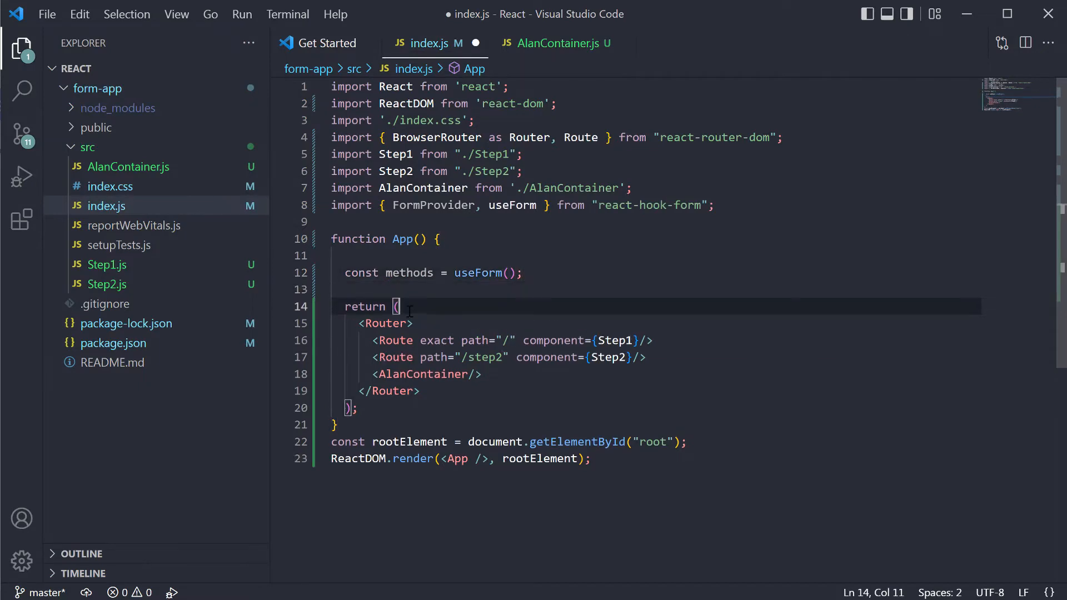
{"action": "type", "text": "<FormProvider"}
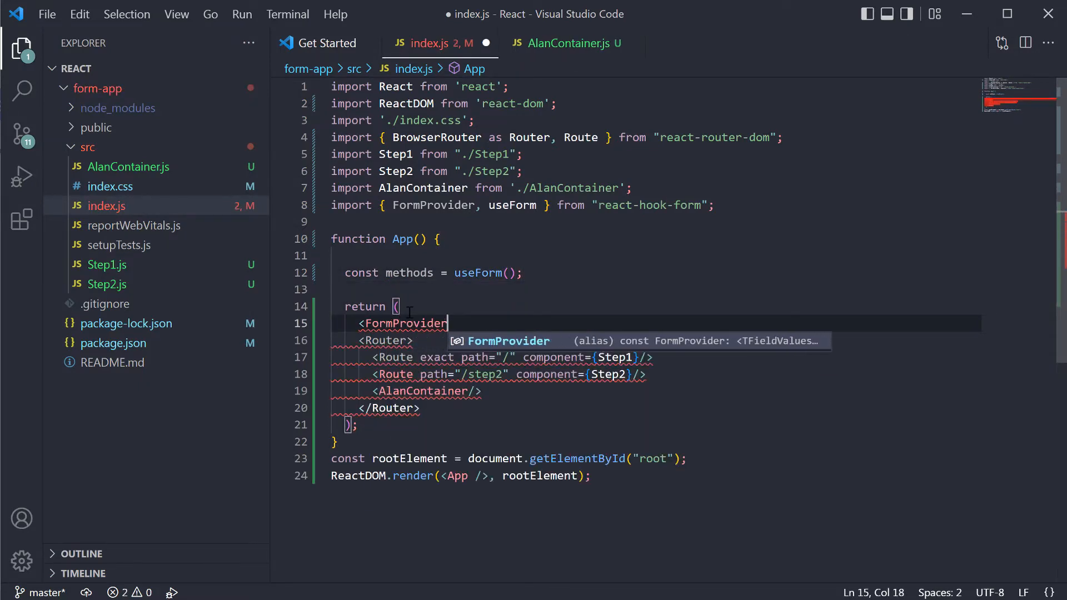
{"action": "type", "text": "{...methods}>"}
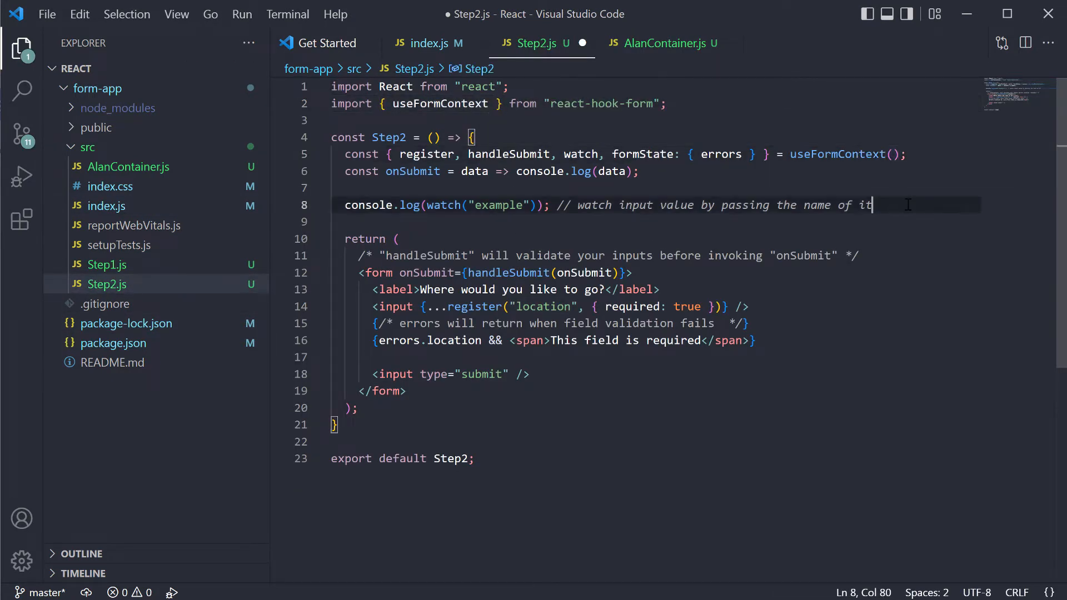
In AlanContainer.js, import from react-hook-form and add const methods = useFormContext()
{"action": "left_click", "coordinate": [667, 43]}
{"action": "type", "text": "import { useFormContext } from"}
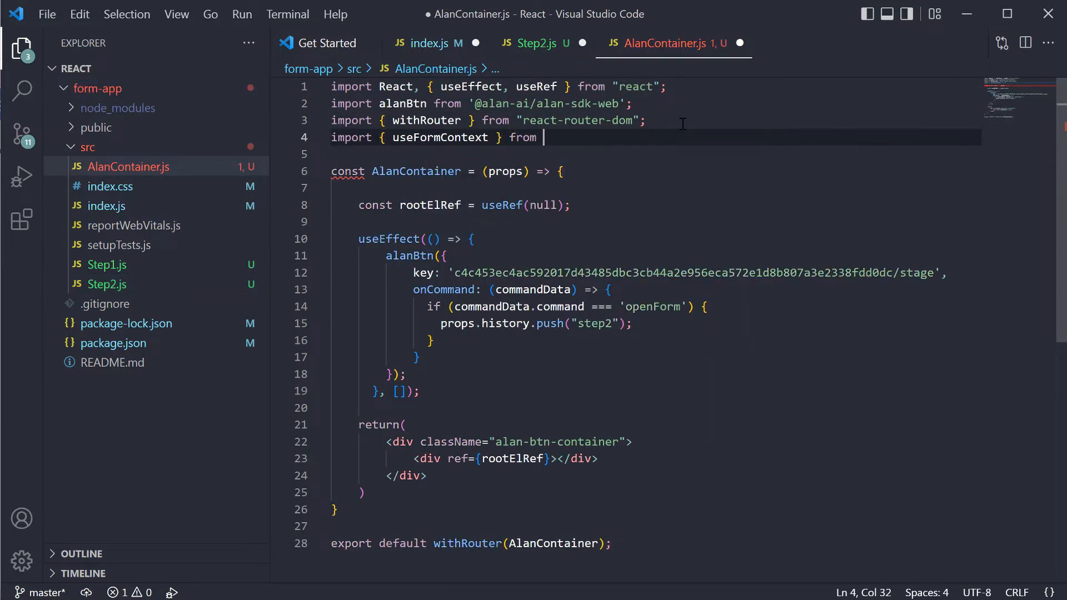
{"action": "type", "text": "\"react-hook-form\";"}
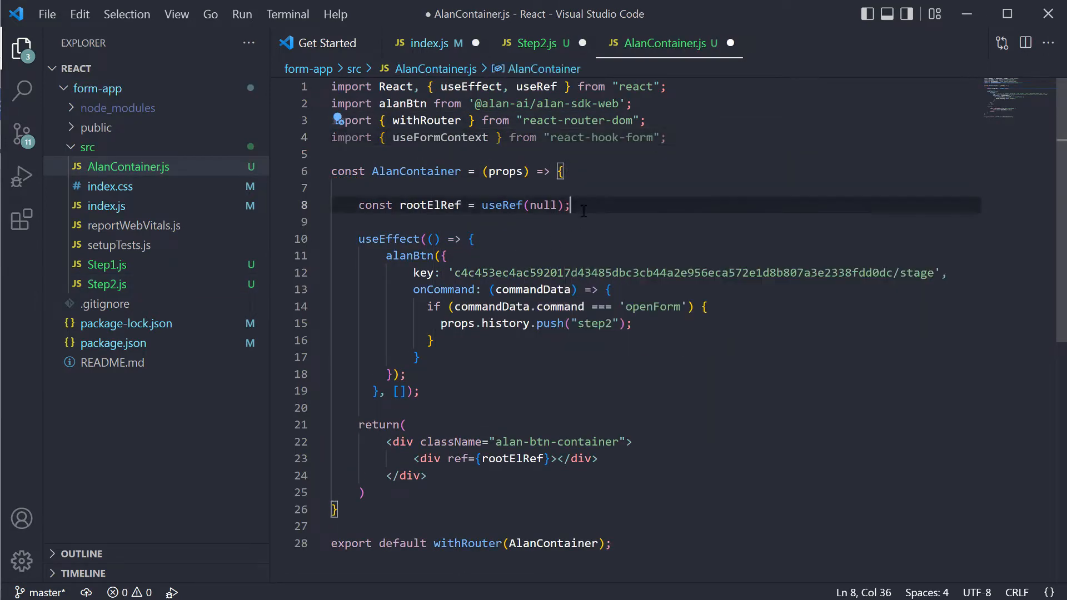
{"action": "type", "text": "const methods = useFormConte"}
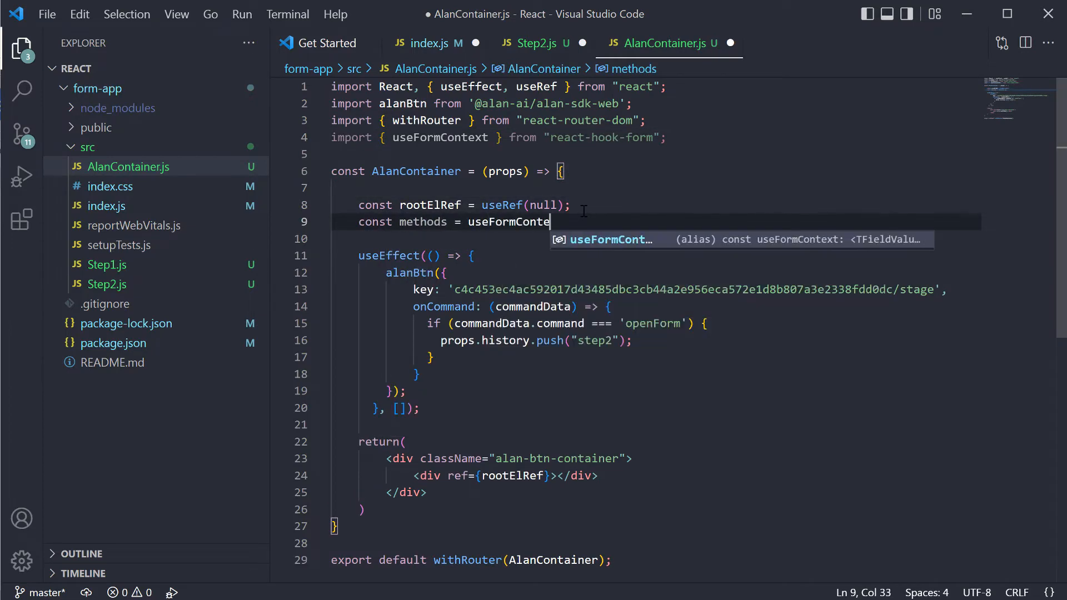
{"action": "type", "text": "xt();"}
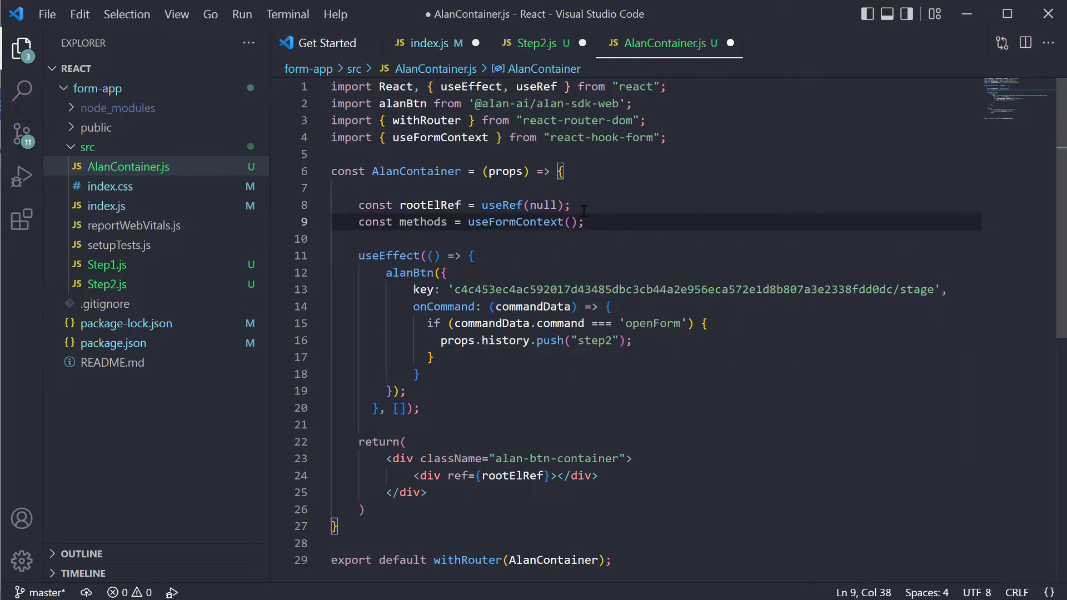
Handle the 'getLocation' command by calling methods.setValue on the location field
{"action": "type", "text": "if"}
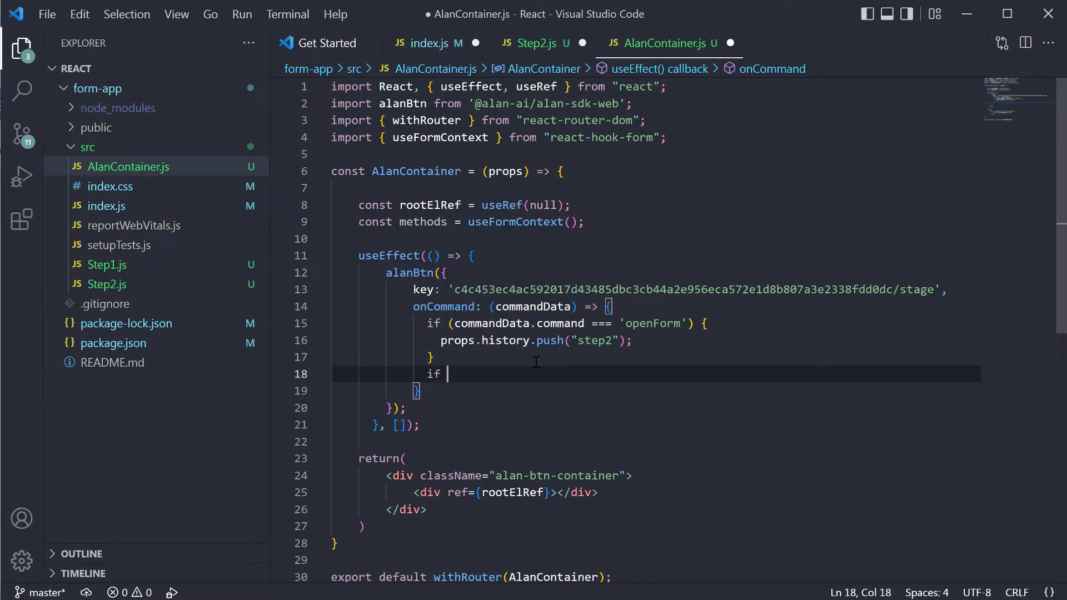
{"action": "type", "text": "(commandData.command ==="}
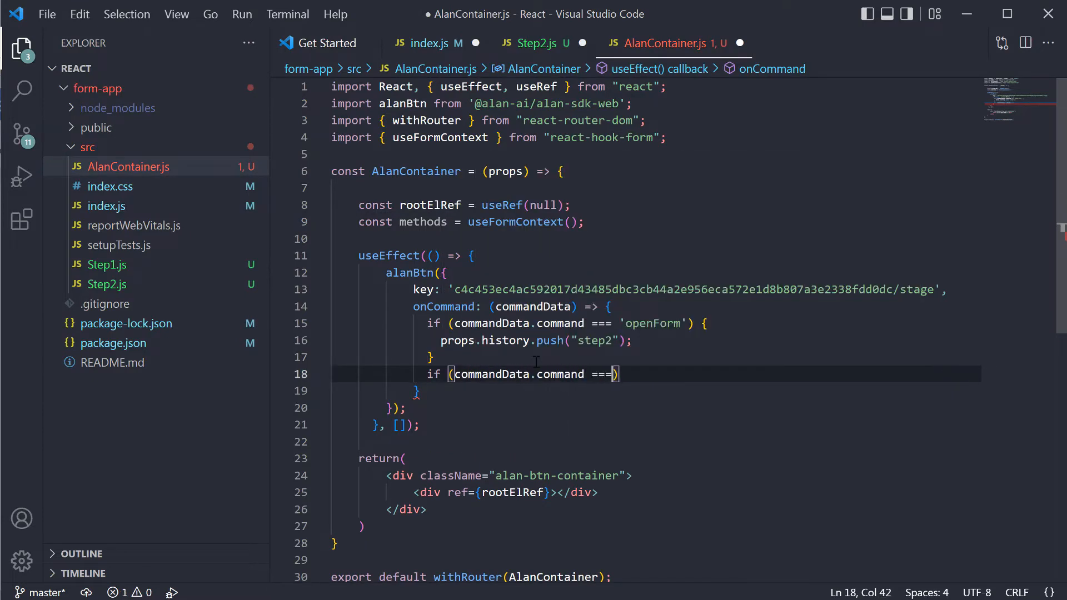
{"action": "type", "text": "'getLocation')"}
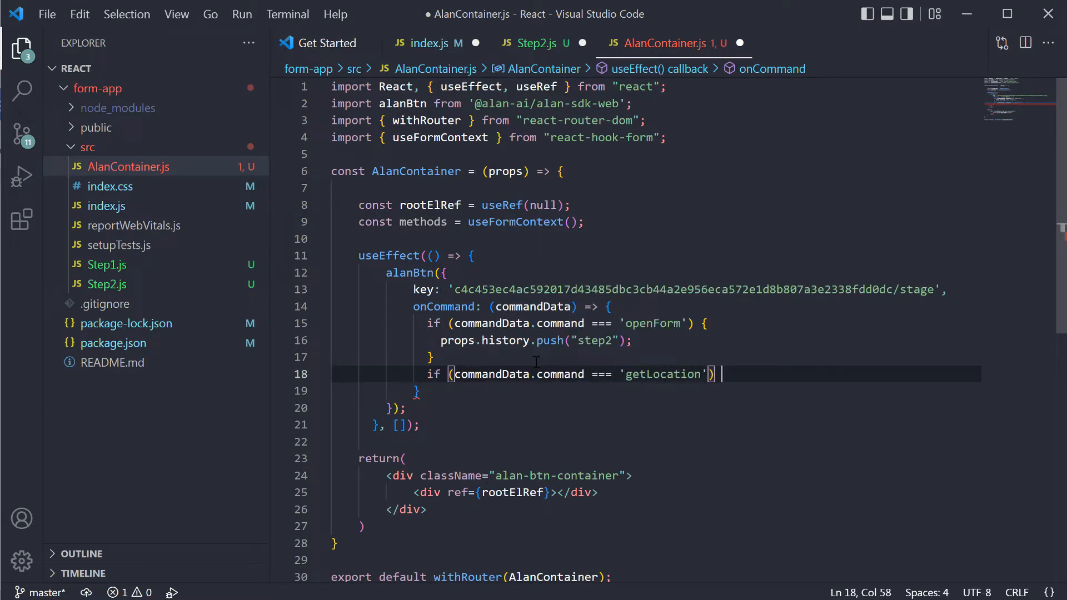
{"action": "type", "text": "methods.setValue('loca"}
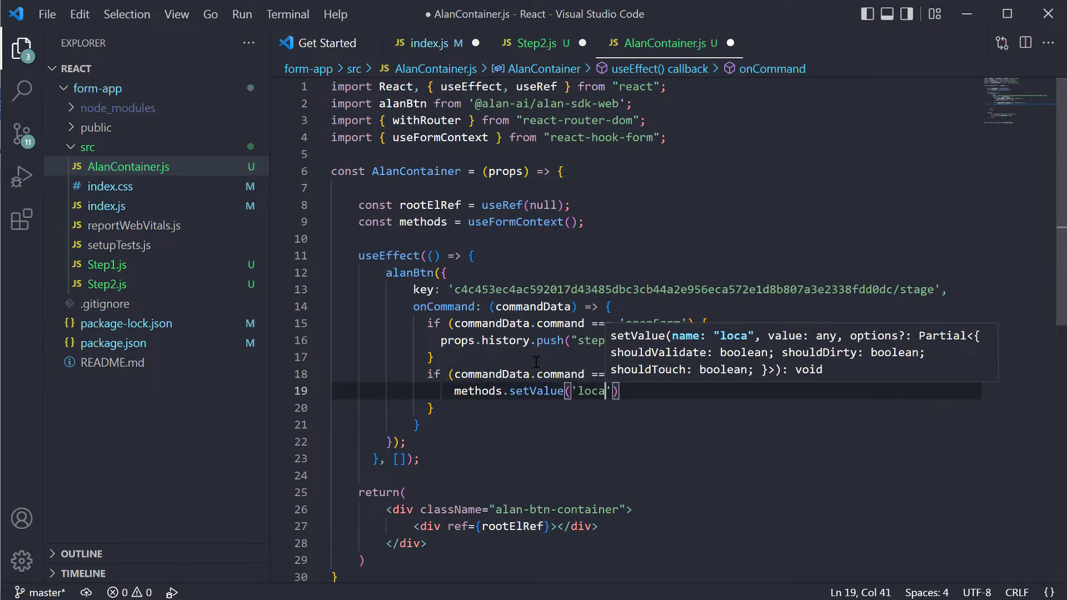
{"action": "type", "text": "tion', command"}
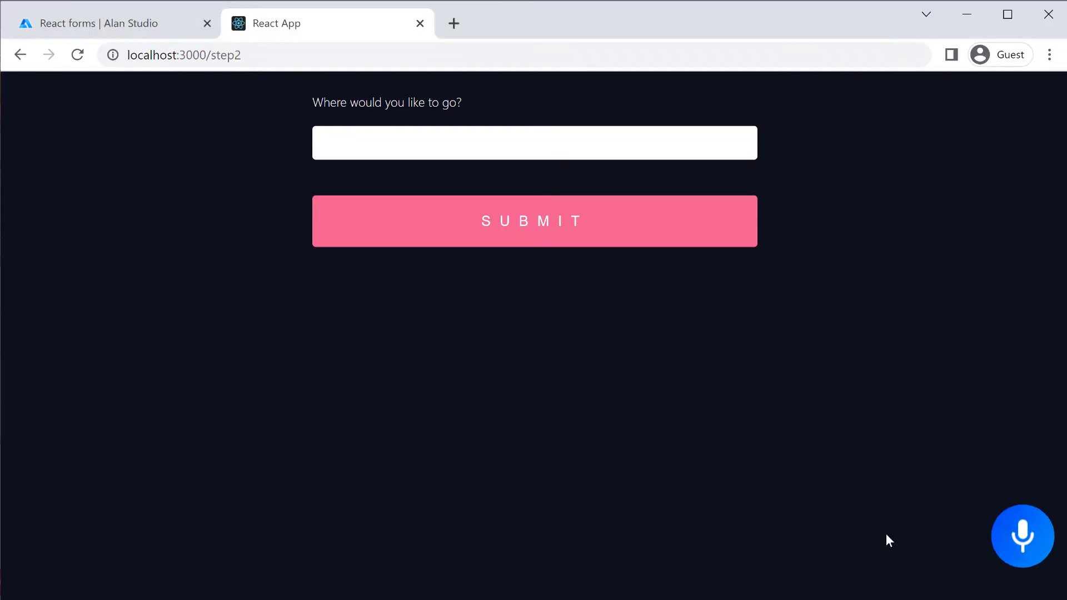
Start the Alan microphone and say 'Santa Fe' to test the destination intent
{"action": "left_click", "coordinate": [1022, 536]}
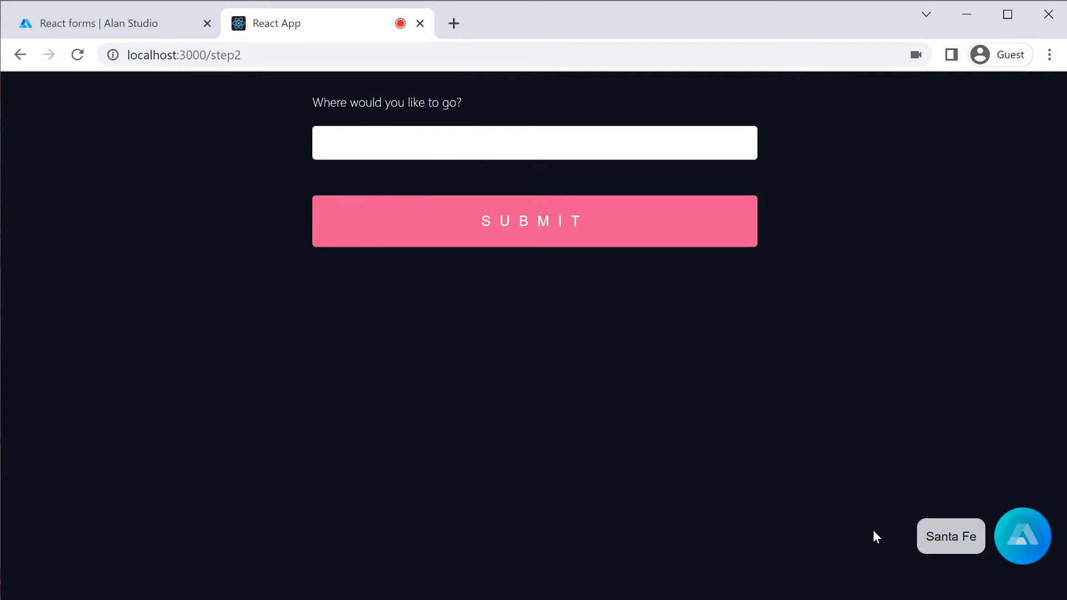
{"action": "type", "text": "Santa Fe"}
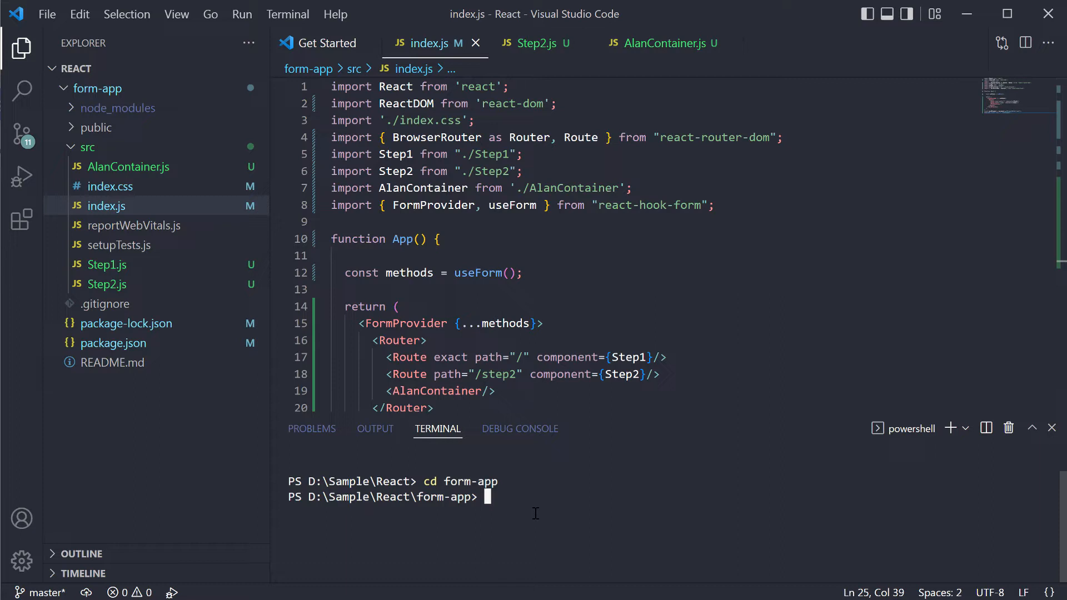
{"action": "mouse_move", "coordinate": [617, 527]}
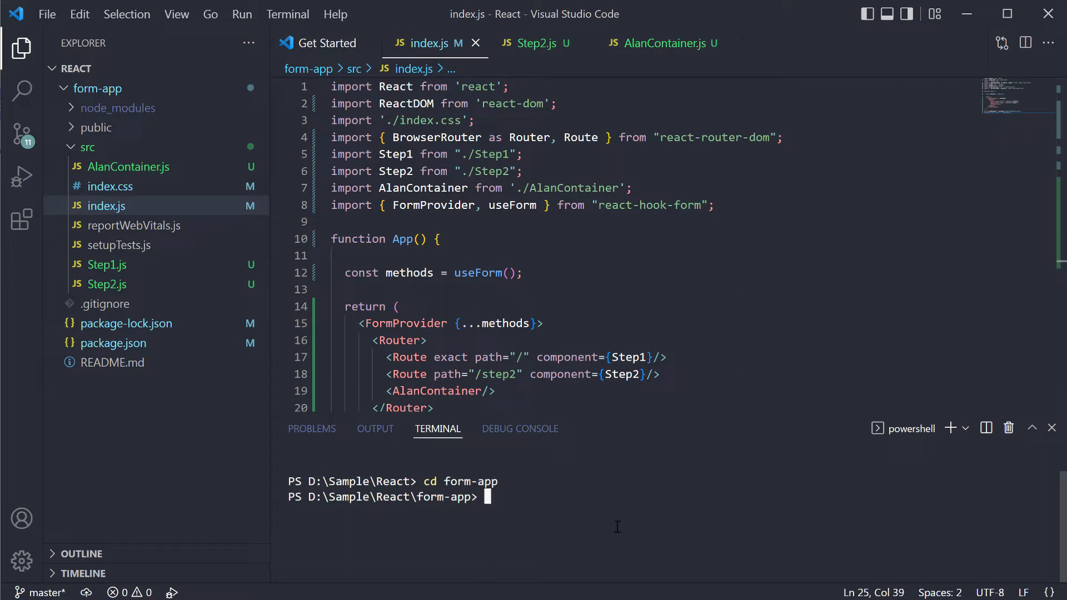
Install the react-datepicker and moment packages from the terminal
{"action": "type", "text": "npm i react-datep"}
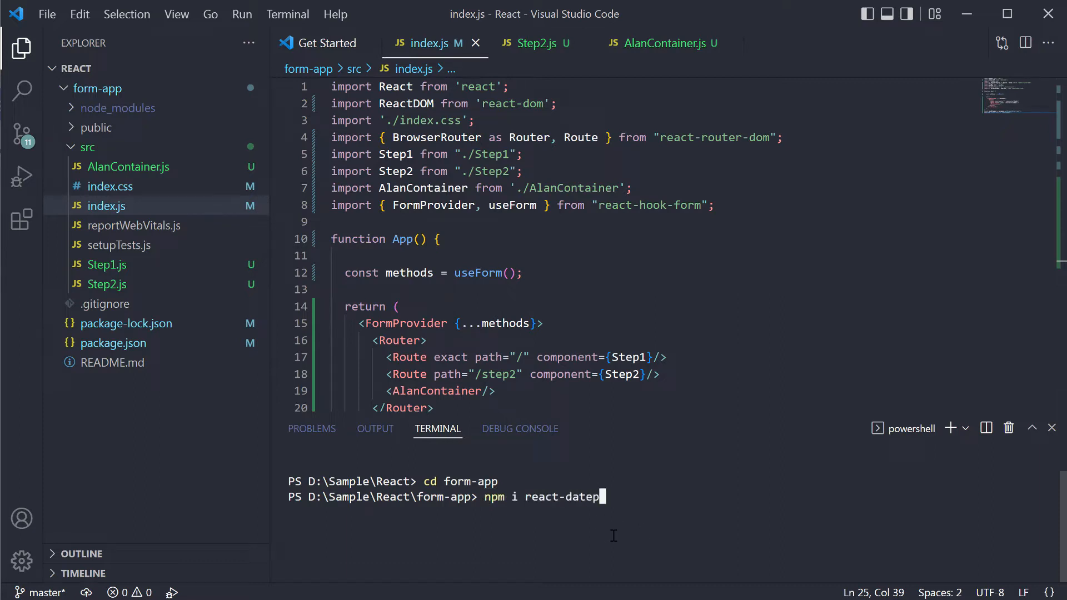
{"action": "key", "text": "Enter"}
{"action": "type", "text": "npm i moment"}
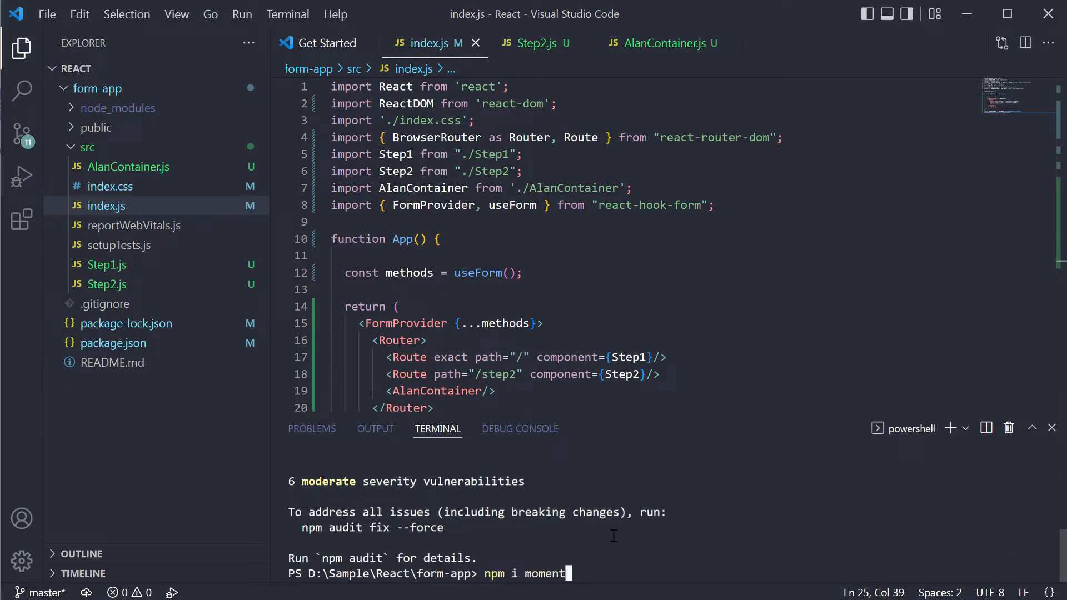
{"action": "key", "text": "Enter"}
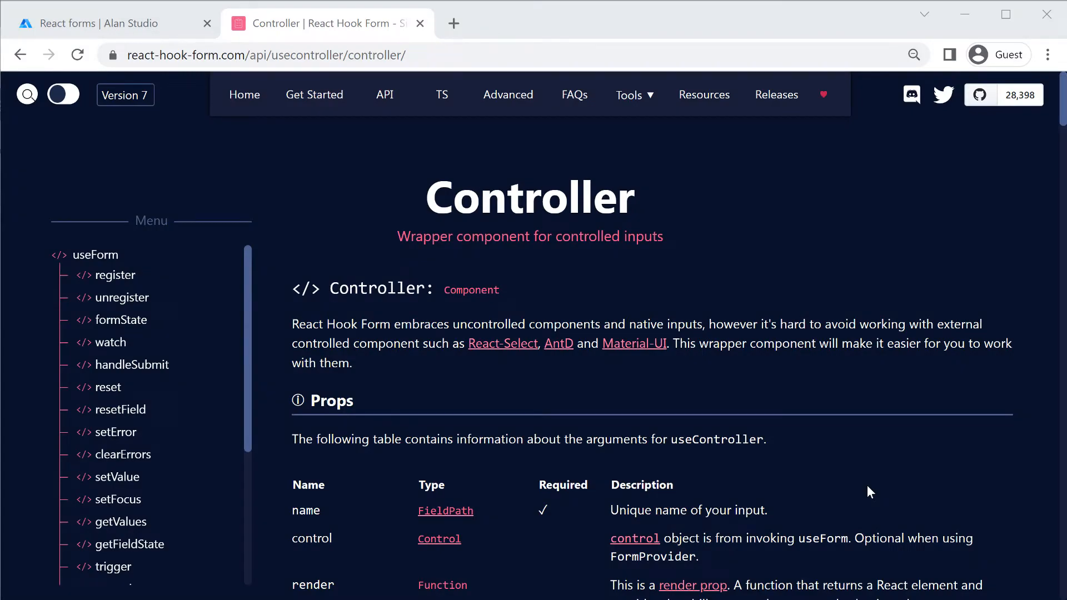
{"action": "scroll", "scroll_direction": "down", "scroll_amount": 3}
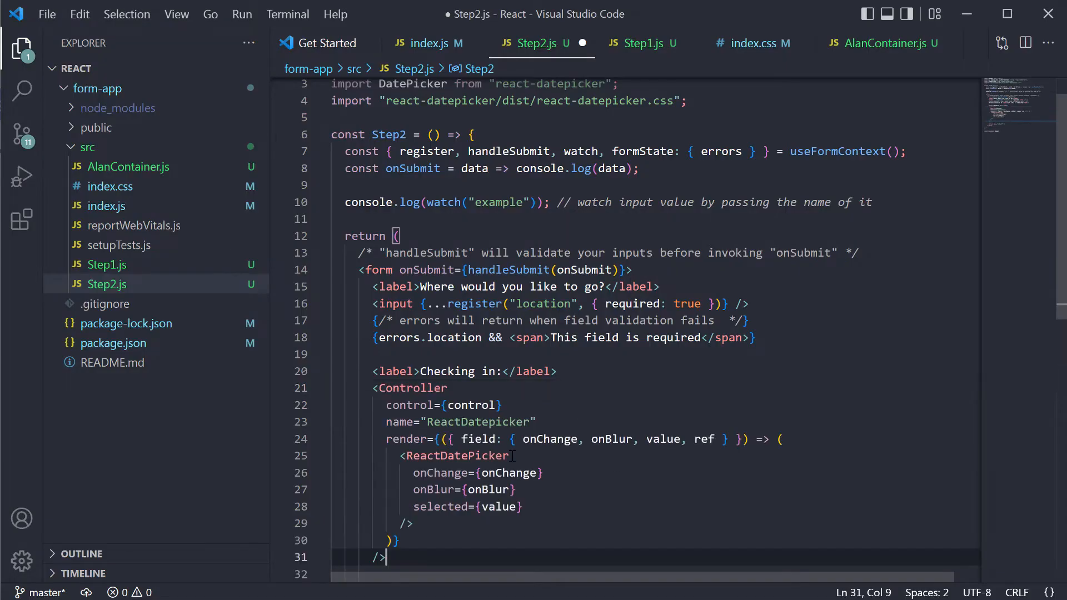
Name the check-in picker fromDate and prefix the index.css button rules with .demo
{"action": "type", "text": "fromDate"}
{"action": "left_click", "coordinate": [620, 151]}
{"action": "type", "text": " con"}
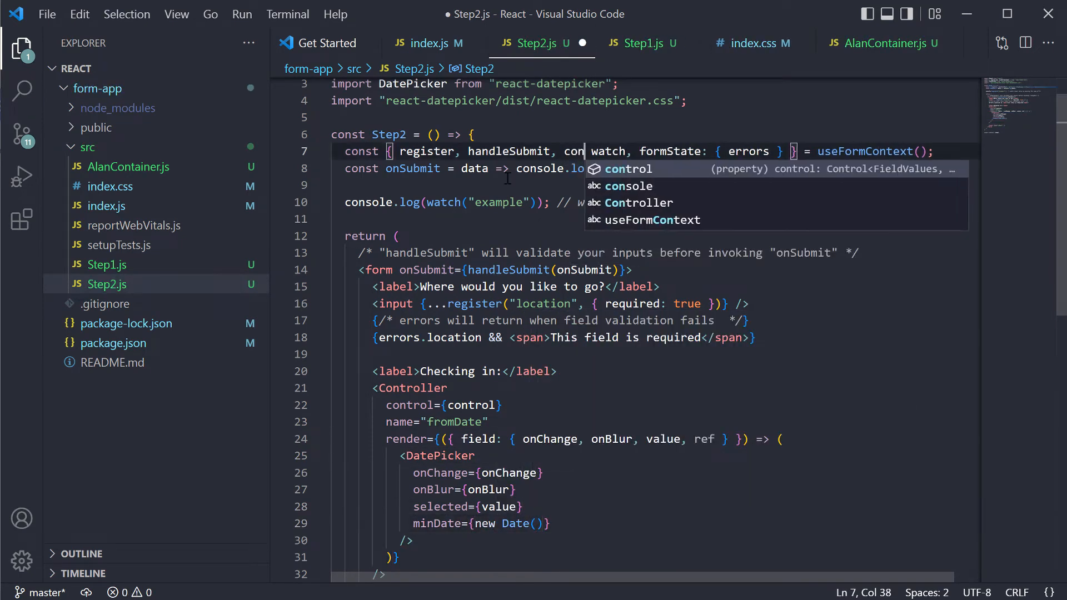
{"action": "left_click", "coordinate": [753, 43]}
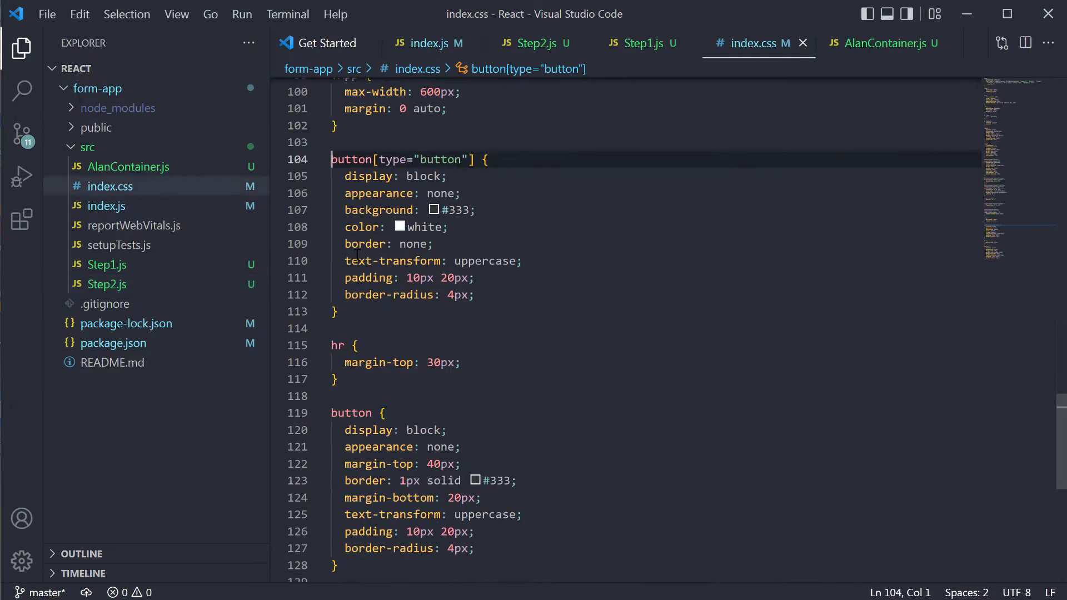
{"action": "type", "text": ".demo"}
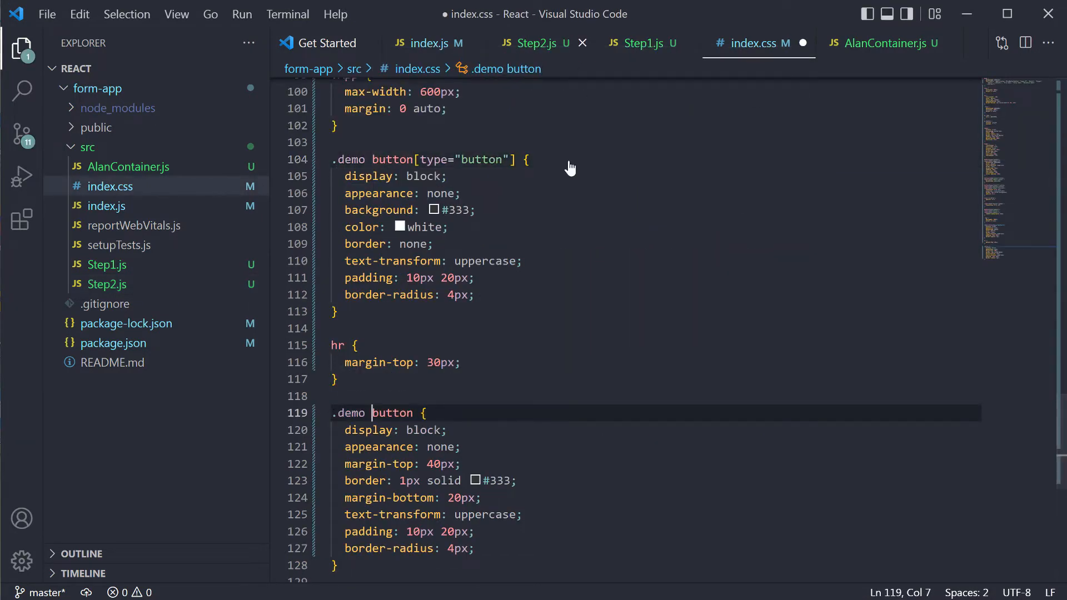
{"action": "left_click", "coordinate": [534, 42]}
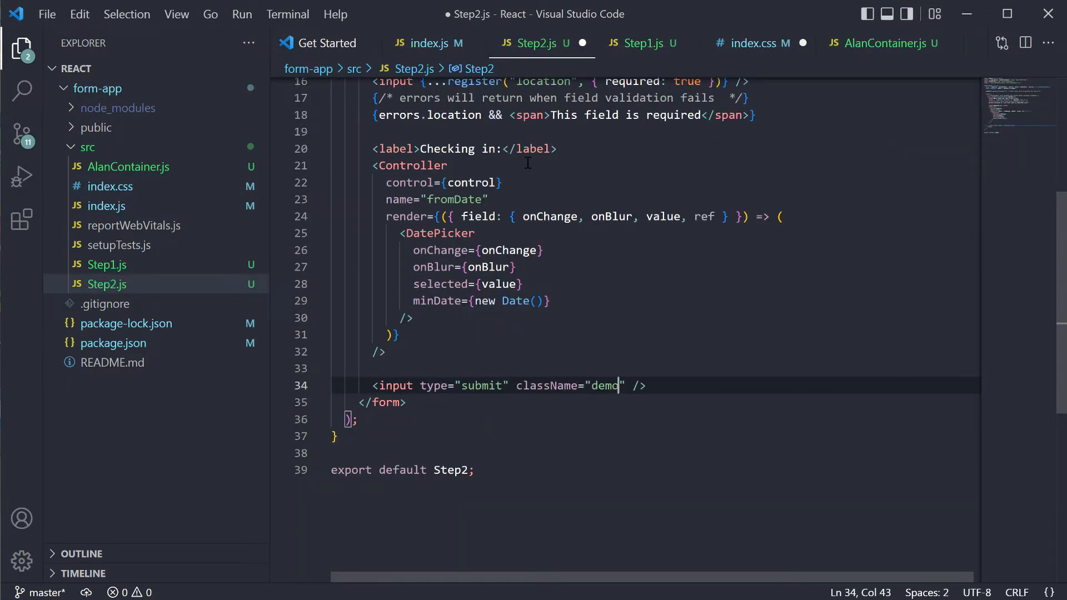
{"action": "left_click", "coordinate": [640, 43]}
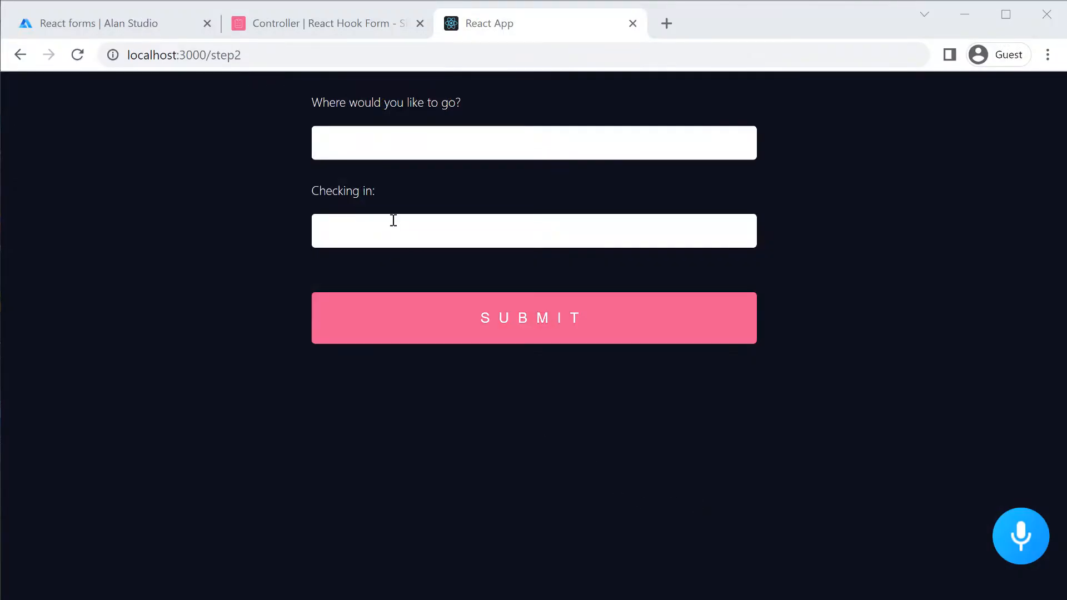
Enter 06/03/2022 in the Checking in field
{"action": "type", "text": "06/03/2022"}
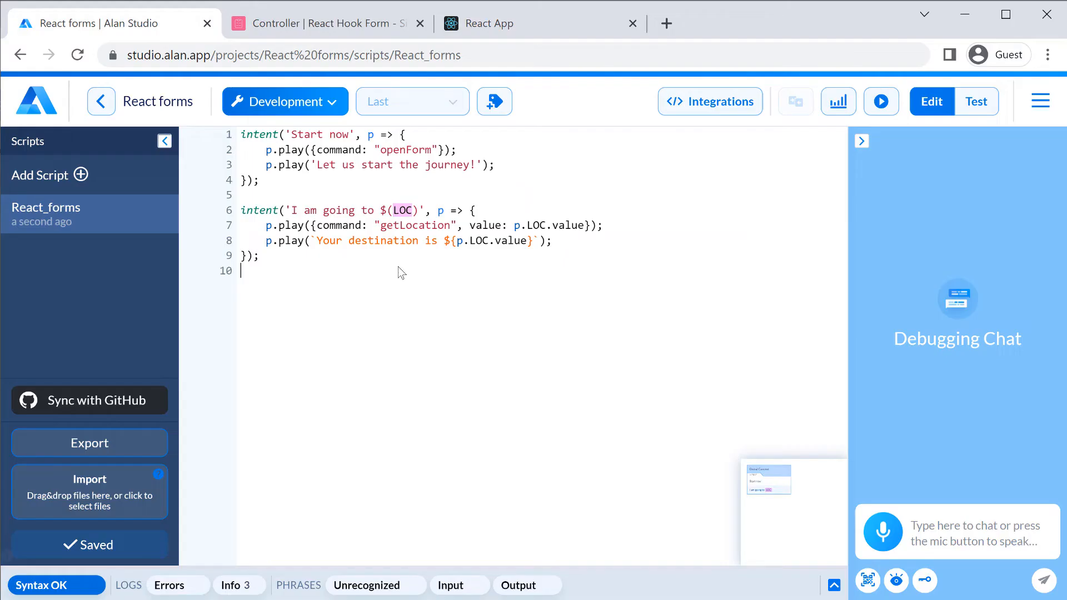
Add intent 'I will check in on $(DATE)' playing setFromDate with p.DATE.moment
{"action": "type", "text": "intent('')"}
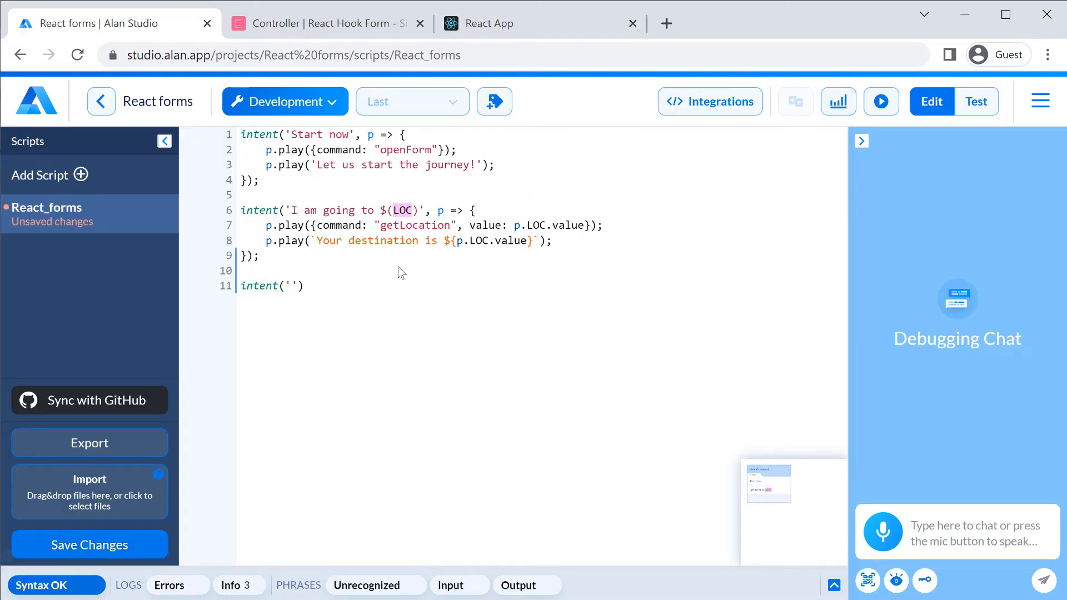
{"action": "type", "text": "I will check in on $"}
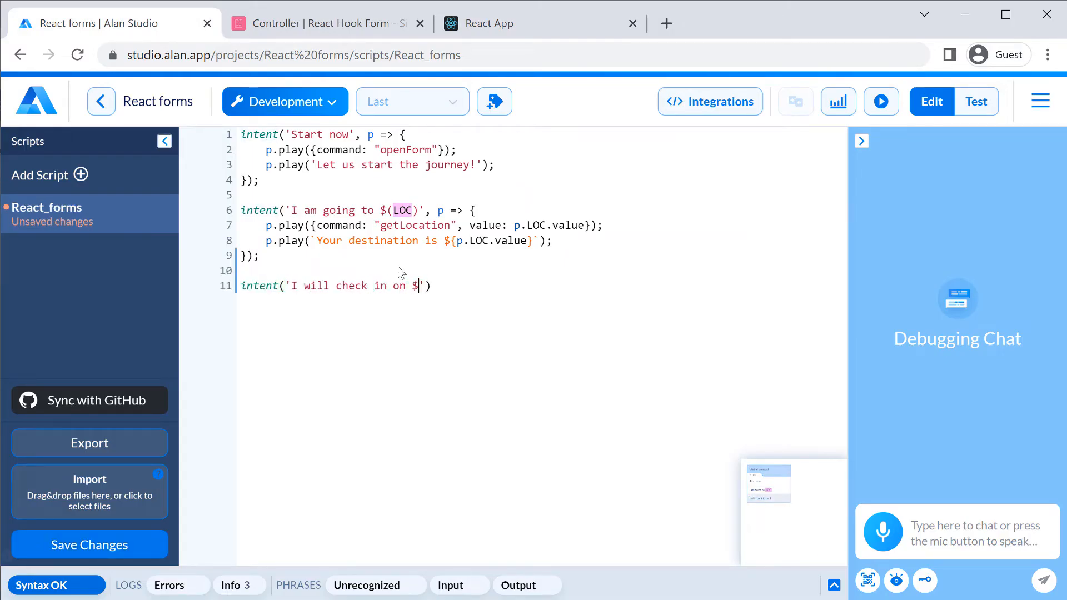
{"action": "type", "text": "(DATE)"}
{"action": "type", "text": "p.play({command: "}
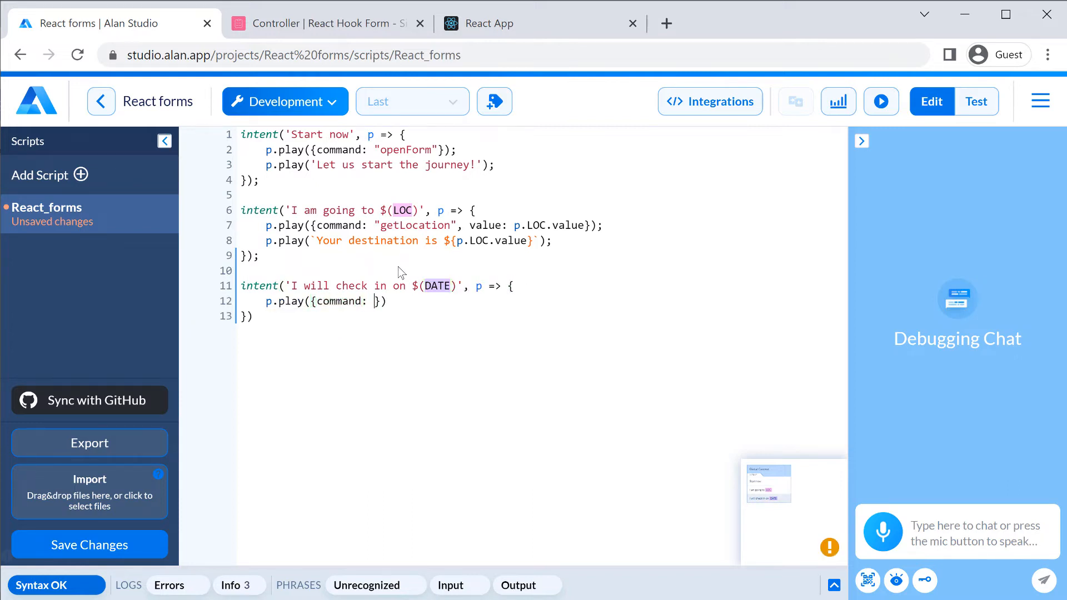
{"action": "type", "text": "\"setFromDate\", value: p.DATE"}
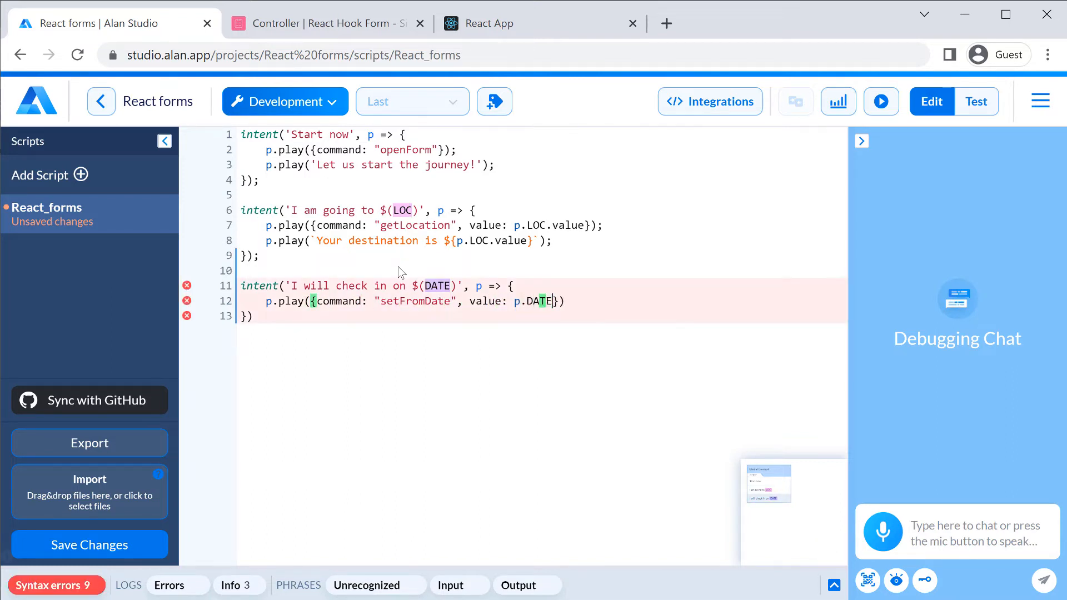
{"action": "type", "text": ".moment});"}
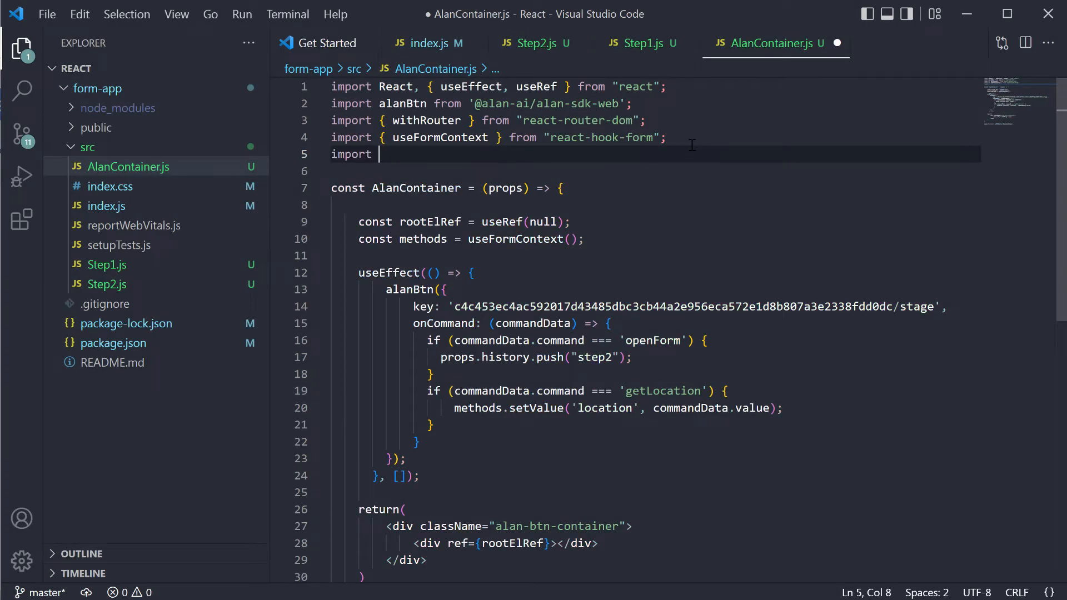
Import moment from moment-timezone and convert setFromDate values to a Date for methods.setValue
{"action": "type", "text": "moment from \"moment-timezone\";"}
{"action": "type", "text": "if (commandData.command === "}
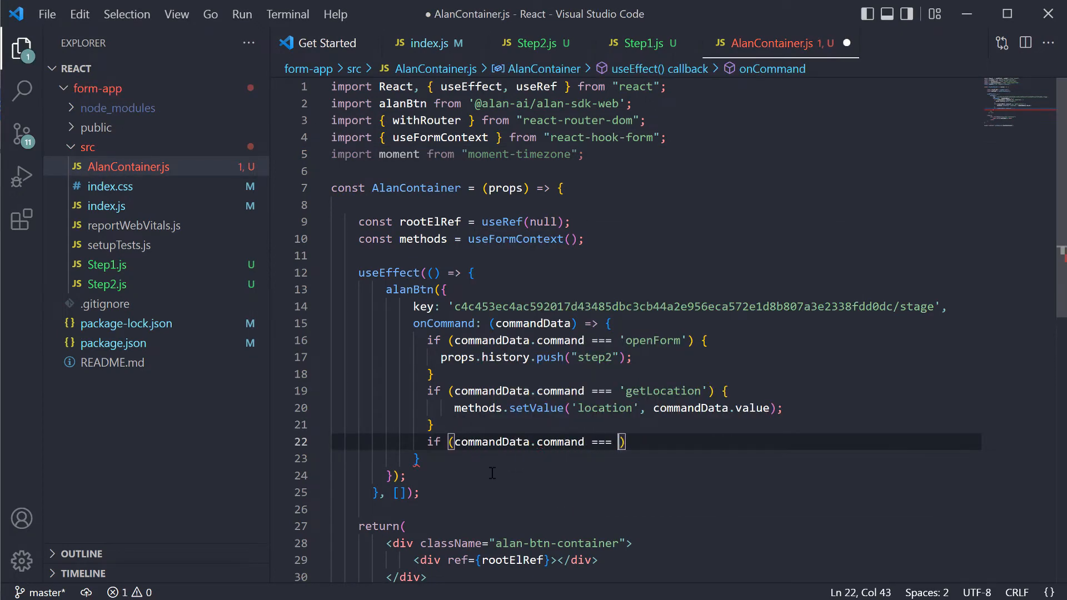
{"action": "type", "text": "'setFromDate'"}
{"action": "type", "text": "let fromDate ="}
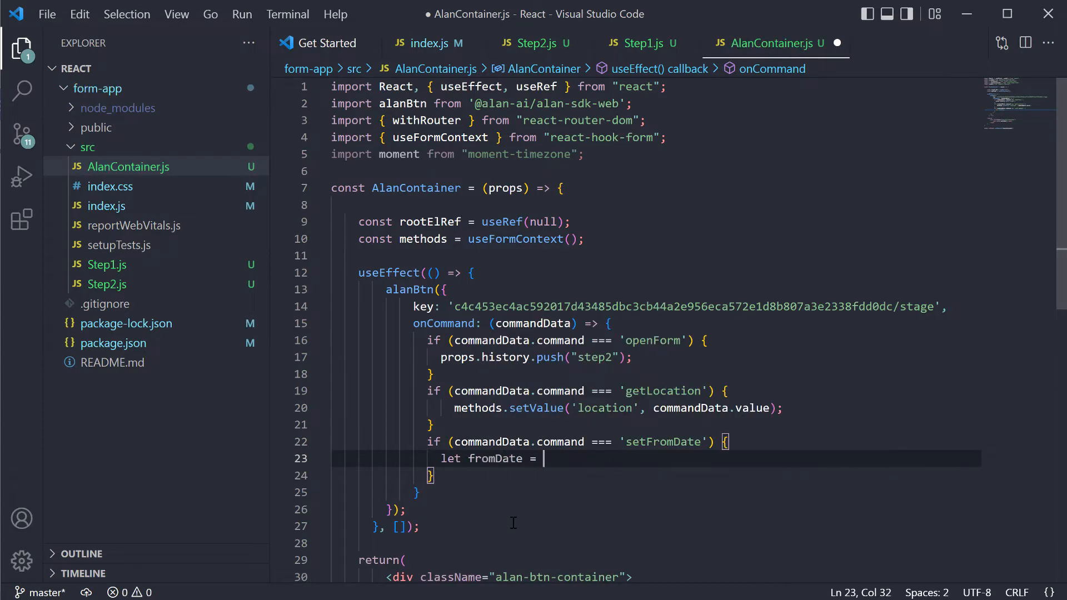
{"action": "type", "text": "moment(commandData.value).format(\"MM-DD-YYYY\");"}
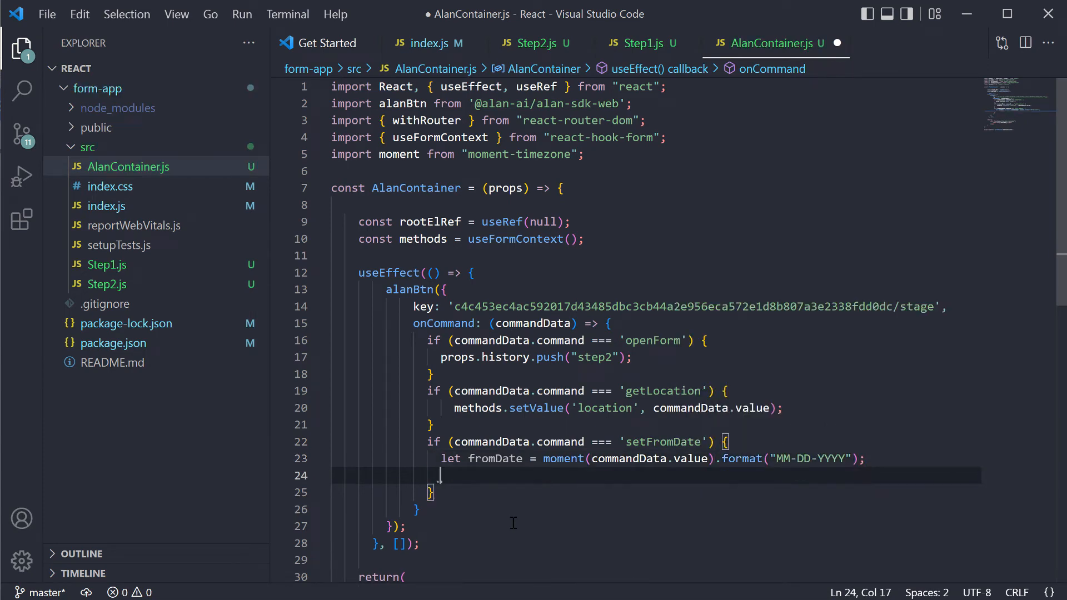
{"action": "type", "text": "fromDate = moment()"}
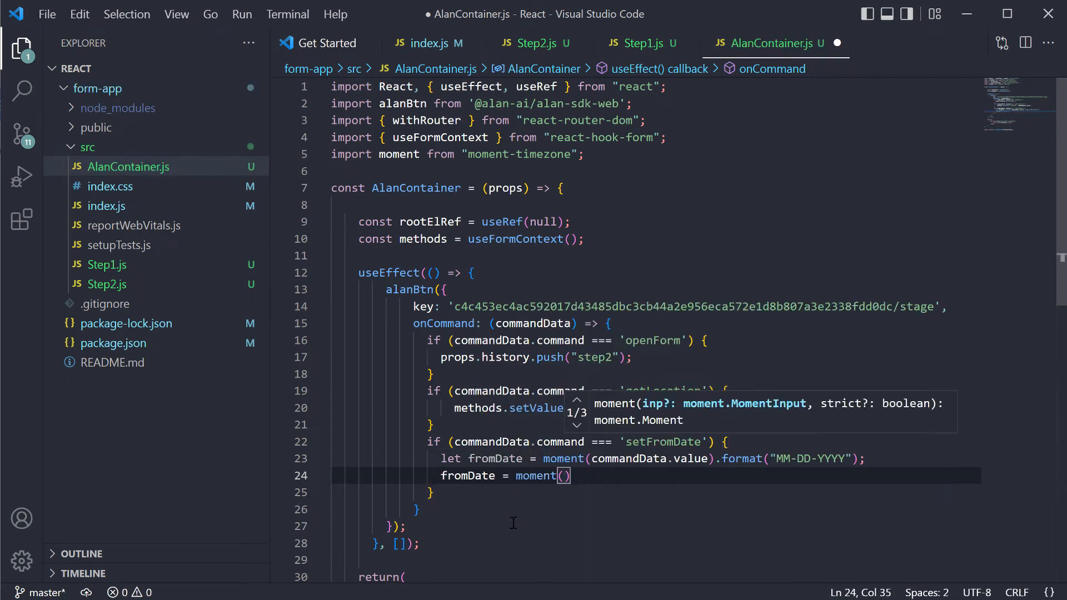
{"action": "type", "text": "fromDate).toDate();"}
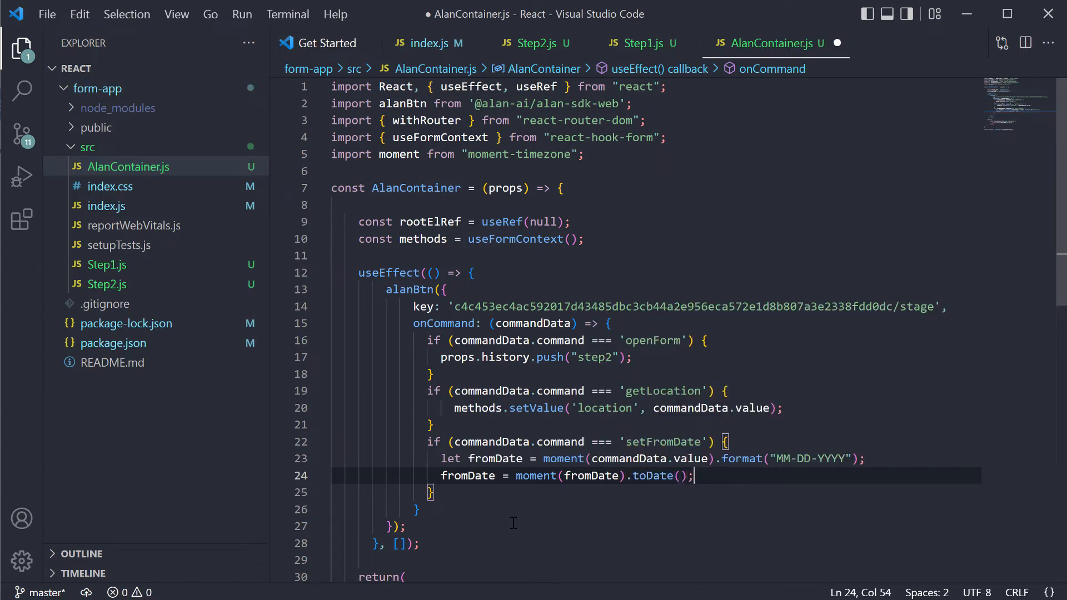
{"action": "type", "text": "methods.s"}
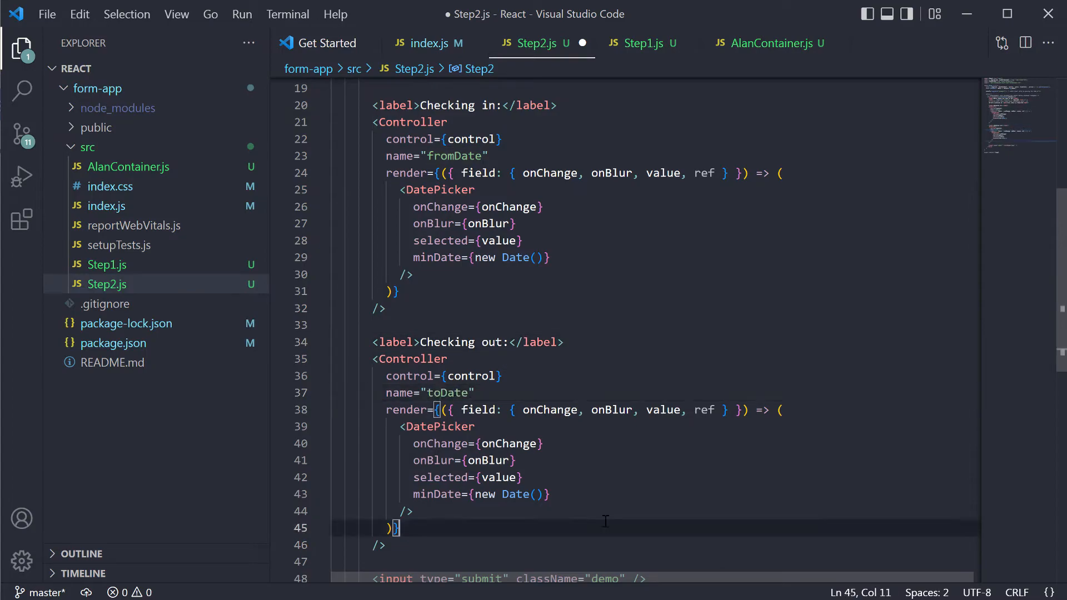
Add a 'Type:' label and a select registered with the form below the check-out picker
{"action": "type", "text": "<label></label>"}
{"action": "type", "text": "<select"}
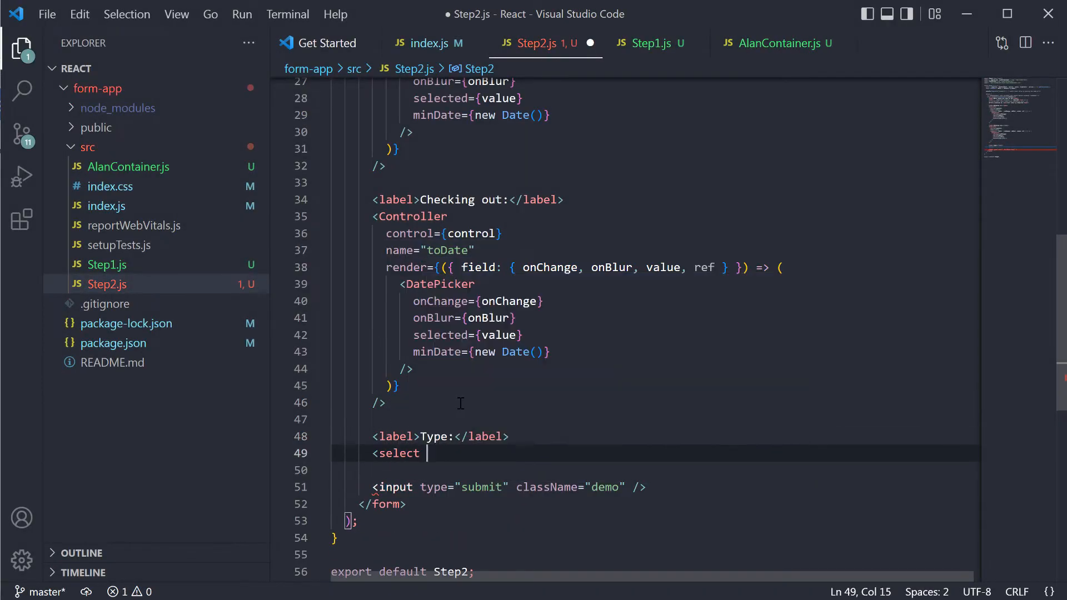
{"action": "type", "text": "{...register(\"\")}"}
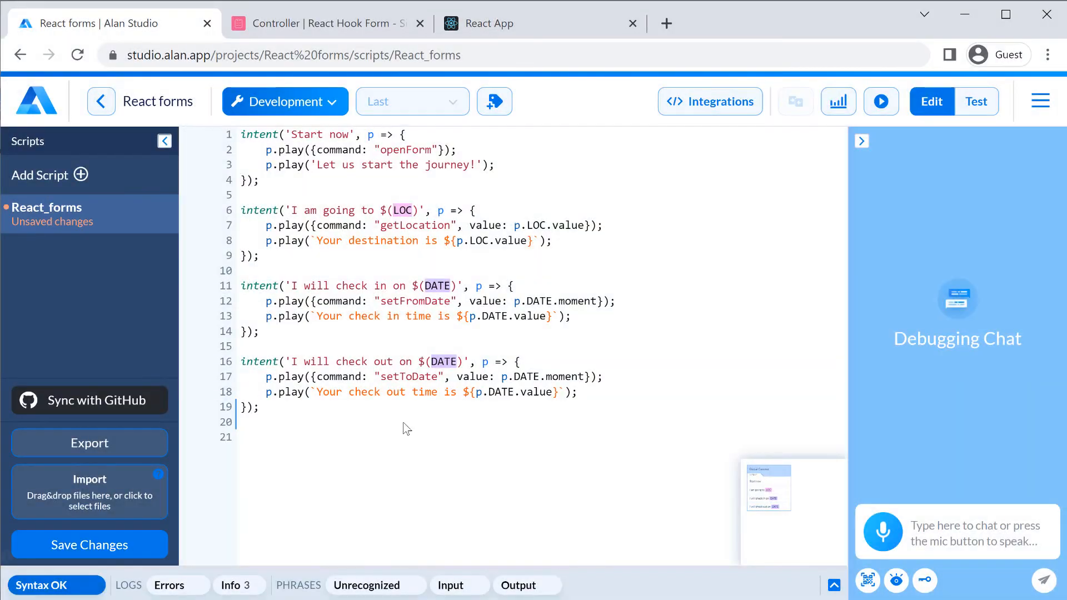
Write a 'Let it be a $(TYPE~apartment|suite|bungalow|villa)' intent sending setType and saying 'I will look for a…'
{"action": "type", "text": "intent('Let it be a $(TYPE)')"}
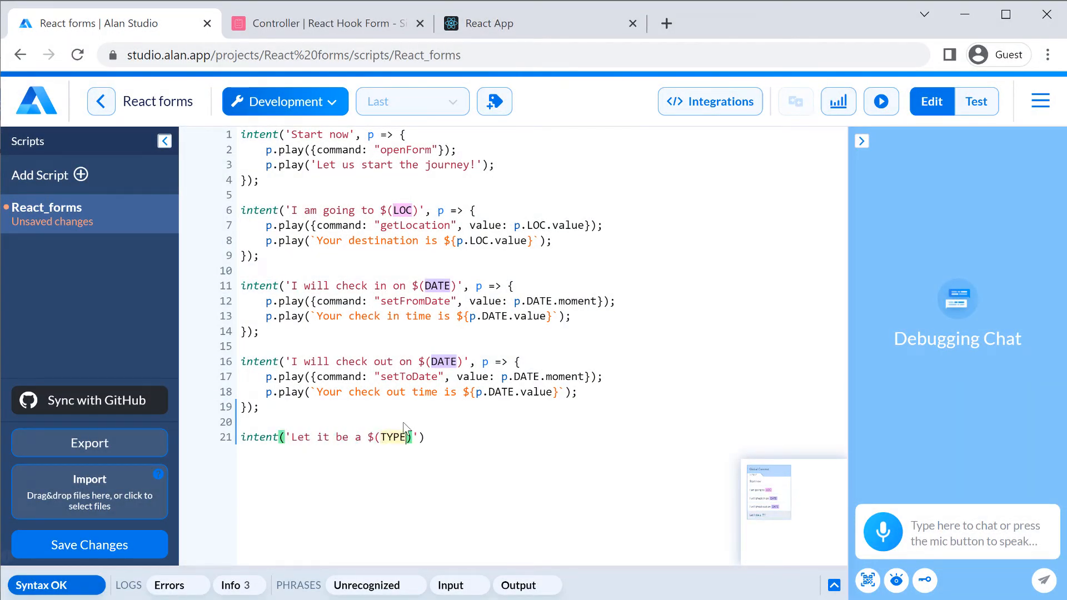
{"action": "type", "text": "apartment|suite|bungalow|villa"}
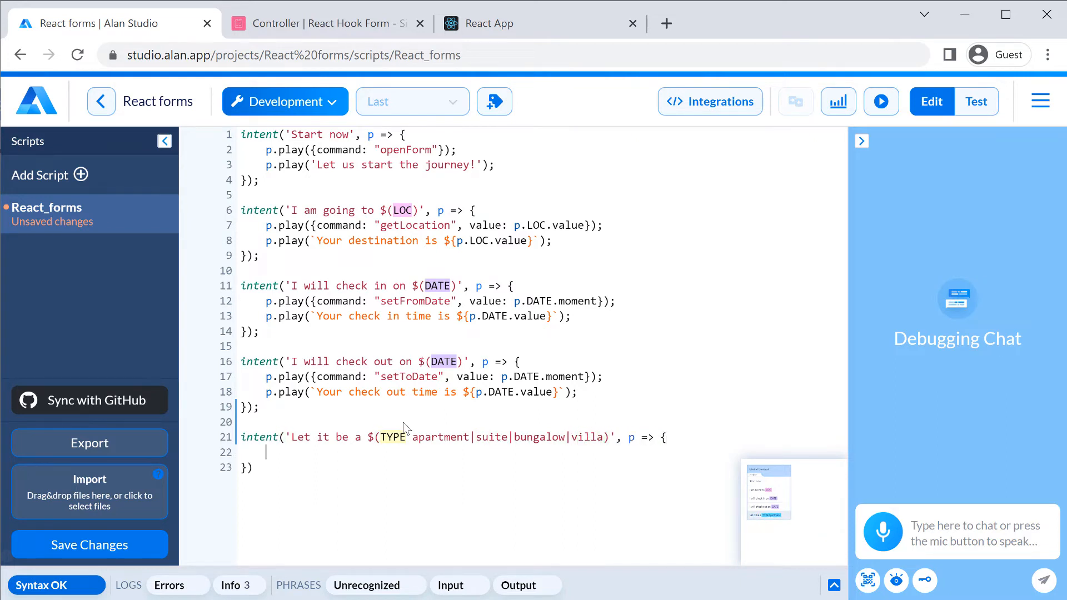
{"action": "type", "text": "p.play({command: \"setType\"})"}
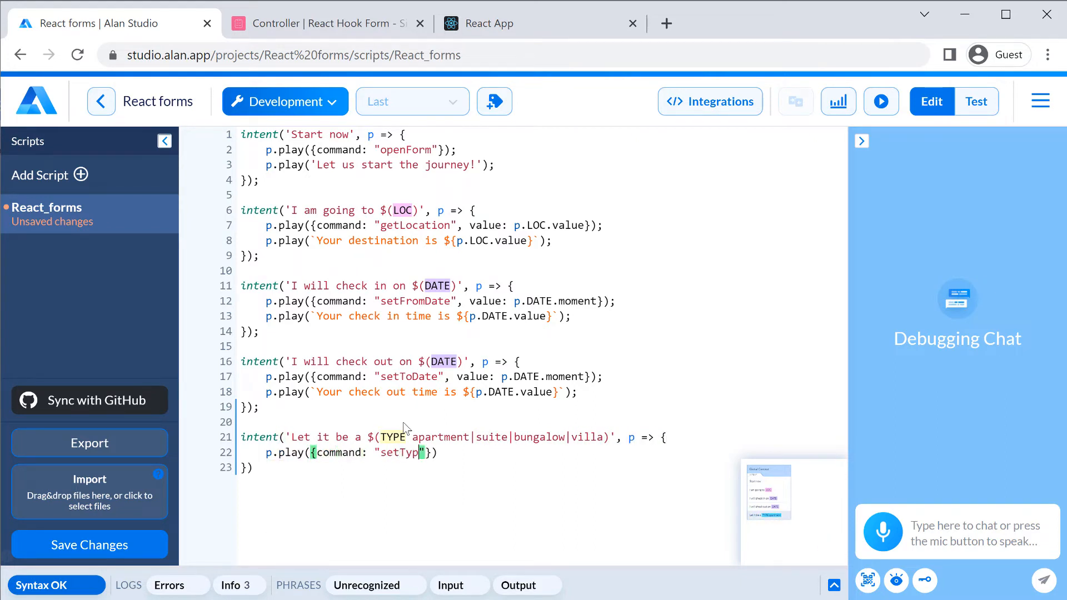
{"action": "type", "text": "e\", type: p.TYPE.value})"}
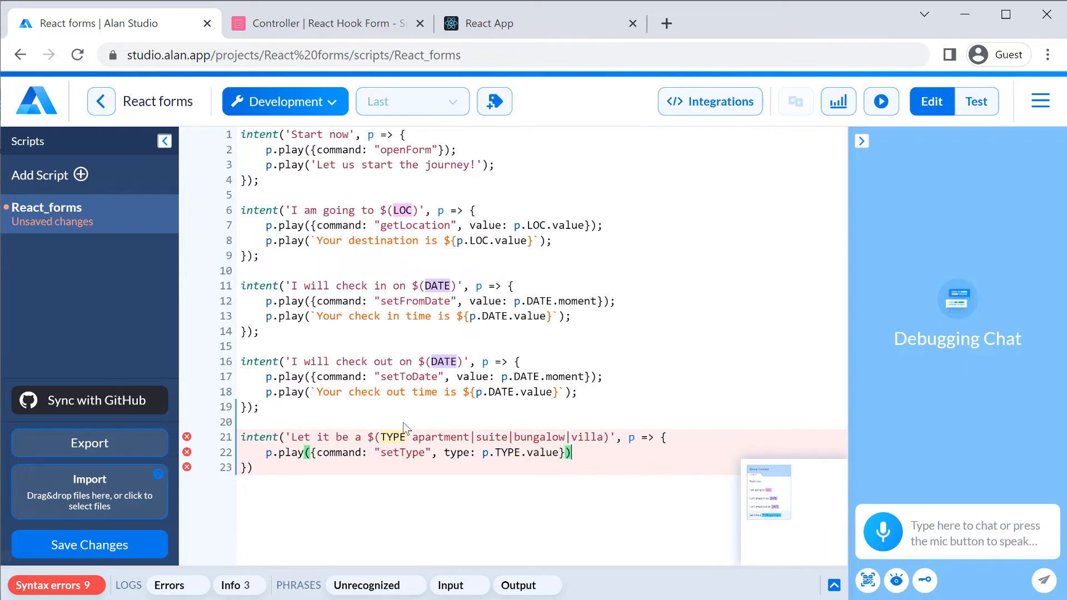
{"action": "type", "text": "p.play(`I will look for `)"}
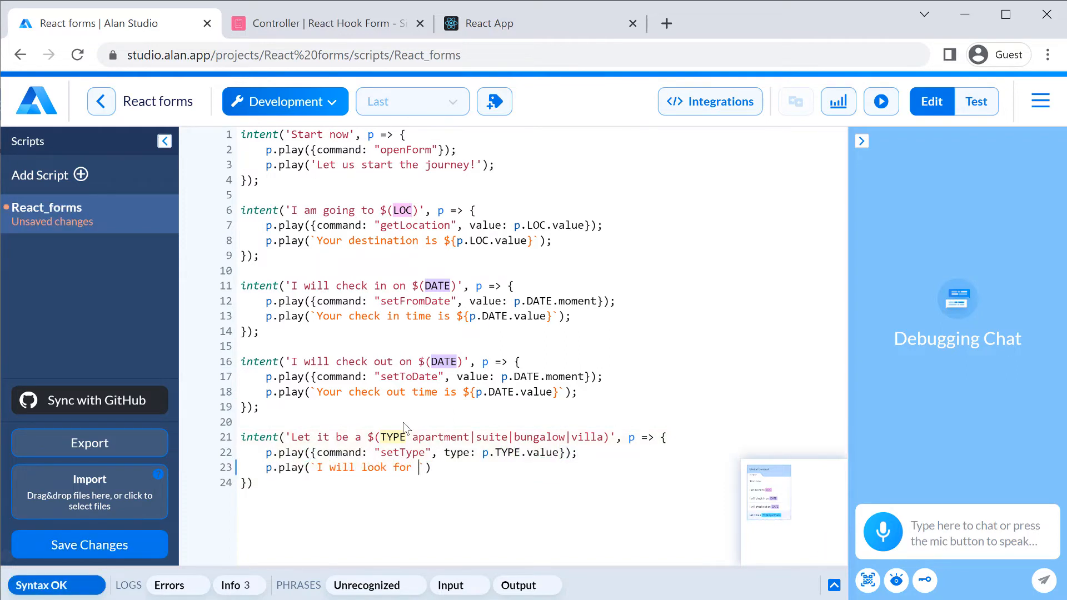
{"action": "type", "text": "a ${p.TYPE.va"}
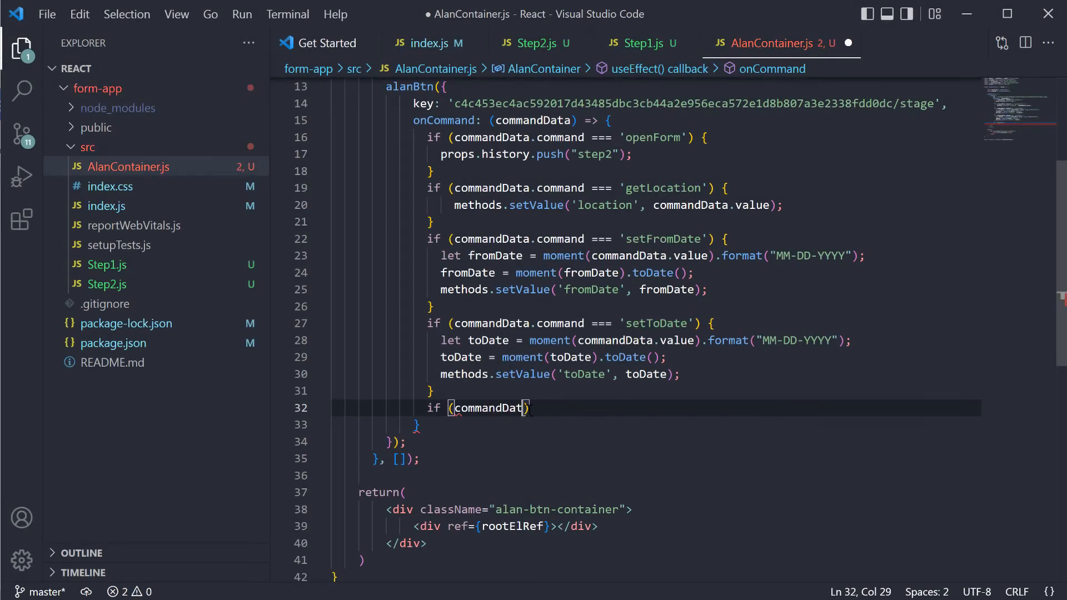
Add setType and cancelFree handlers in onCommand setting the type and free cancellation (true) values
{"action": "type", "text": ".command === 'setType'"}
{"action": "type", "text": "methods.setValue"}
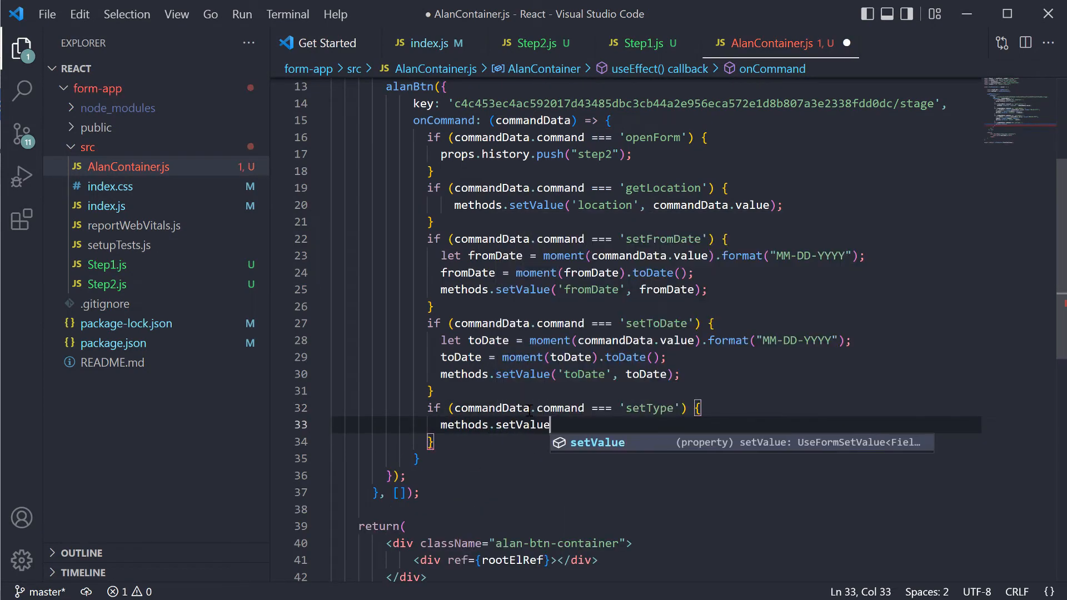
{"action": "type", "text": "('type', commandData.type);"}
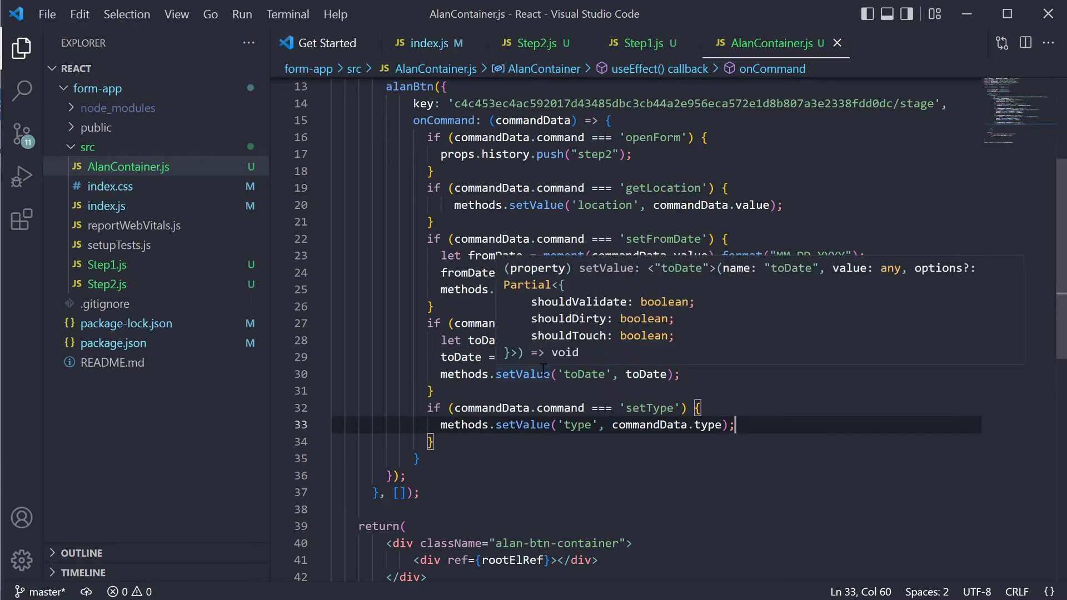
{"action": "left_click", "coordinate": [535, 42]}
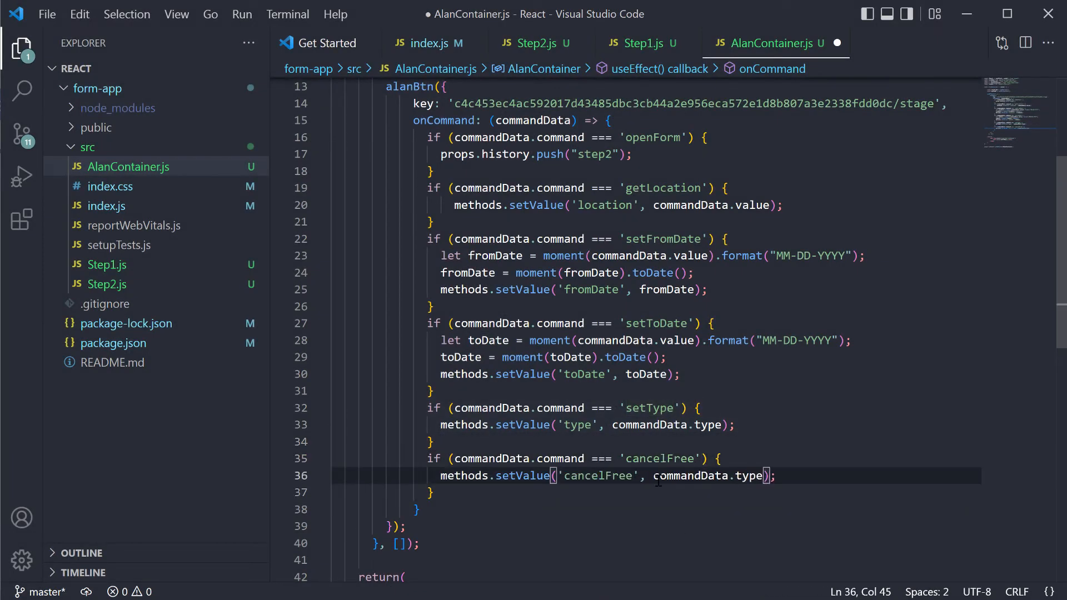
{"action": "type", "text": "true"}
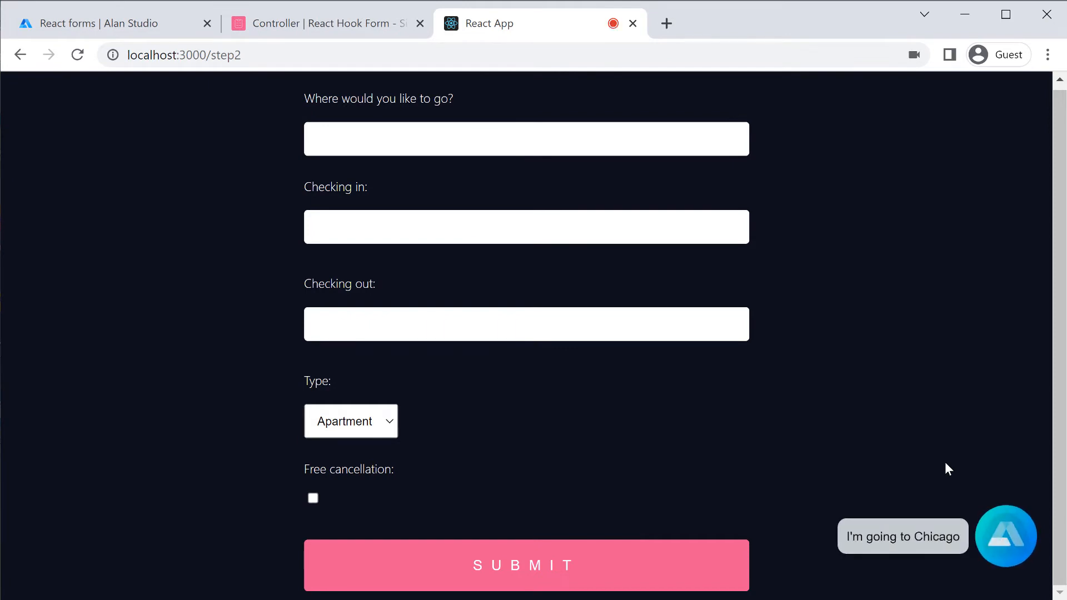
Speak Chicago, 06/03/2022 to 07/10/2022, Bungalow and free cancellation, then stop Alan
{"action": "type", "text": "Chicago"}
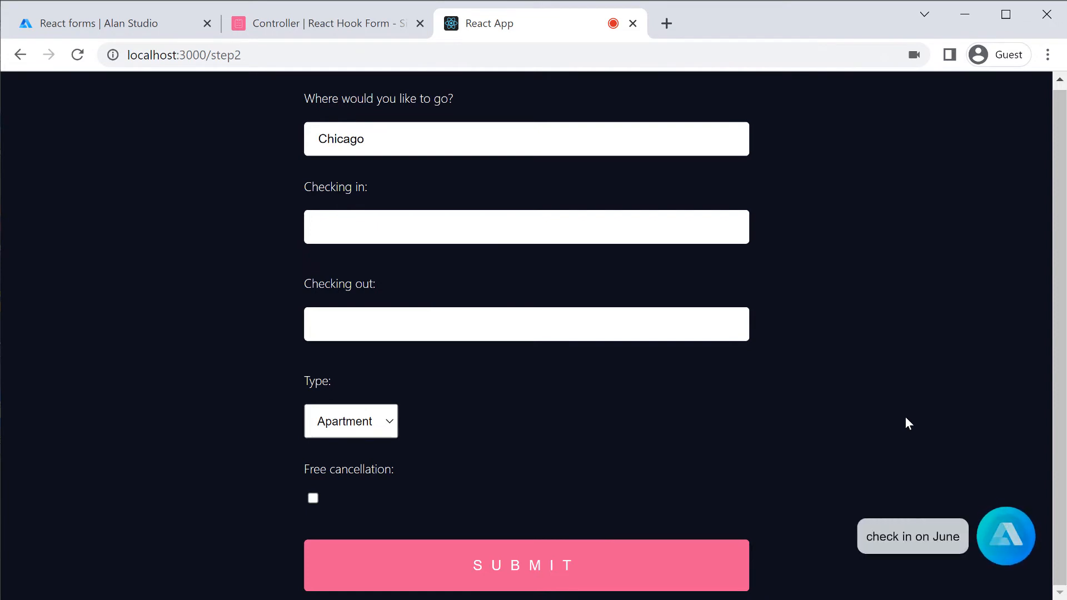
{"action": "type", "text": "06/03/2022"}
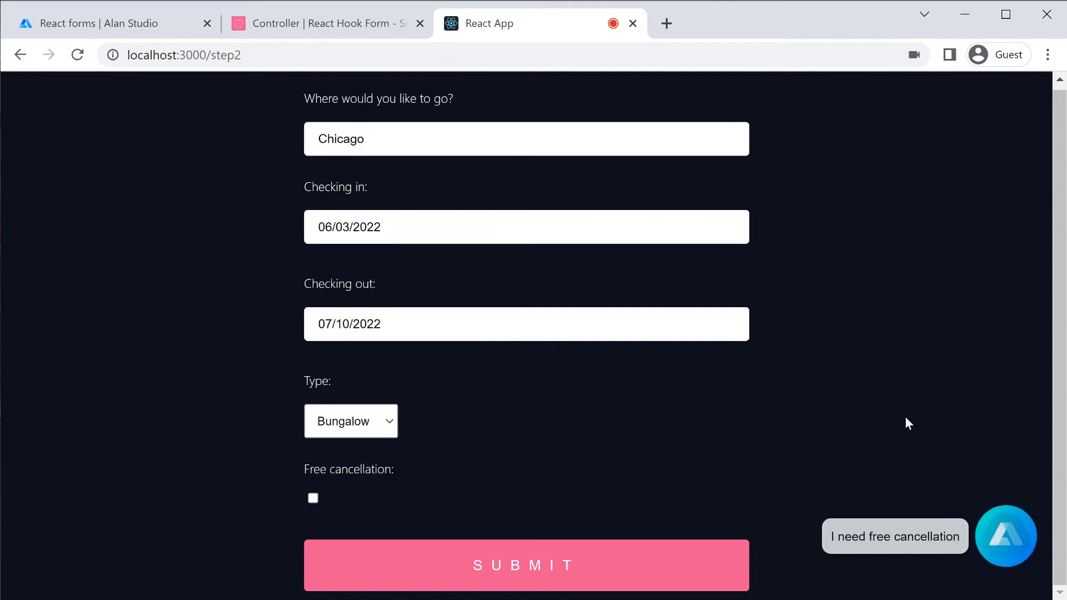
{"action": "left_click", "coordinate": [312, 498]}
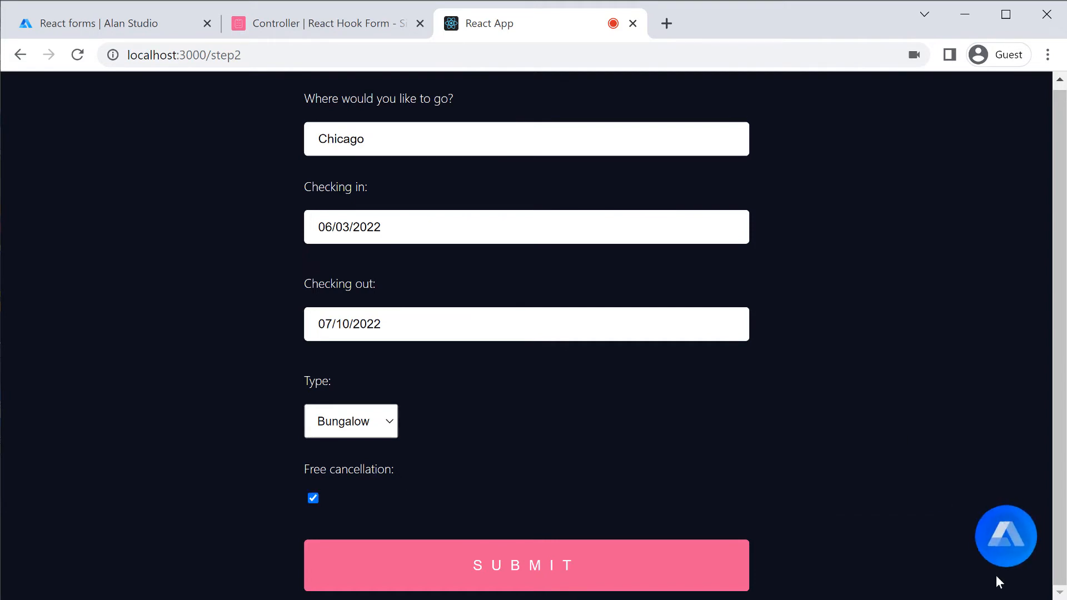
{"action": "left_click", "coordinate": [102, 23]}
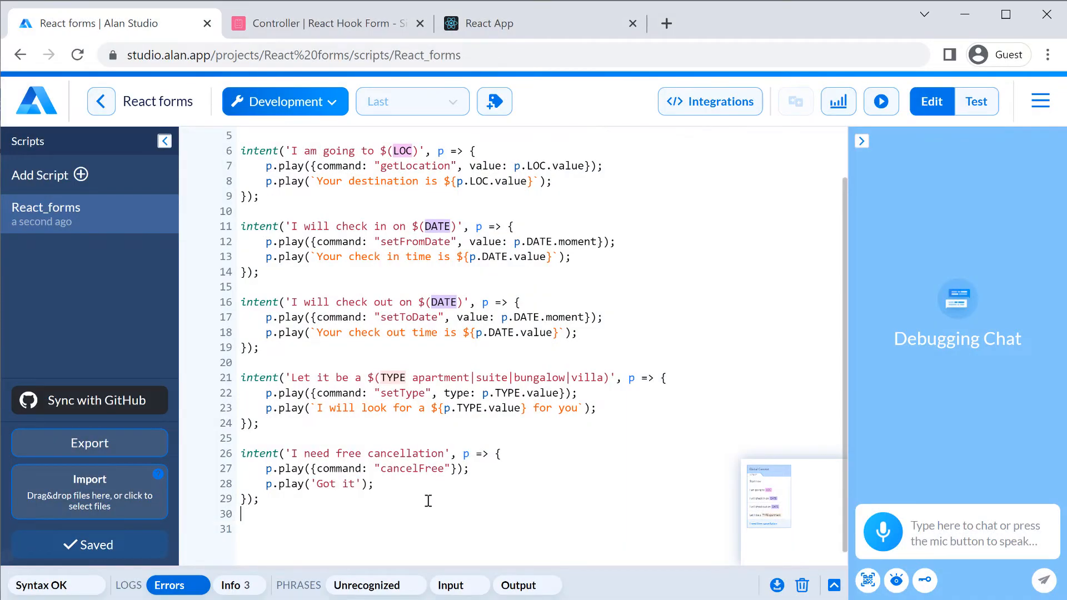
Add intent('Start searching') playing the submitData command
{"action": "type", "text": "intent('Start searching', p => {"}
{"action": "type", "text": "p.play({"}
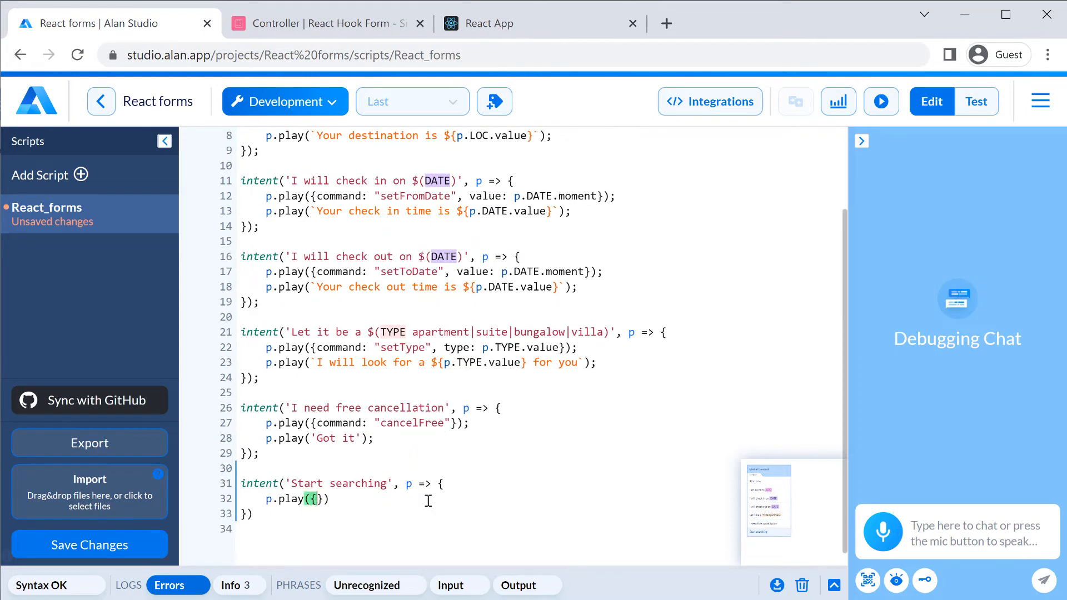
{"action": "type", "text": "command: \"s\""}
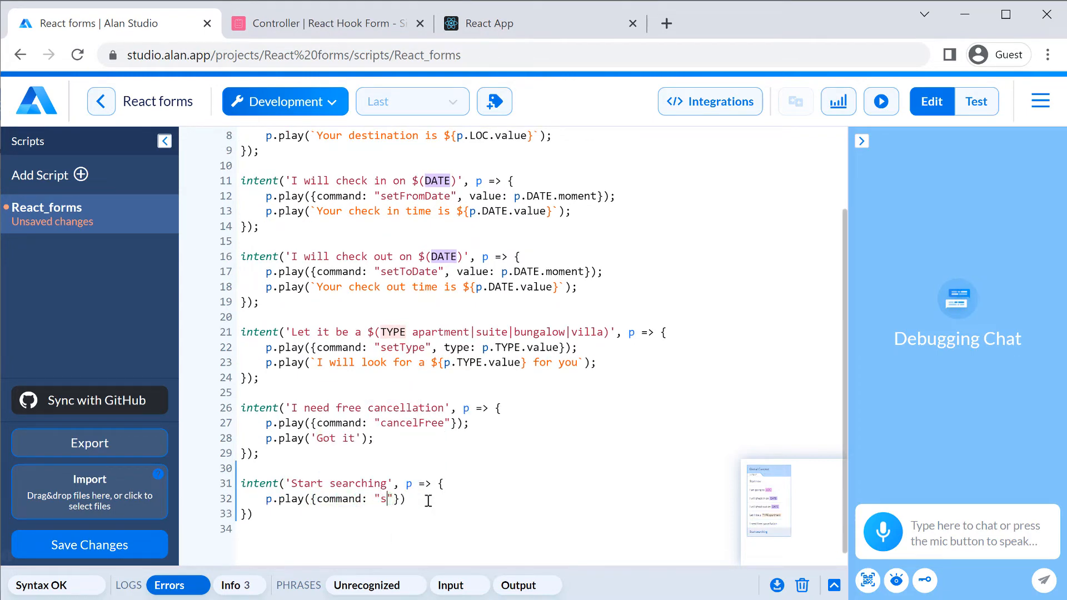
{"action": "type", "text": "ubmitData"}
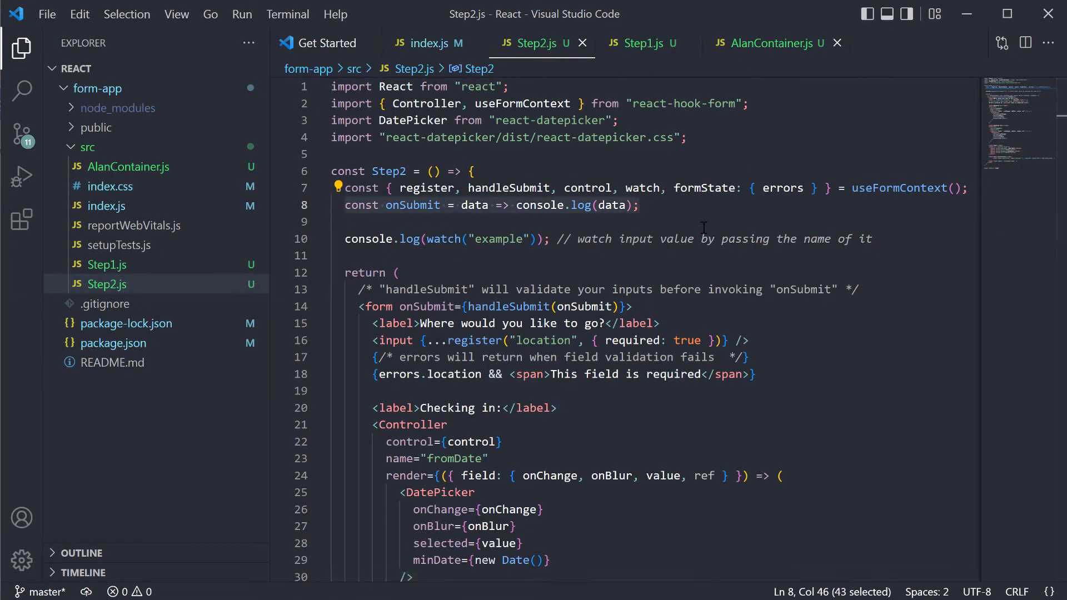
Define onSubmit alerting the JSON data and onErrors saying 'Please check the data you have provided'
{"action": "left_click", "coordinate": [768, 43]}
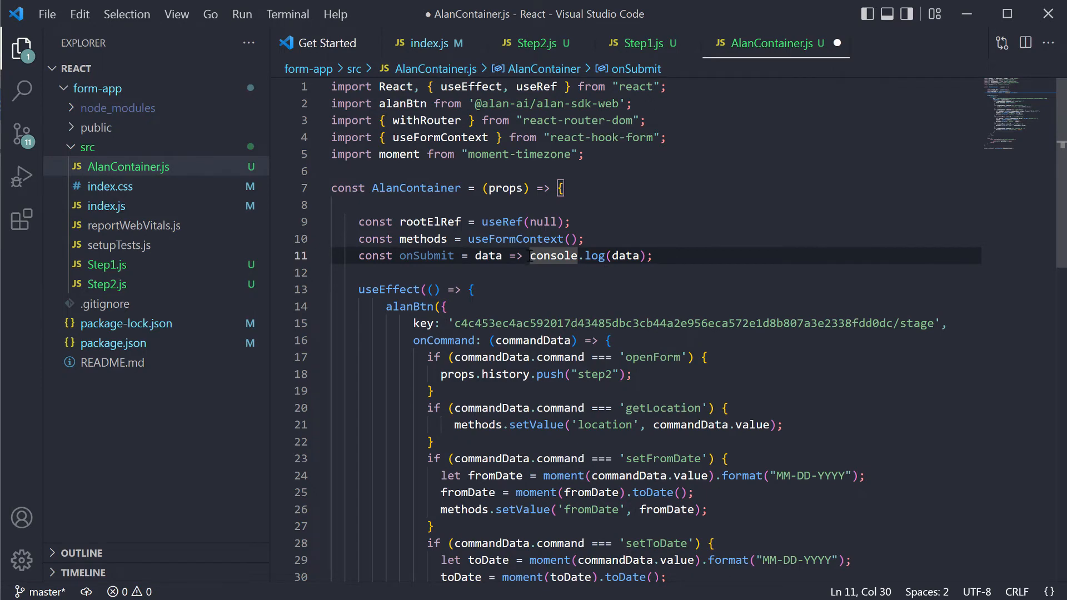
{"action": "type", "text": "alert(JSON.stringify("}
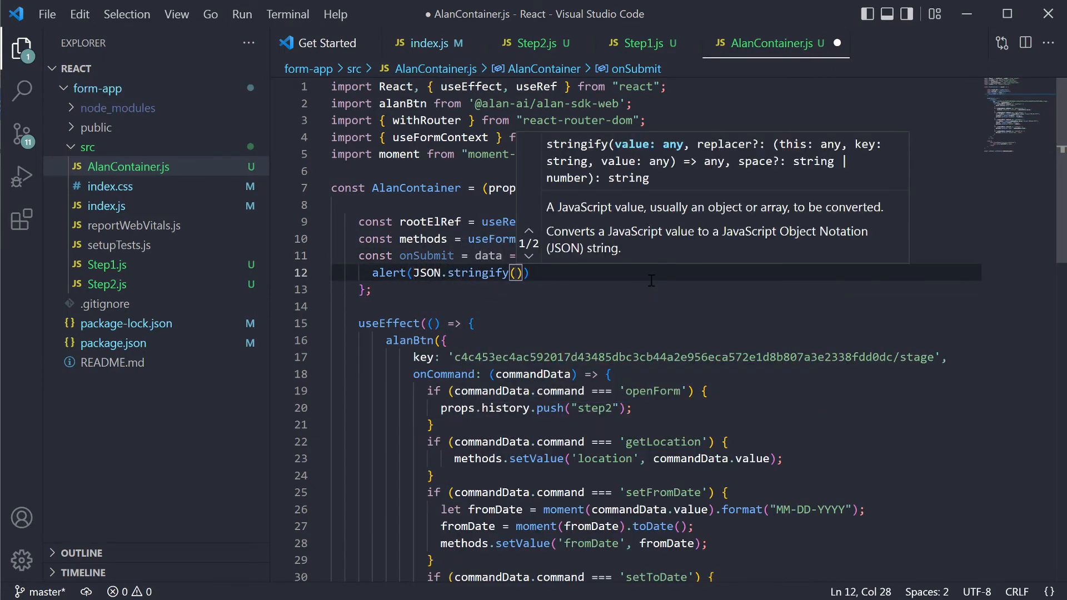
{"action": "type", "text": "data"}
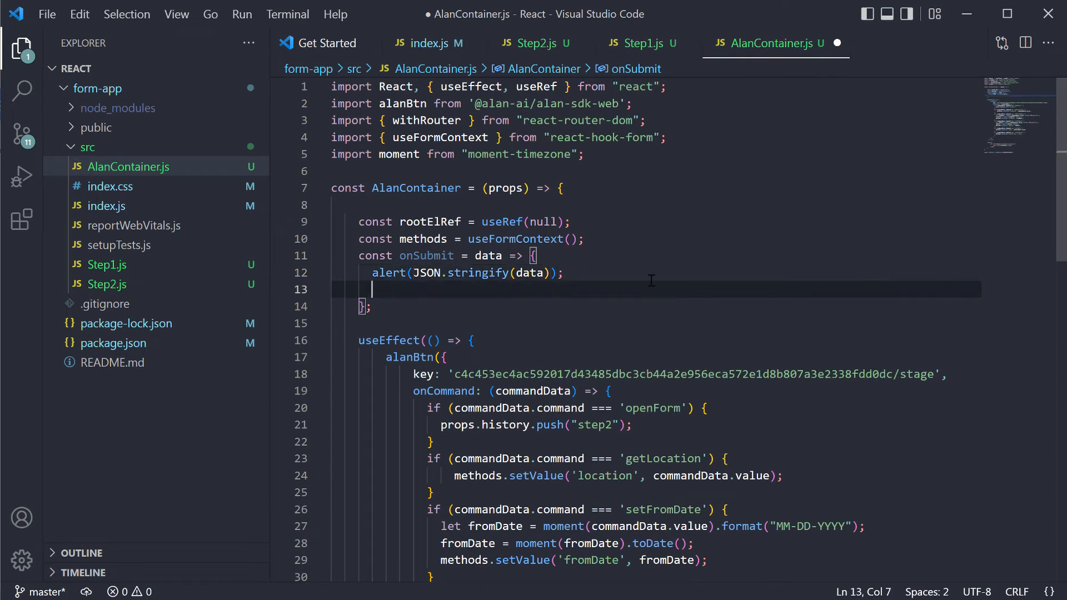
{"action": "type", "text": "window.alanBtnInstance.playText('I will find the best hotel for you in a few seconds');"}
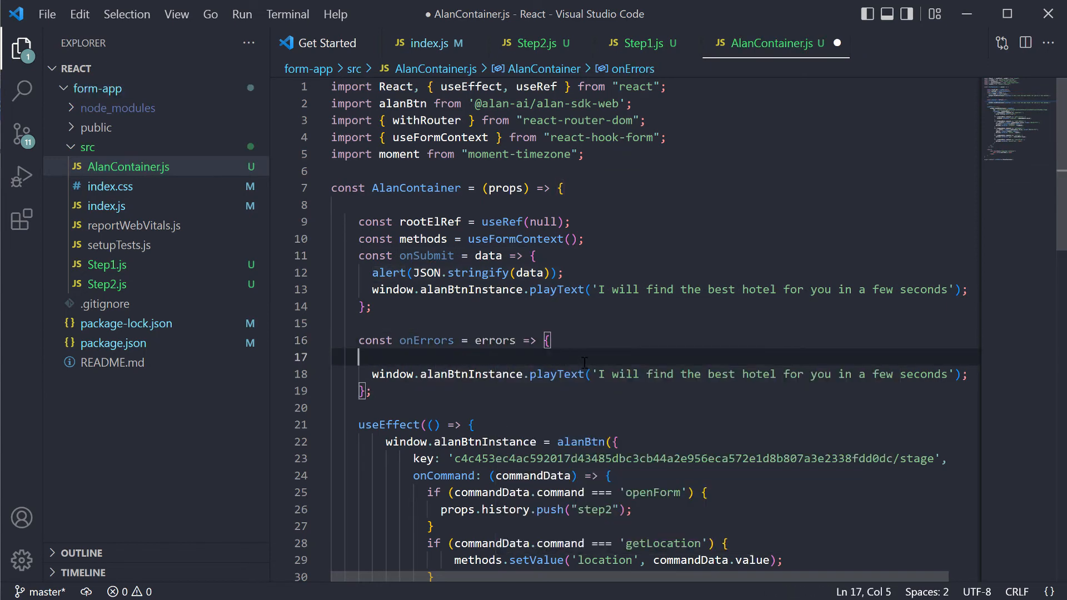
{"action": "type", "text": "P');"}
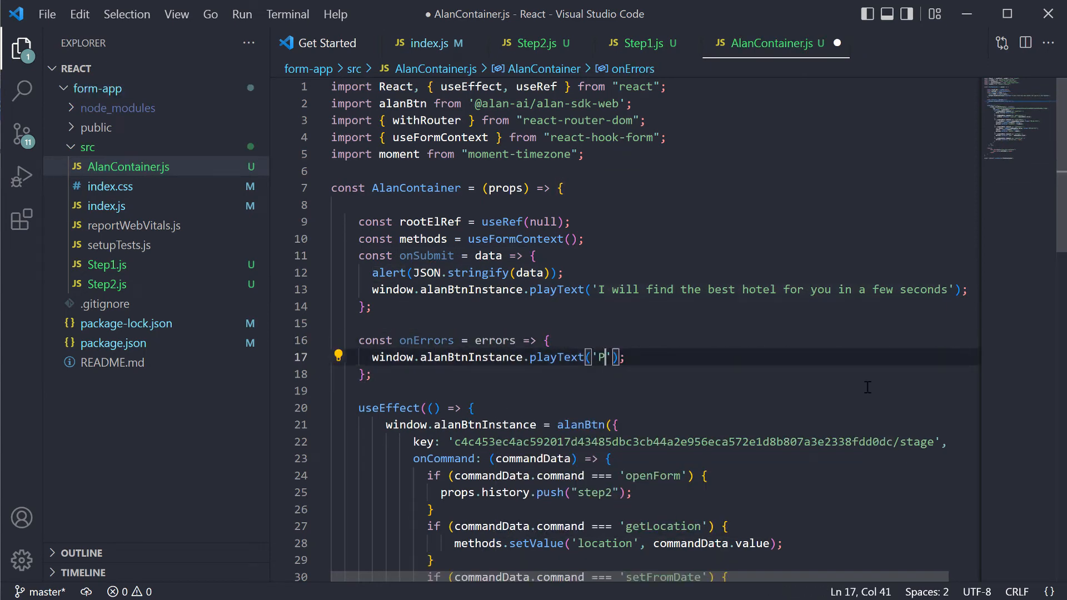
{"action": "type", "text": "lease check the data you have provided"}
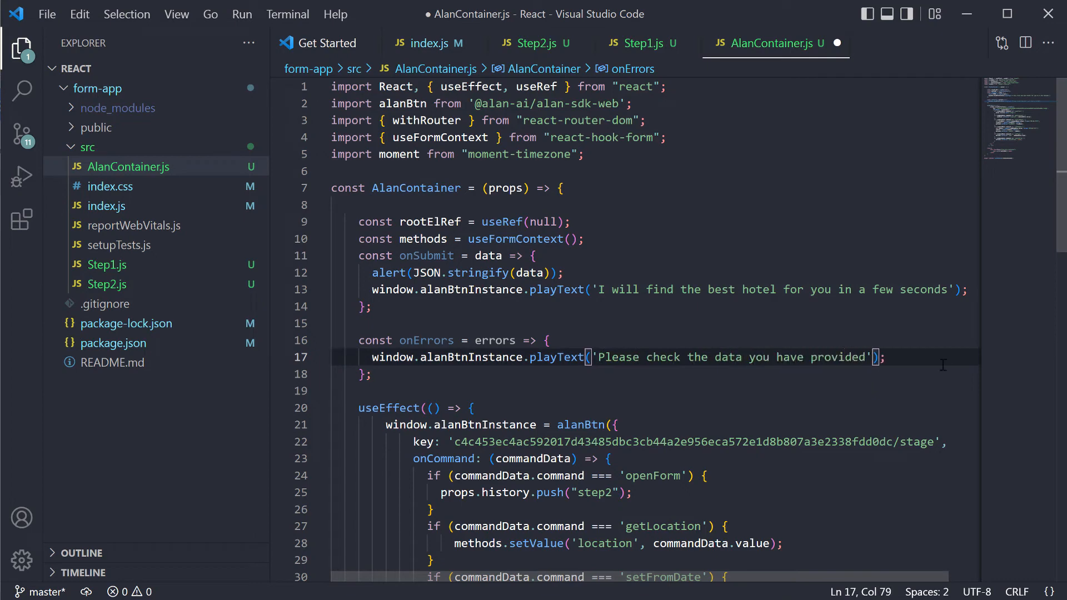
Create handleSubmit via methods.handleSubmit(onSubmit, onErrors) and call it on submitData
{"action": "type", "text": "const handleSubmit"}
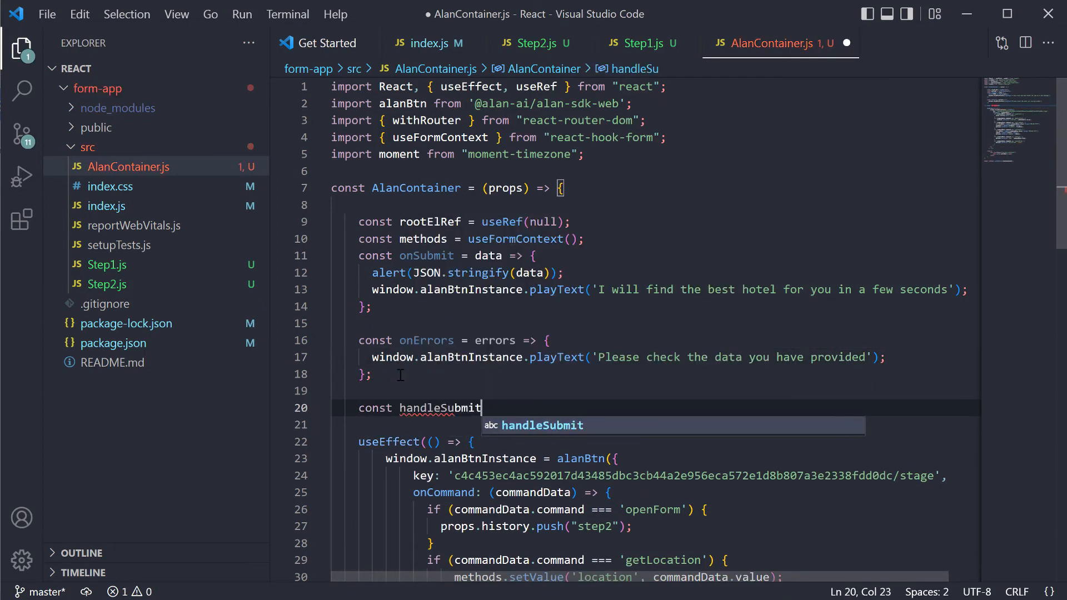
{"action": "type", "text": "= methods.handleSubmit(onSubm"}
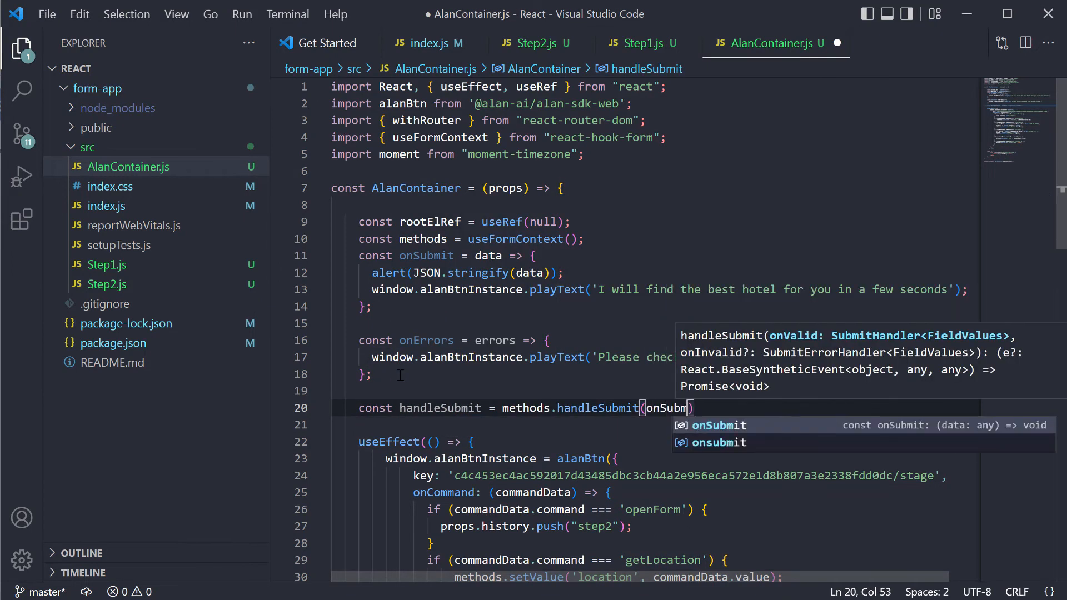
{"action": "scroll", "scroll_direction": "down", "scroll_amount": 3}
{"action": "type", "text": "h"}
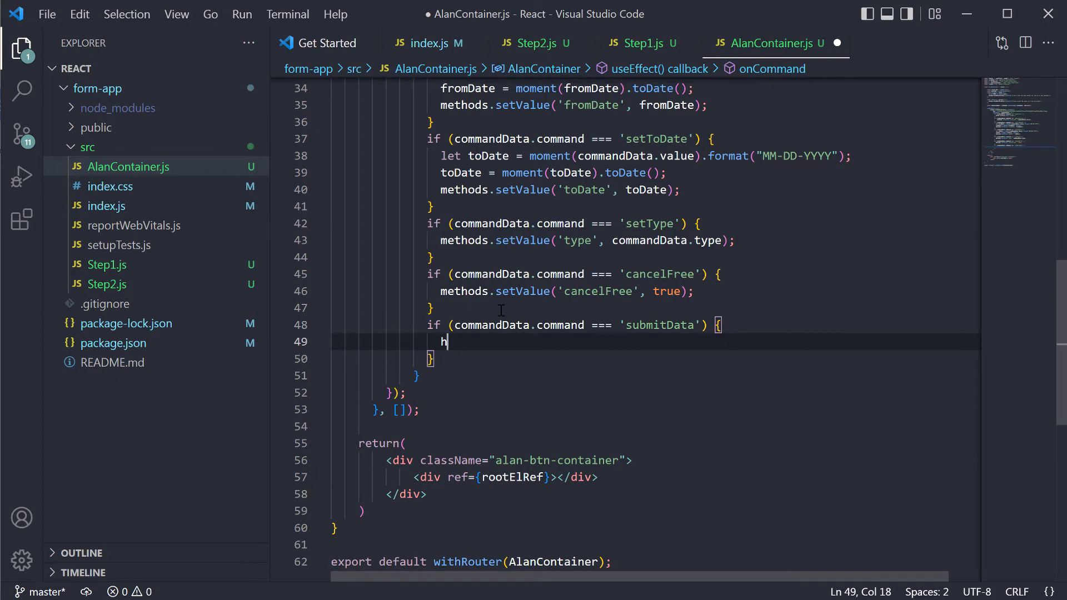
{"action": "type", "text": "andleSubmit();"}
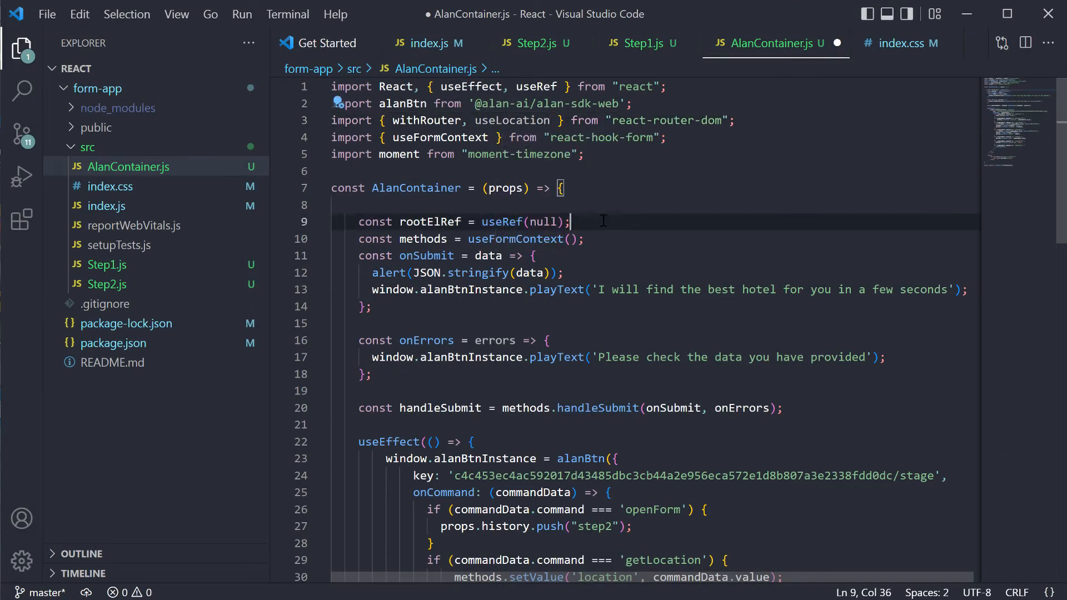
Add useLocation and a useEffect calling setVisualState({path: location.pathname})
{"action": "type", "text": "const location = useLocation();"}
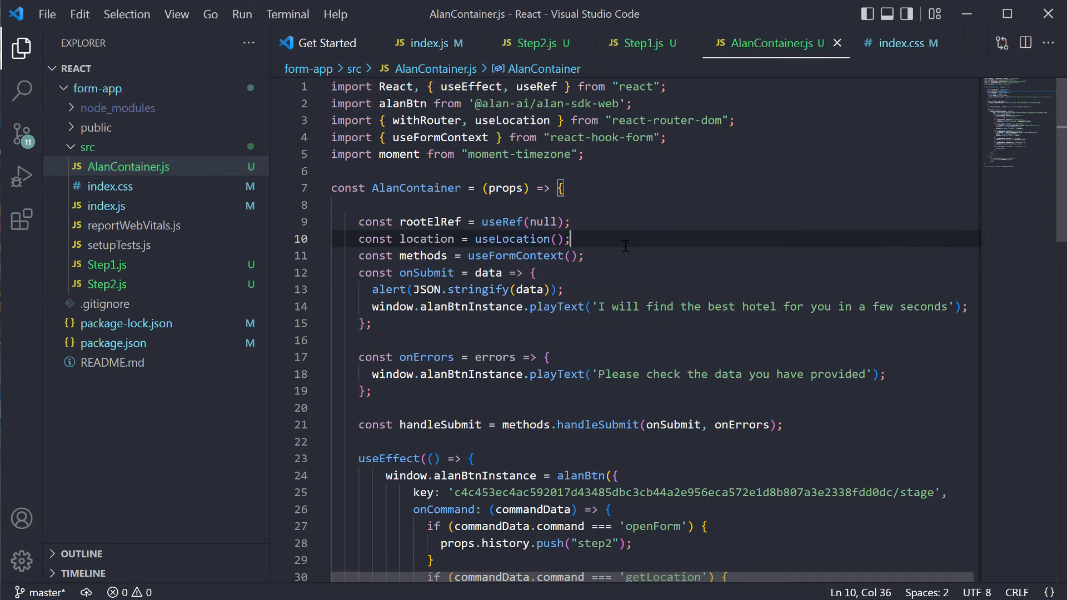
{"action": "type", "text": "useEffect(() => {"}
{"action": "type", "text": "window"}
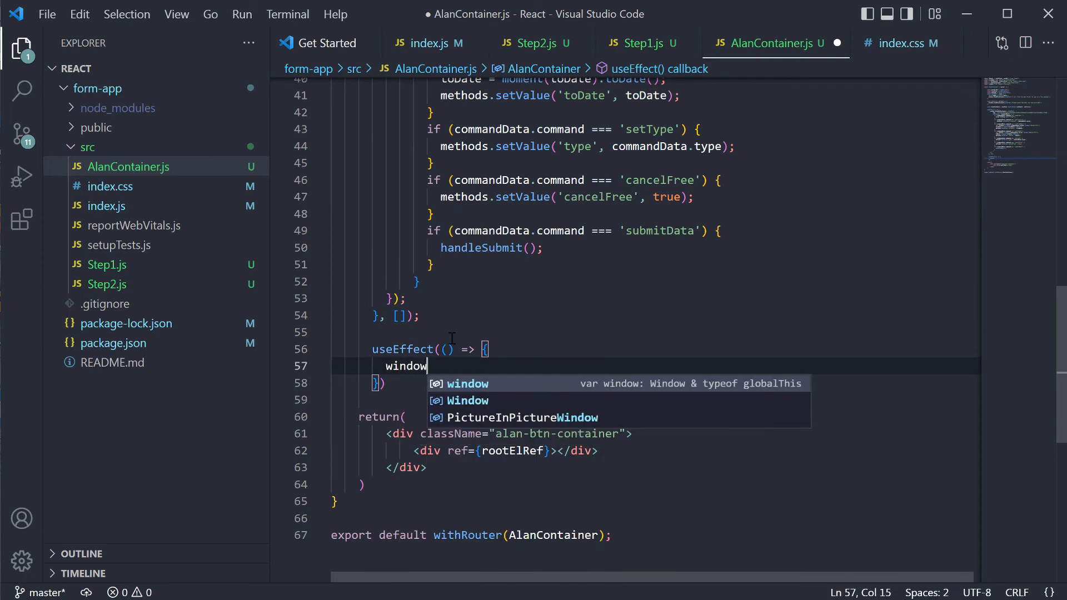
{"action": "type", "text": ".alanBtnInstance.setVisualState({\"path"}
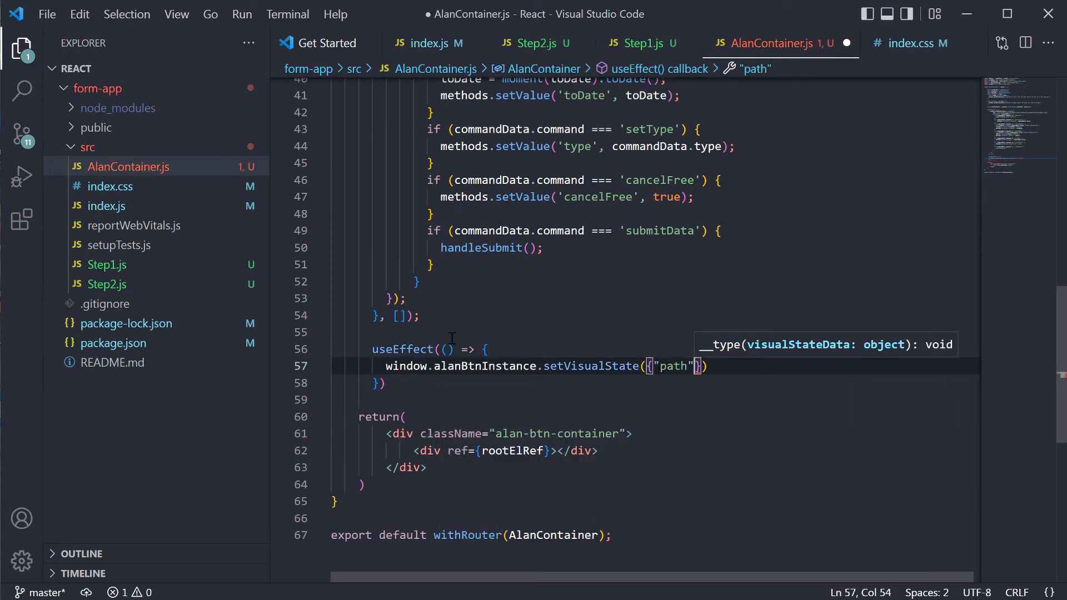
{"action": "type", "text": ": location.pathname"}
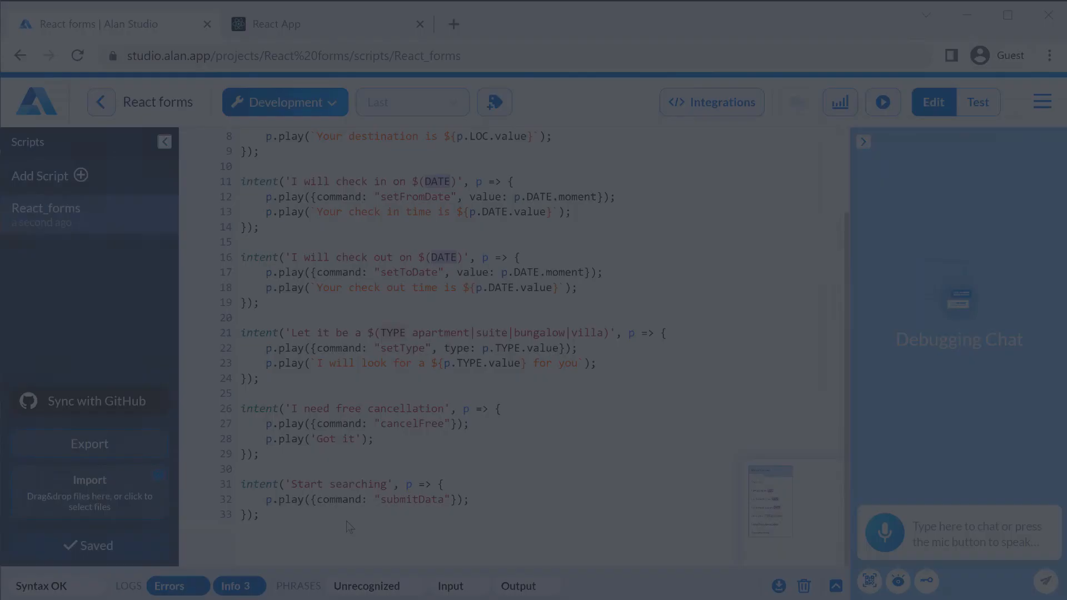
Log p.visual.path in onVisualState and check the logs show / and /step2
{"action": "type", "text": "onVisualState((p) => {"}
{"action": "type", "text": "console.log(p.visual.path)"}
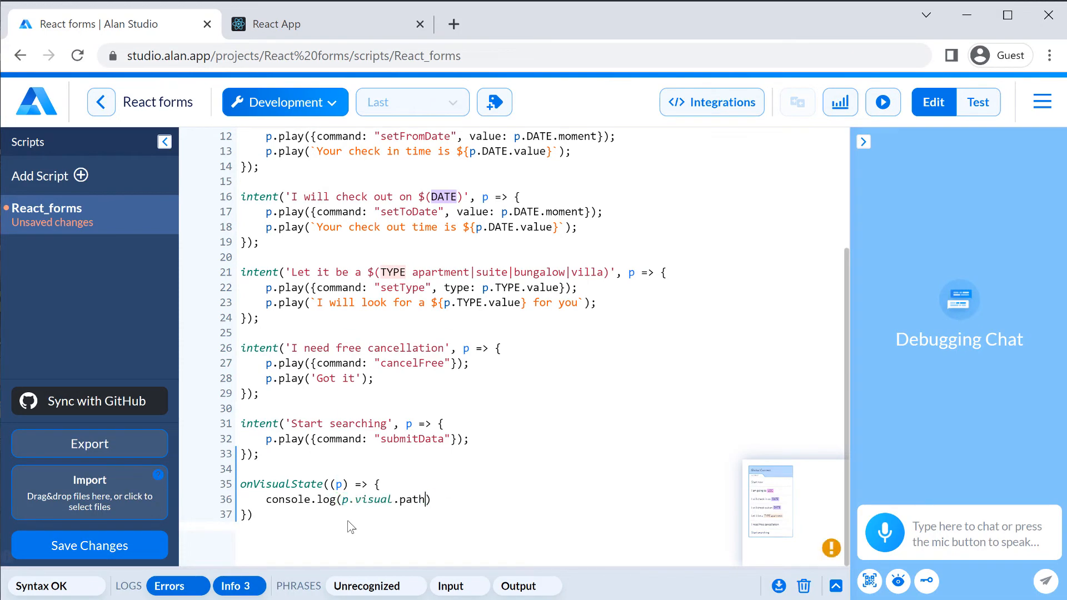
{"action": "left_click", "coordinate": [327, 24]}
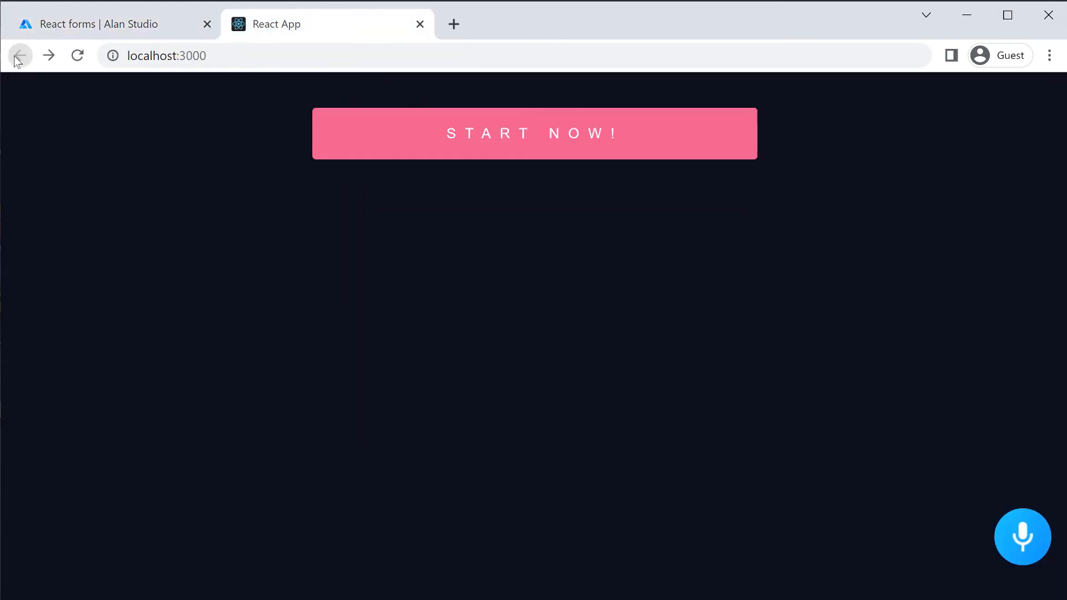
{"action": "left_click", "coordinate": [102, 24]}
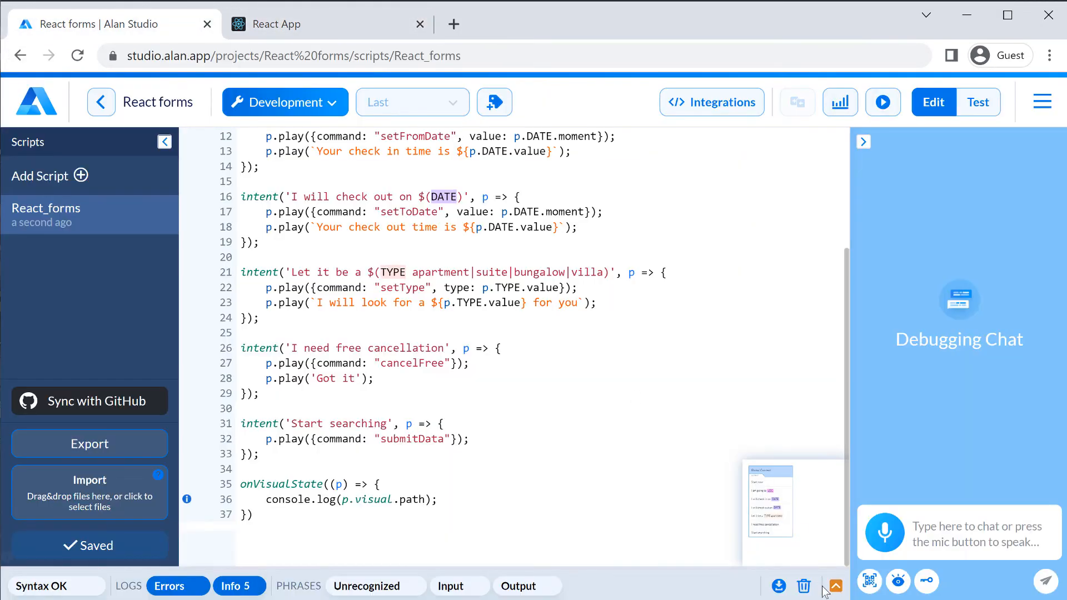
{"action": "left_click", "coordinate": [836, 586]}
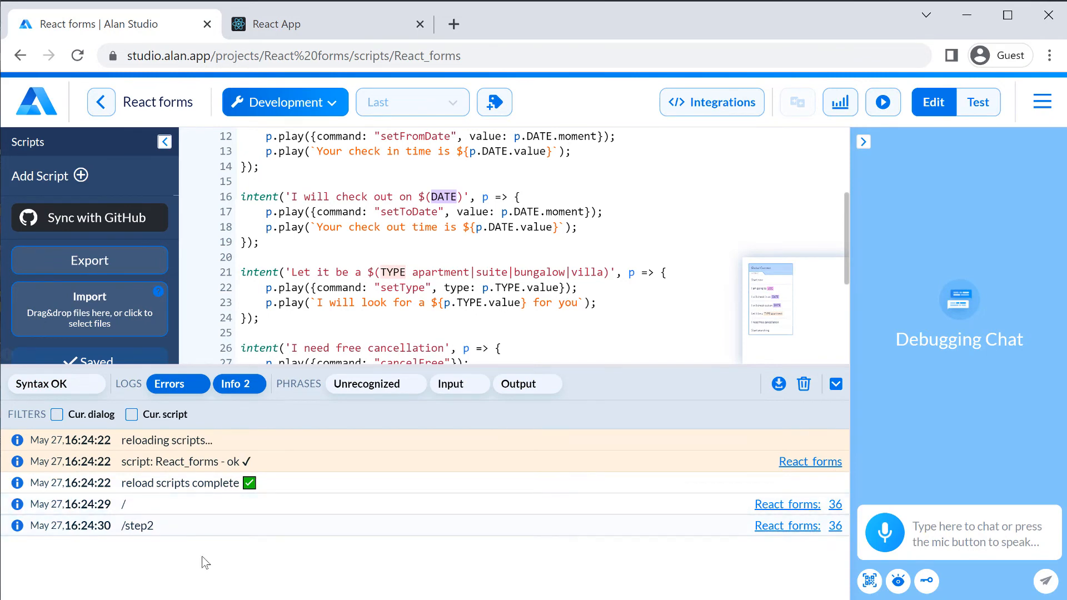
Define vGetInfo = visual({"path":"/step2"}) and prefix the booking-form intents with it
{"action": "type", "text": "const"}
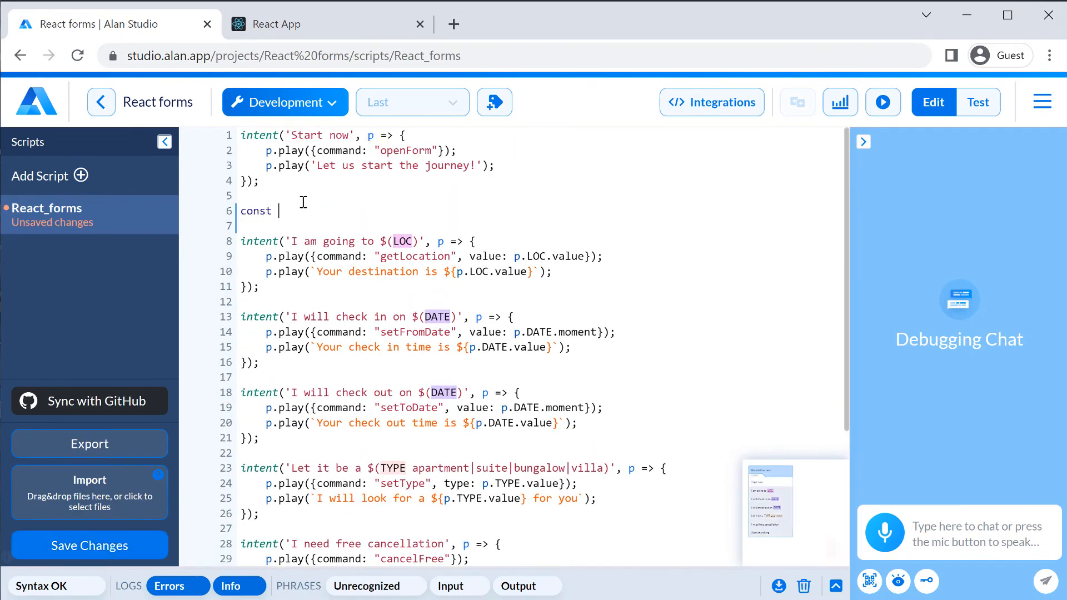
{"action": "type", "text": "vGetInfo = visual({})"}
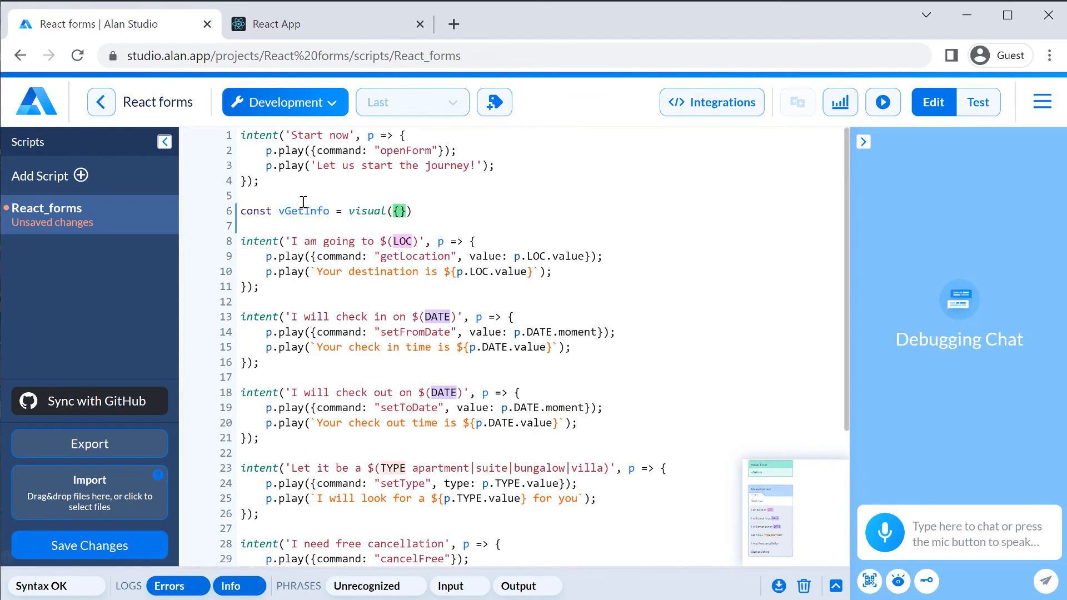
{"action": "type", "text": "\"path\":\"/step\""}
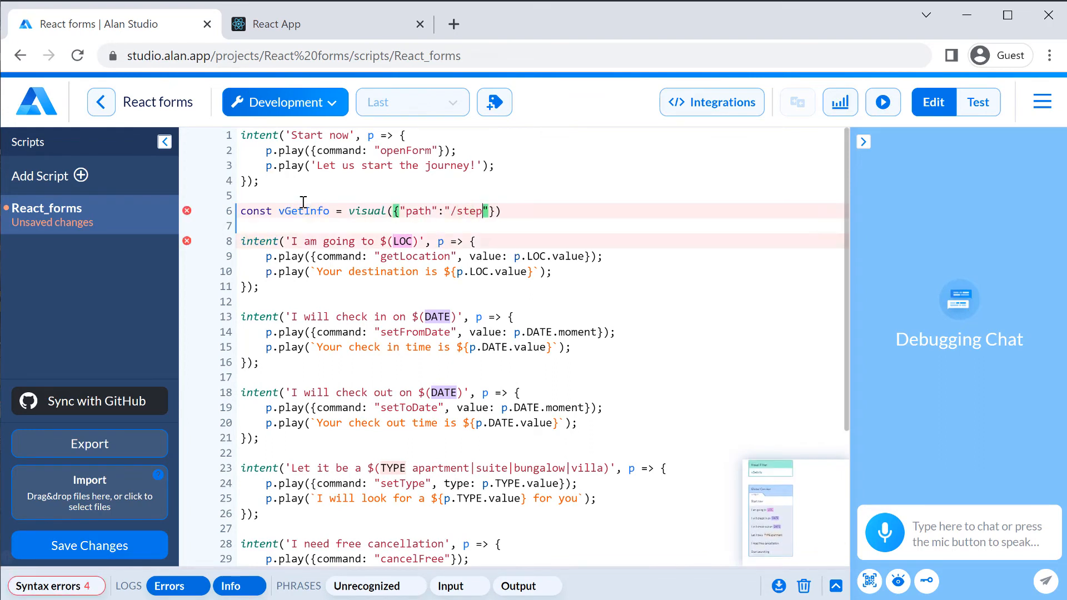
{"action": "left_click", "coordinate": [89, 545]}
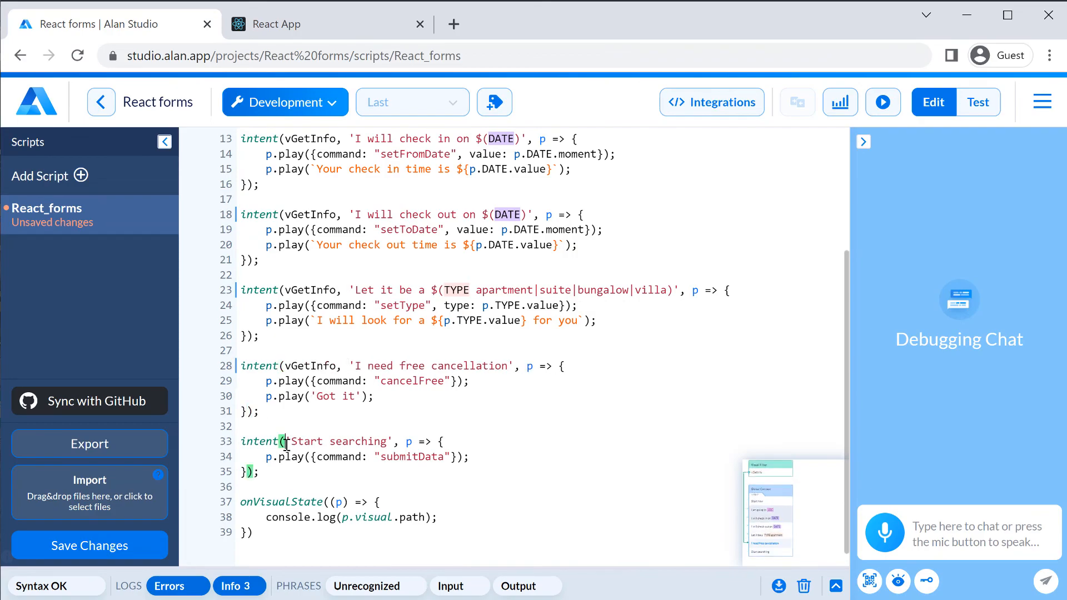
{"action": "left_click", "coordinate": [321, 24]}
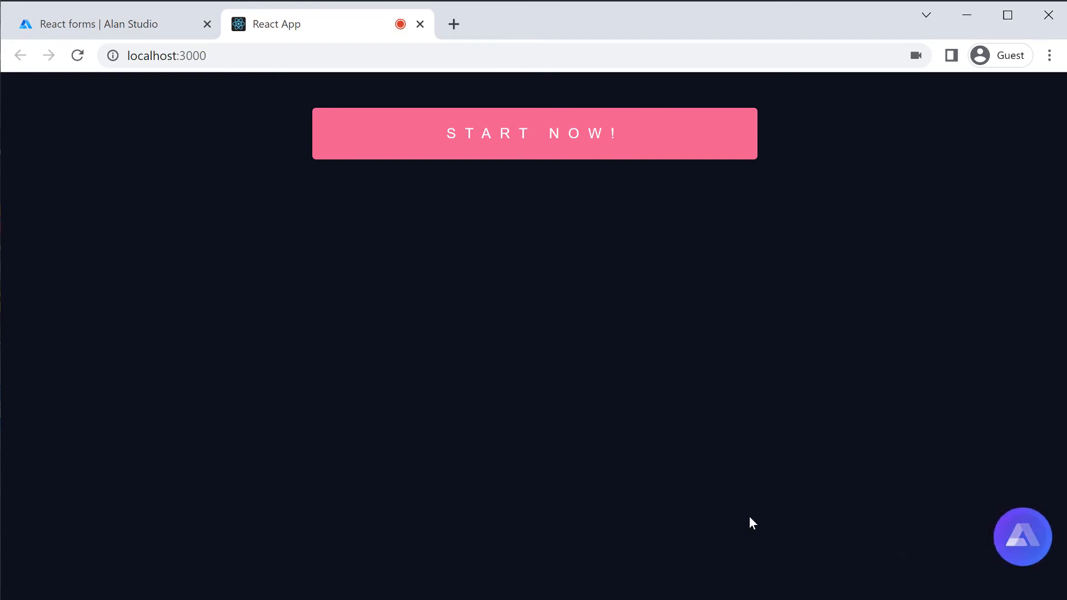
Activate Alan, say 'start now' to reach /step2, then say 'Barcelona'
{"action": "left_click", "coordinate": [534, 134]}
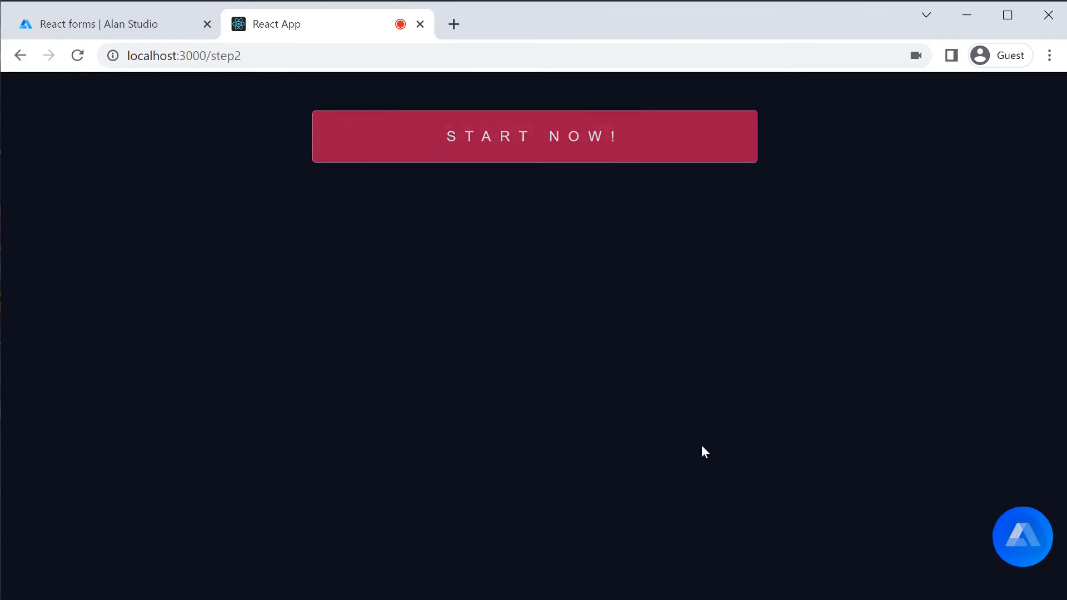
{"action": "left_click", "coordinate": [534, 136]}
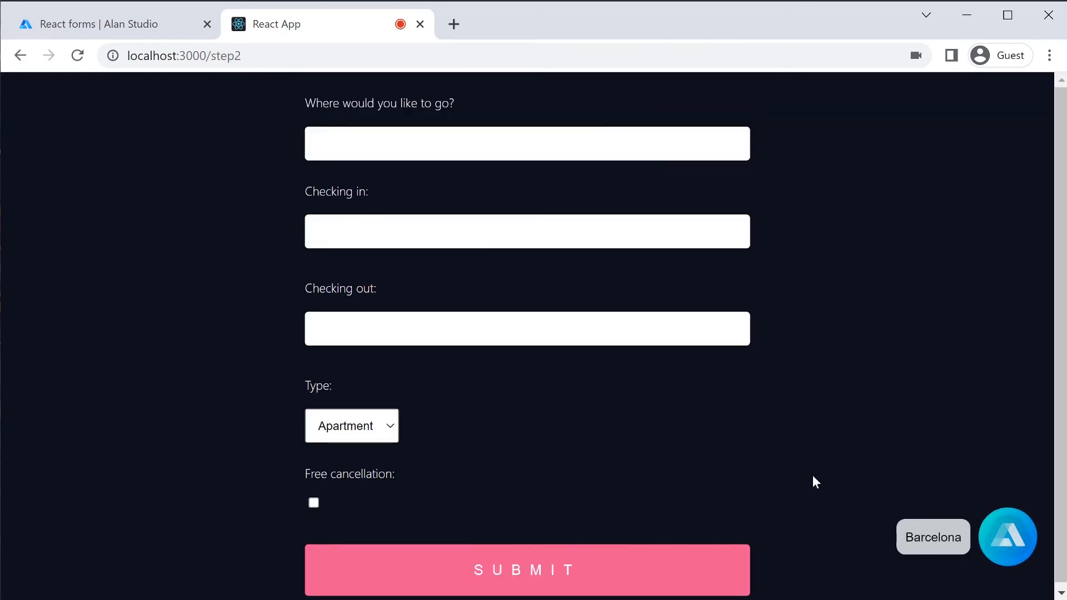
{"action": "type", "text": "Barcelona"}
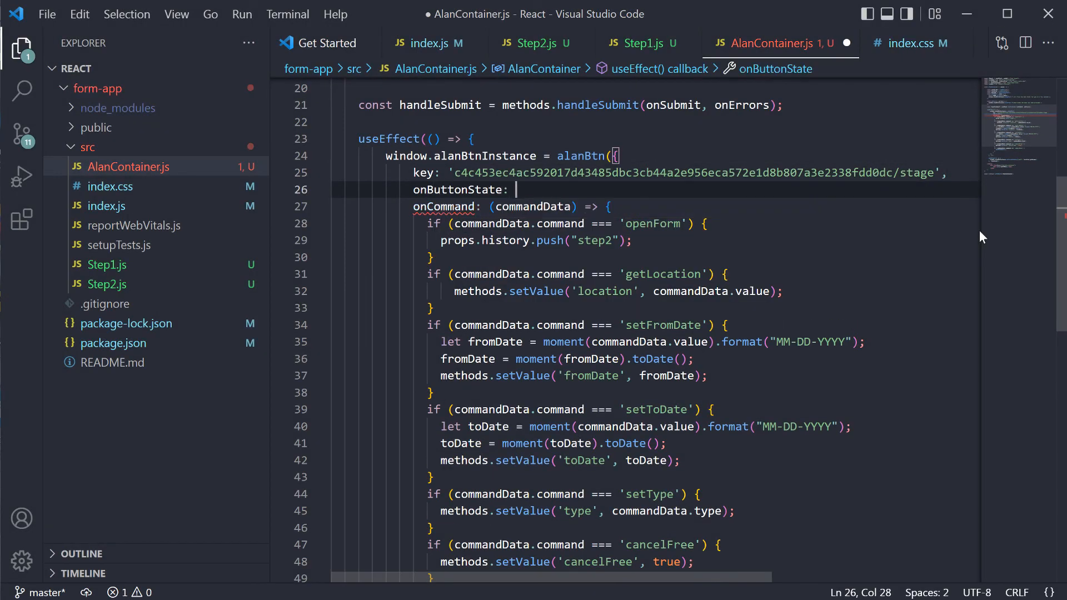
Add an async onButtonState handler that plays a greeting once when status is ONLINE, using window.welcomeMsg
{"action": "type", "text": "async (status) => {"}
{"action": "type", "text": "if (status === "}
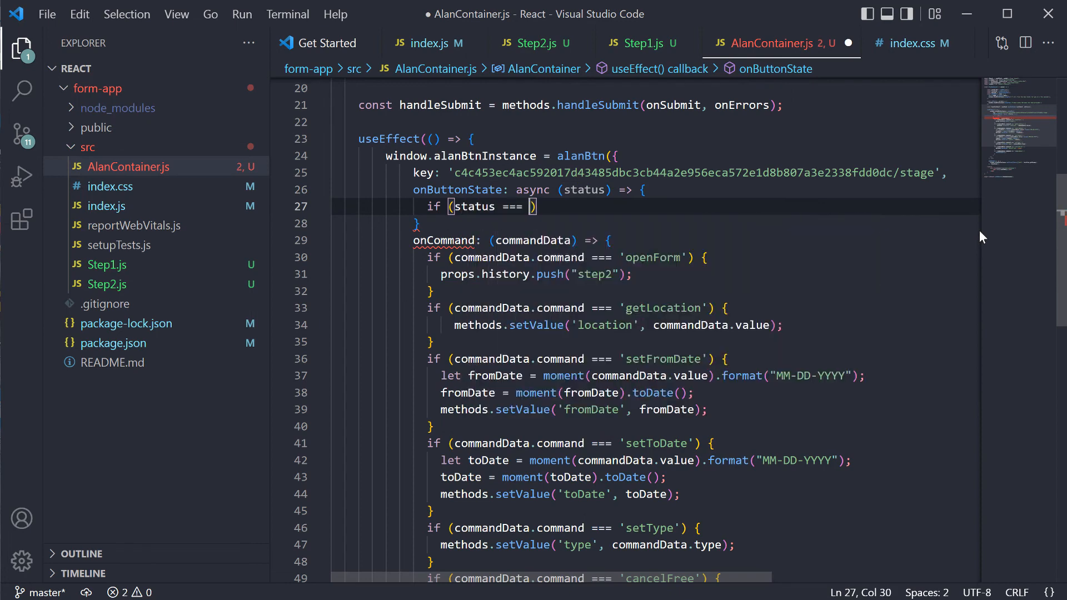
{"action": "type", "text": "\"ONLINE\") {"}
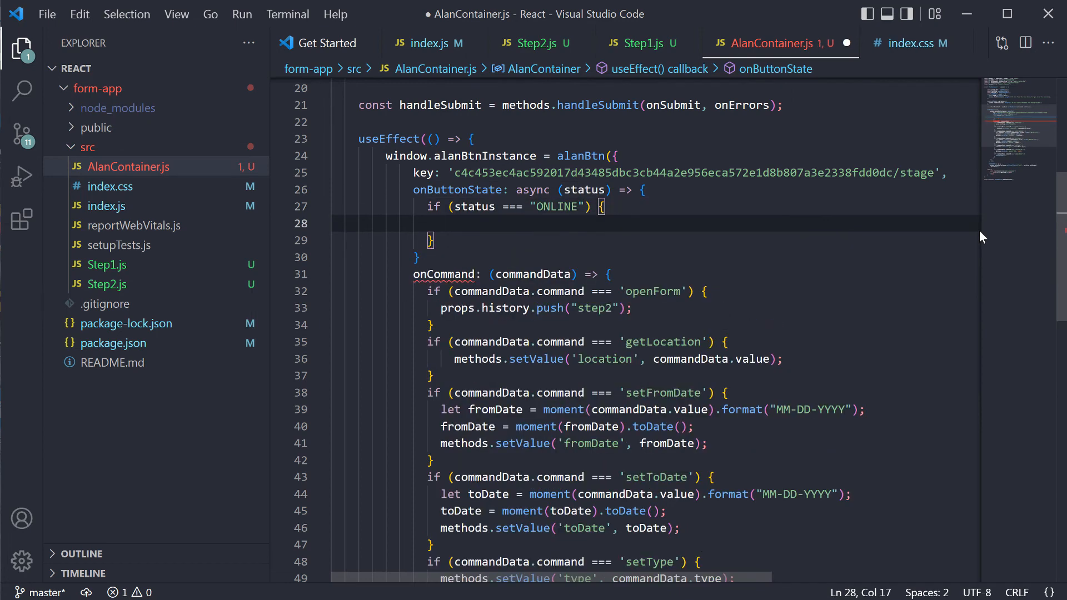
{"action": "type", "text": "window.welcomeMsg = false;"}
{"action": "type", "text": "if (!window.welcomeMsg) {"}
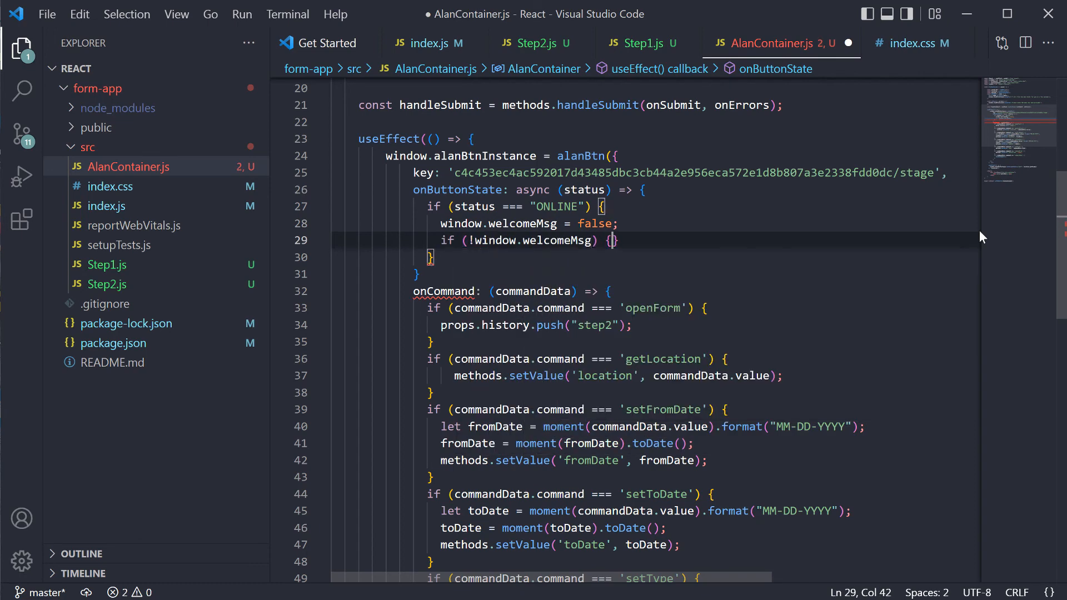
{"action": "type", "text": "window.alanBtnInstan"}
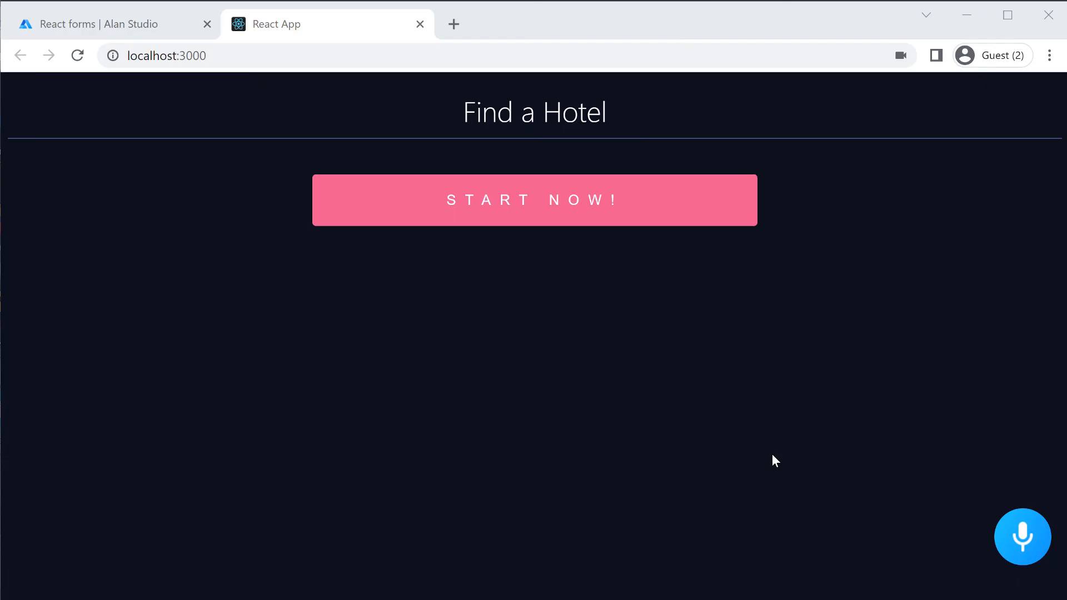
{"action": "mouse_move", "coordinate": [692, 445]}
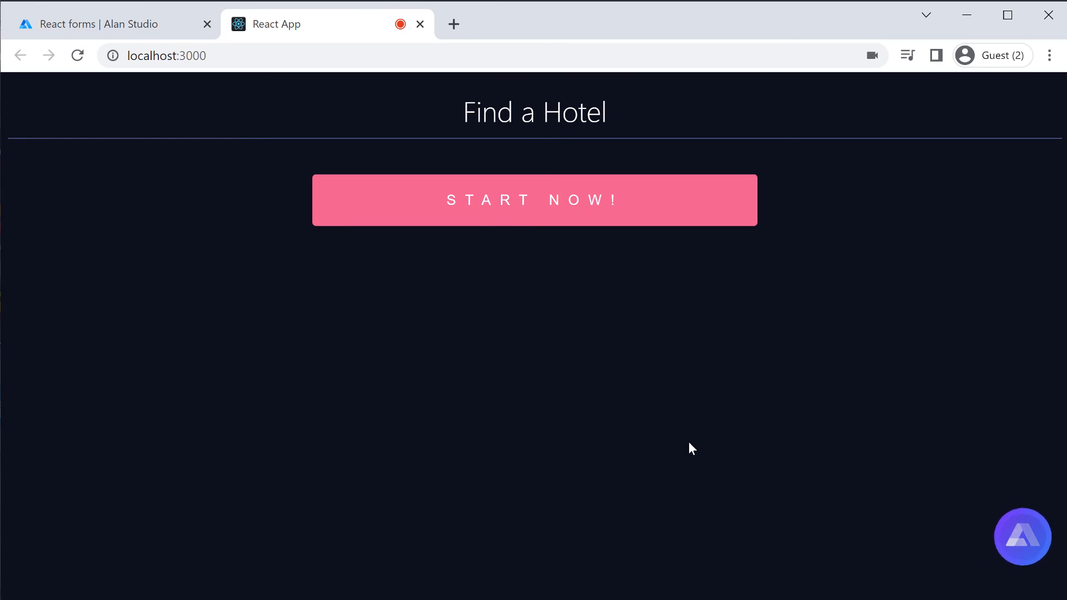
{"action": "mouse_move", "coordinate": [895, 379]}
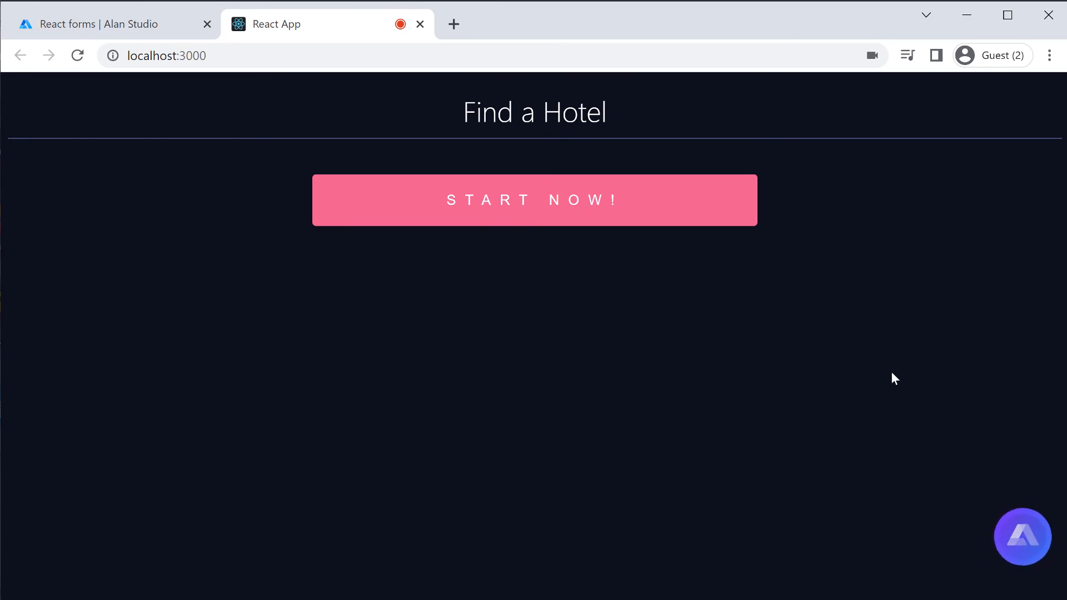
{"action": "mouse_move", "coordinate": [727, 320]}
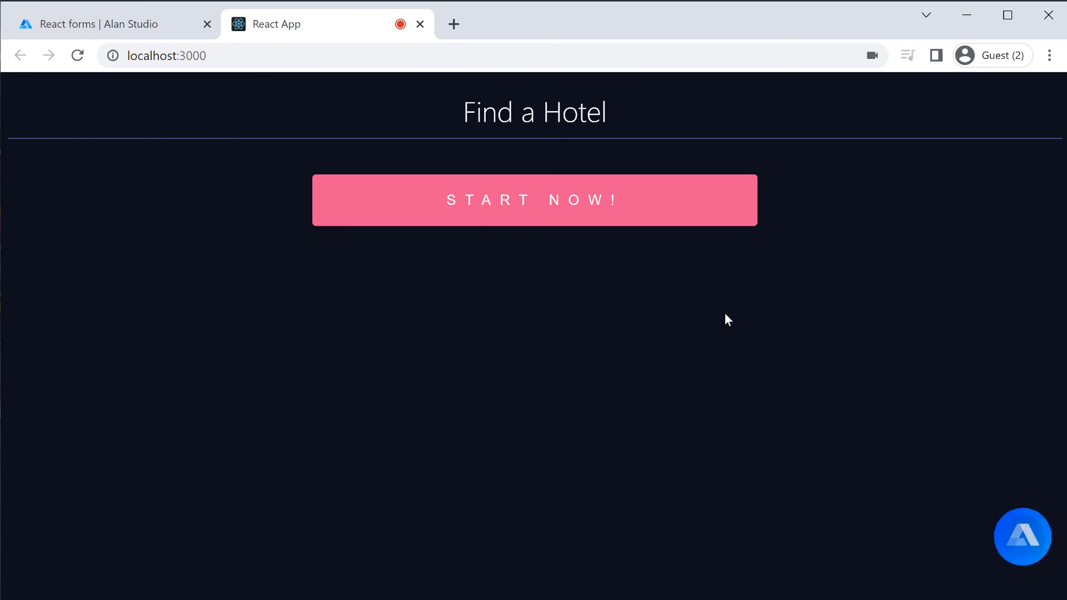
Voice-fill Melbourne, 11/23/2022–01/02/2023, Villa and free cancellation, submit, and dismiss the data alert
{"action": "left_click", "coordinate": [534, 199]}
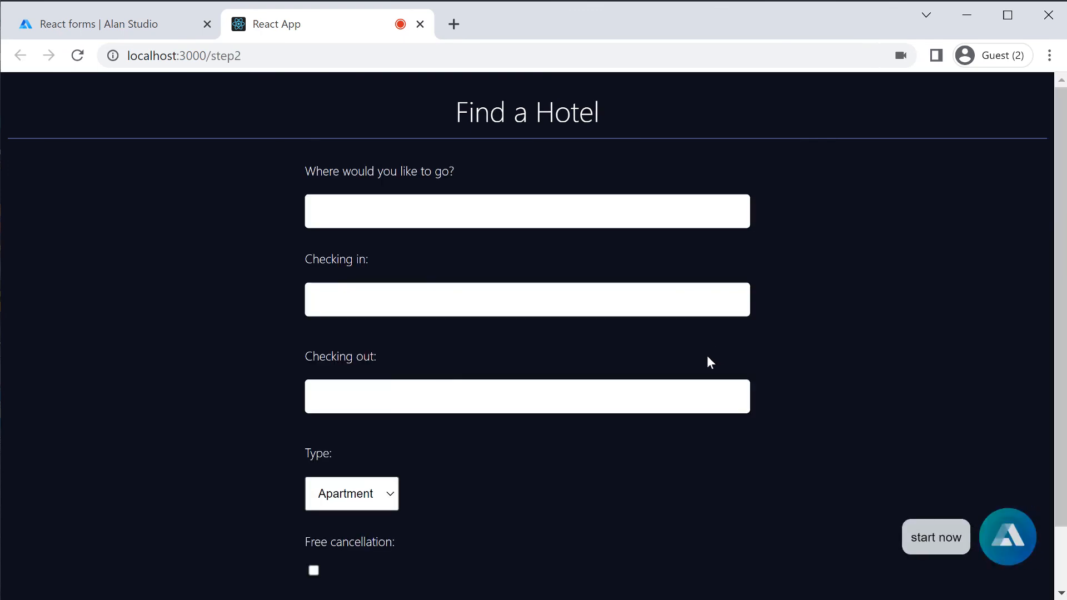
{"action": "mouse_move", "coordinate": [844, 388]}
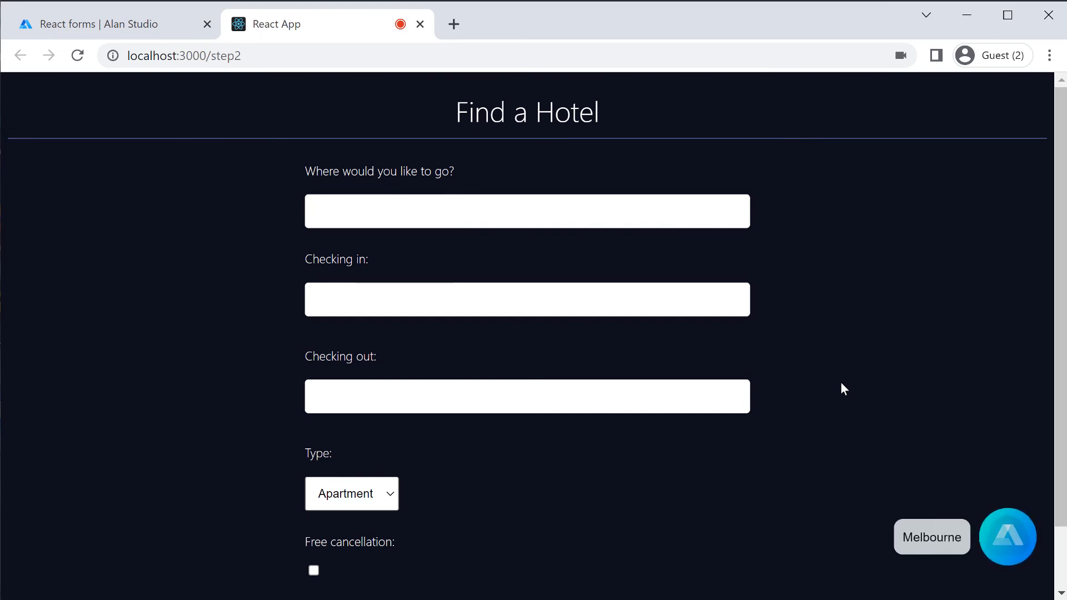
{"action": "type", "text": "Melbourne"}
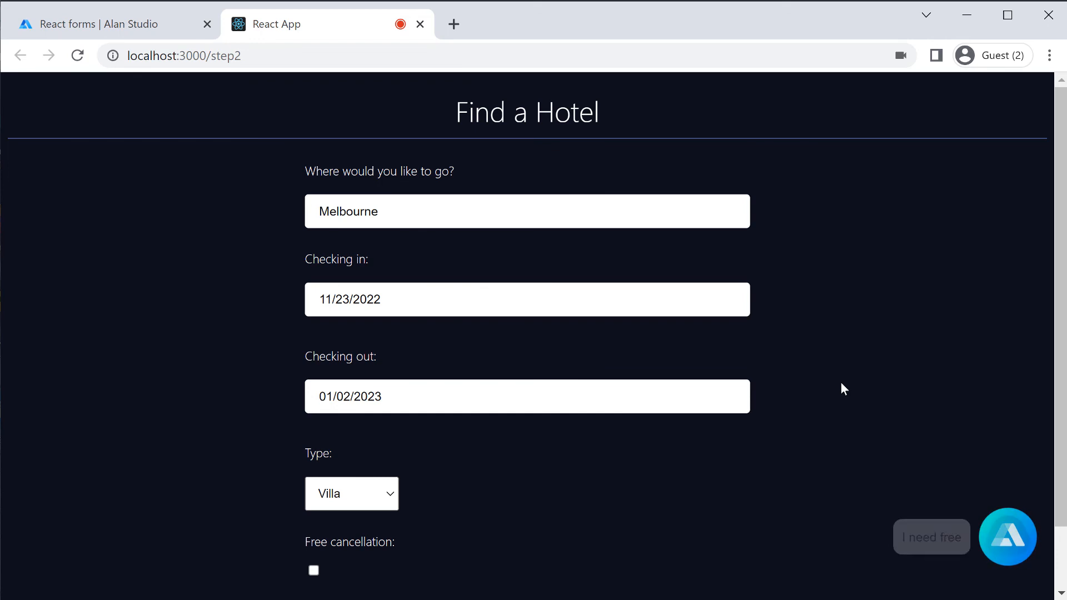
{"action": "left_click", "coordinate": [313, 571]}
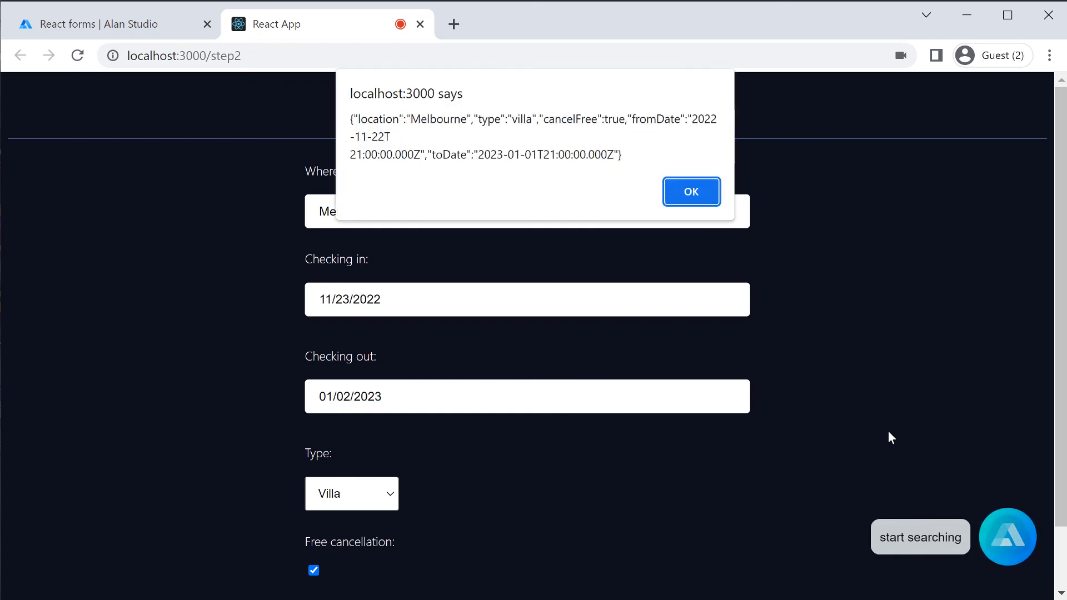
{"action": "left_click", "coordinate": [691, 191]}
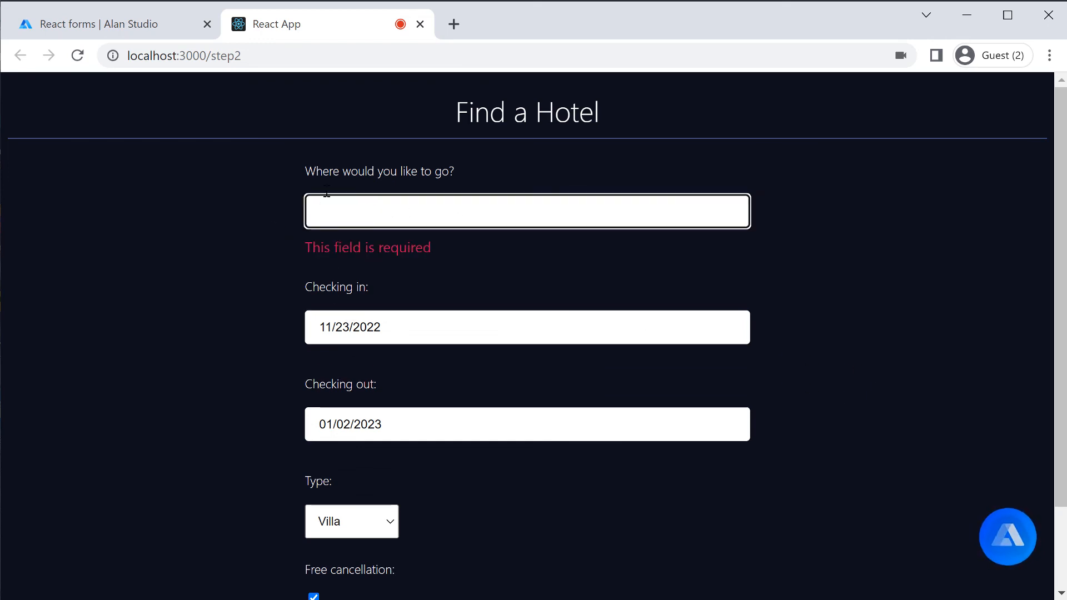
{"action": "mouse_move", "coordinate": [886, 369]}
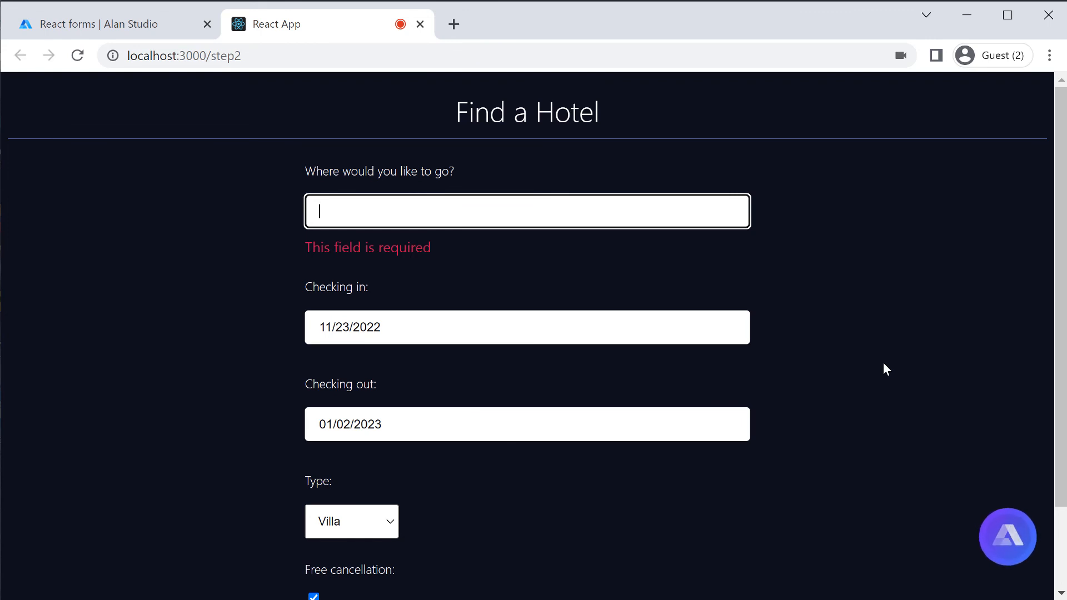
Click the Alan button to stop listening after the empty destination shows 'This field is required'
{"action": "left_click", "coordinate": [1007, 537]}
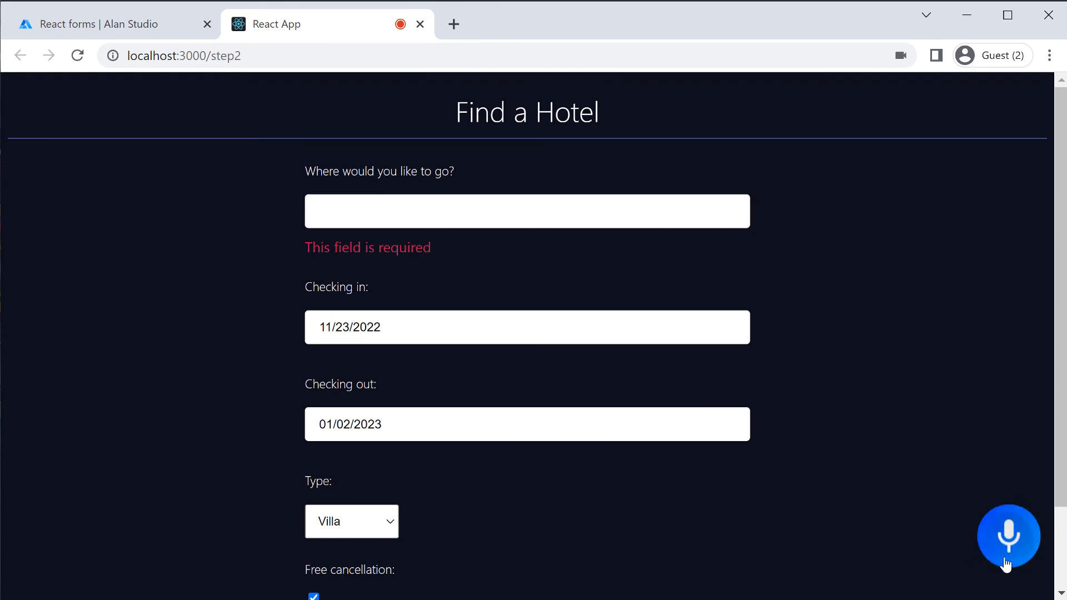
{"action": "mouse_move", "coordinate": [951, 565]}
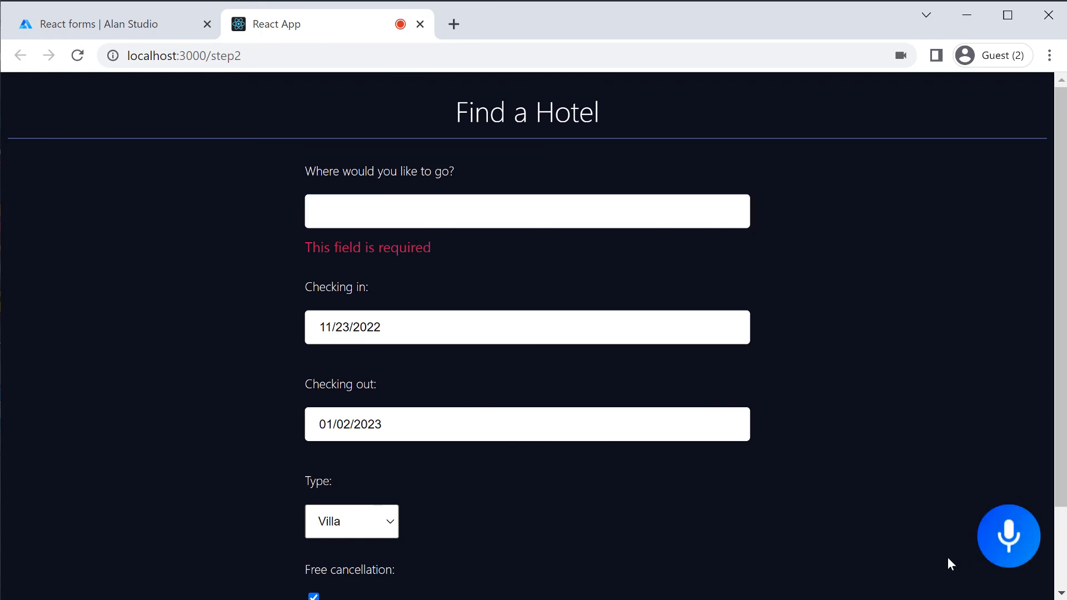